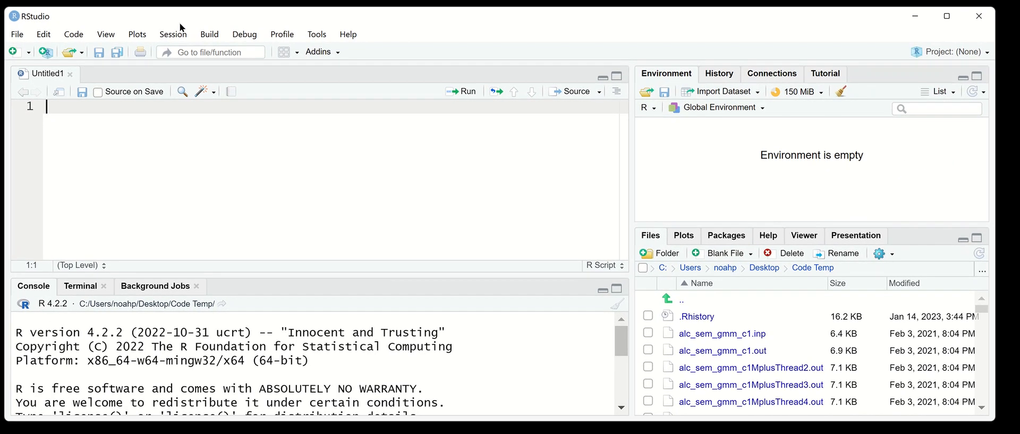
pyautogui.moveTo(211, 119)
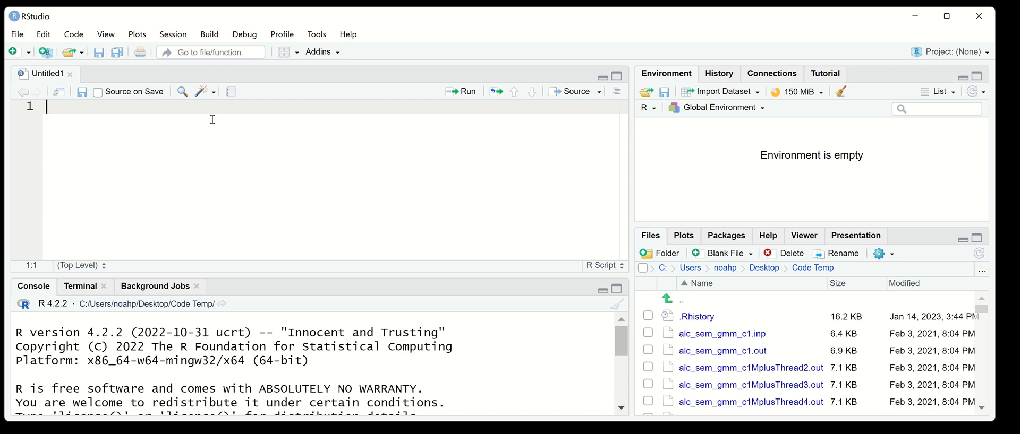
pyautogui.moveTo(279, 109)
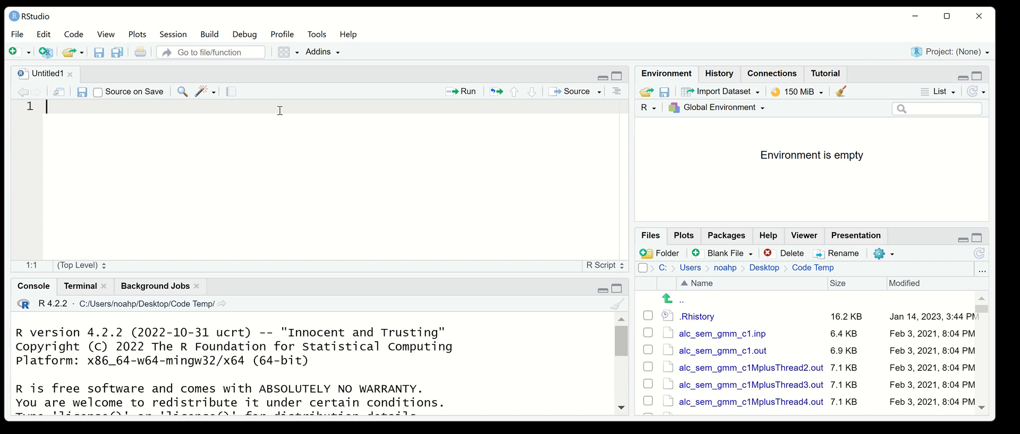
pyautogui.moveTo(677, 256)
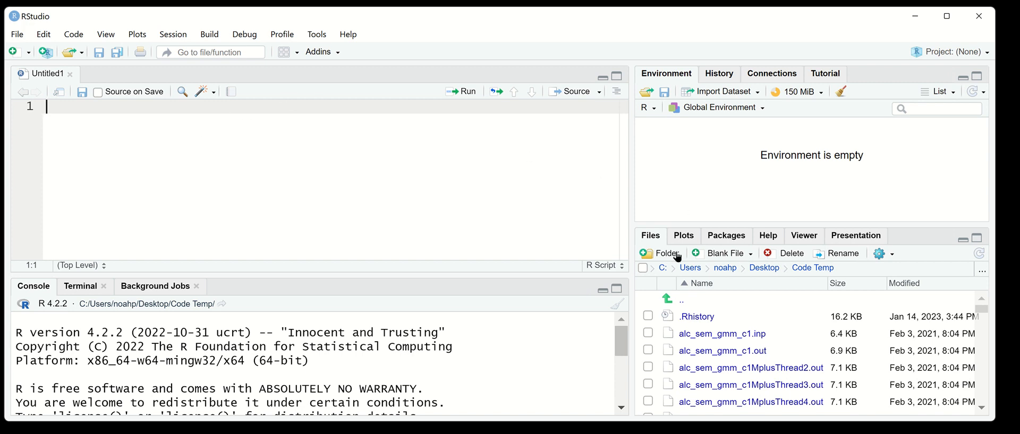
pyautogui.moveTo(666, 219)
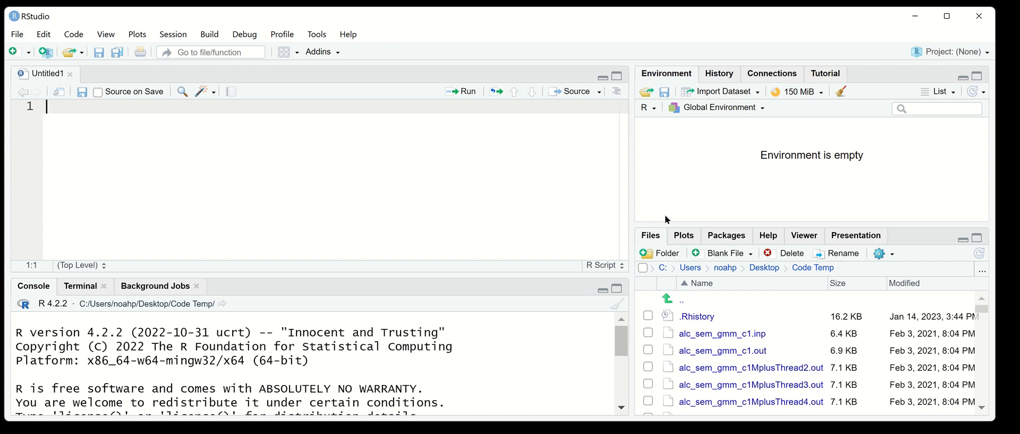
# Step: Write library(eRm), data(pcmdat2) and head(pcmdat2) and run them to preview the first rows
pyautogui.write('library')
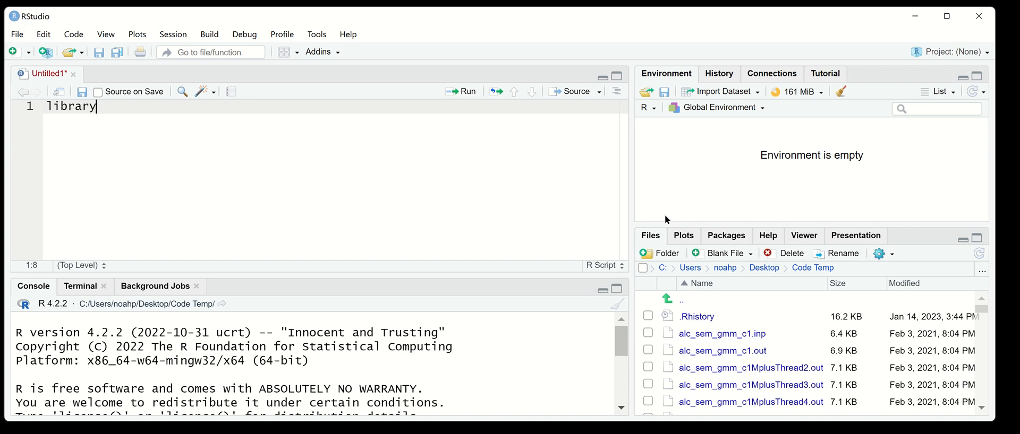
pyautogui.write('(eRm')
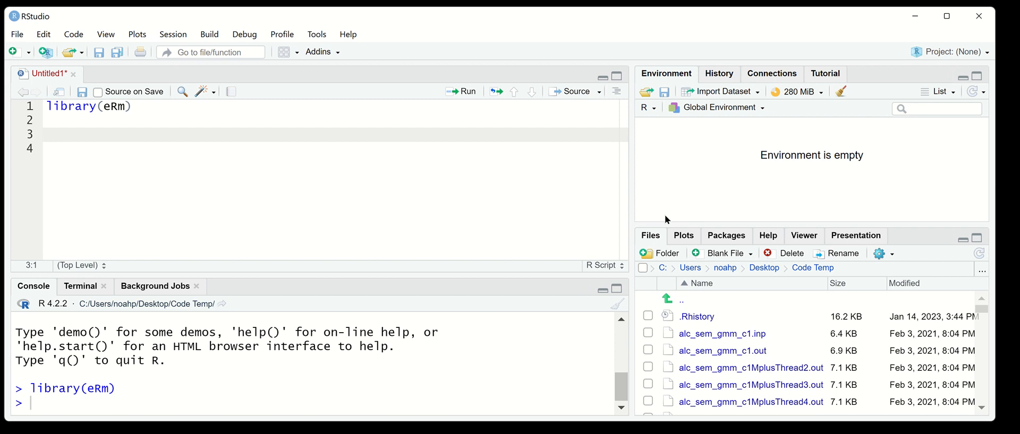
pyautogui.write('pcmdat2')
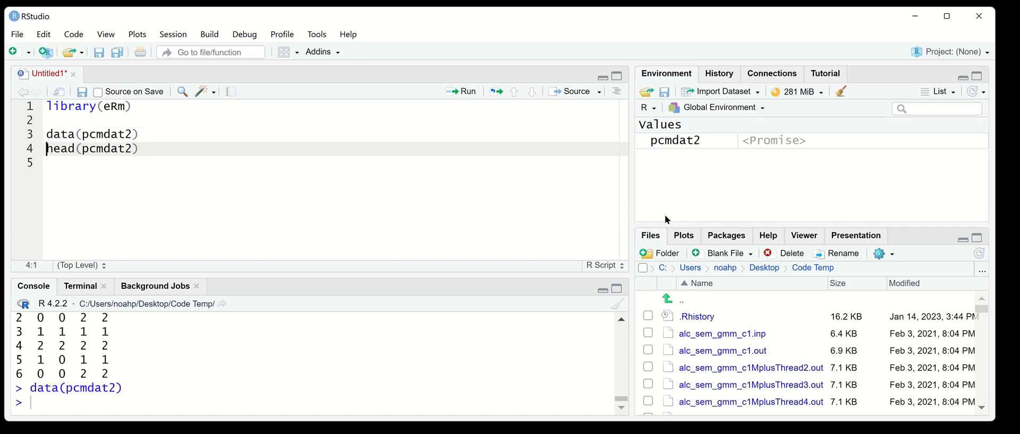
pyautogui.click(461, 92)
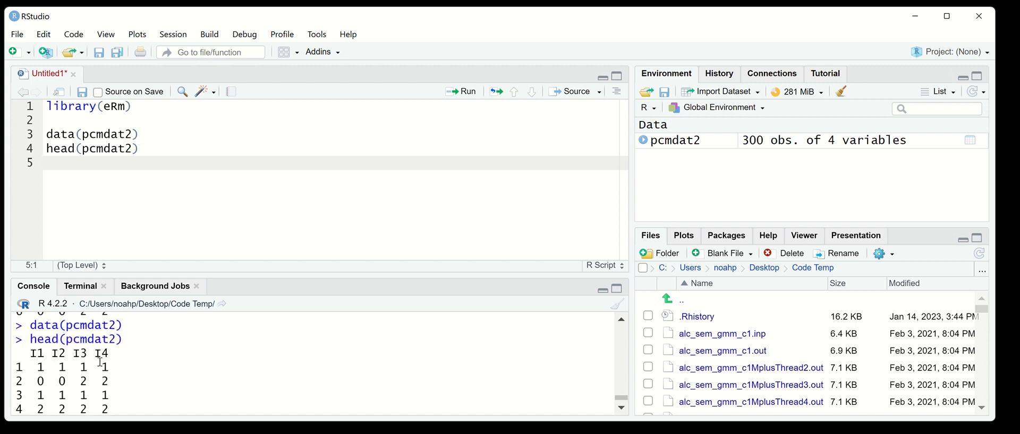
# Step: Run table(pcmdat2) to cross-tabulate the item scores in the console
pyautogui.write('t')
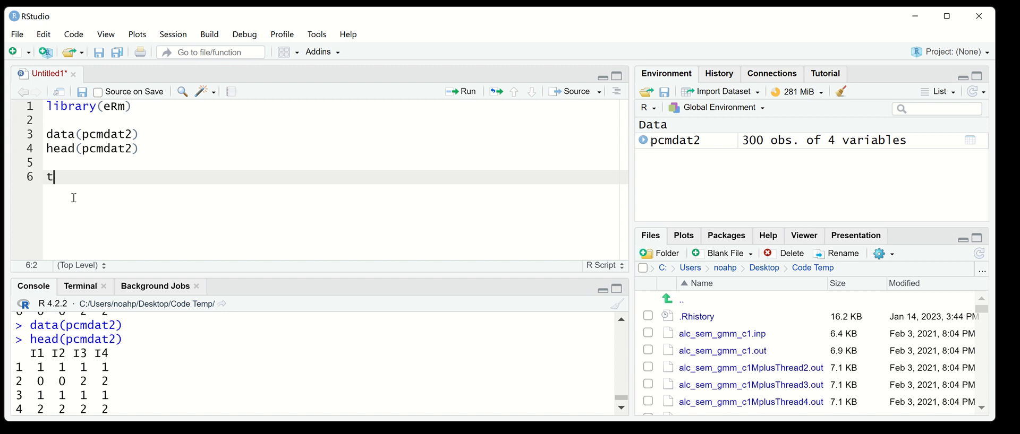
pyautogui.write('able(pcmdat2')
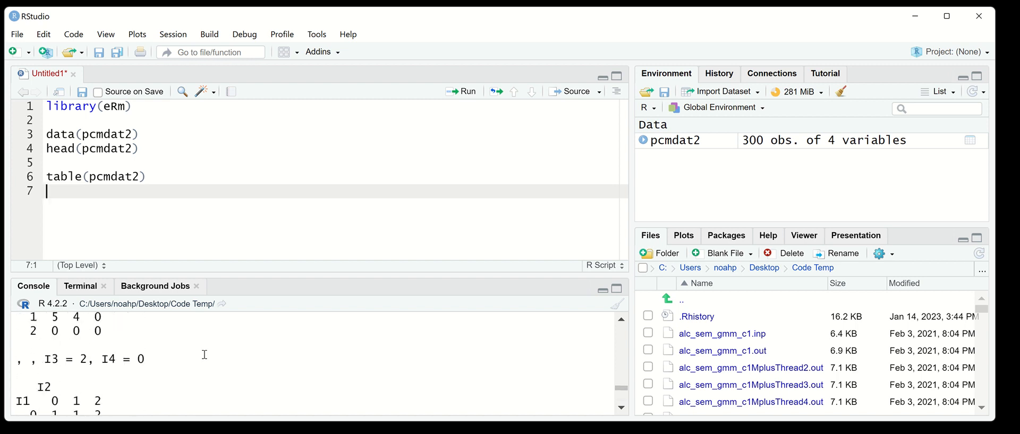
pyautogui.press('Return')
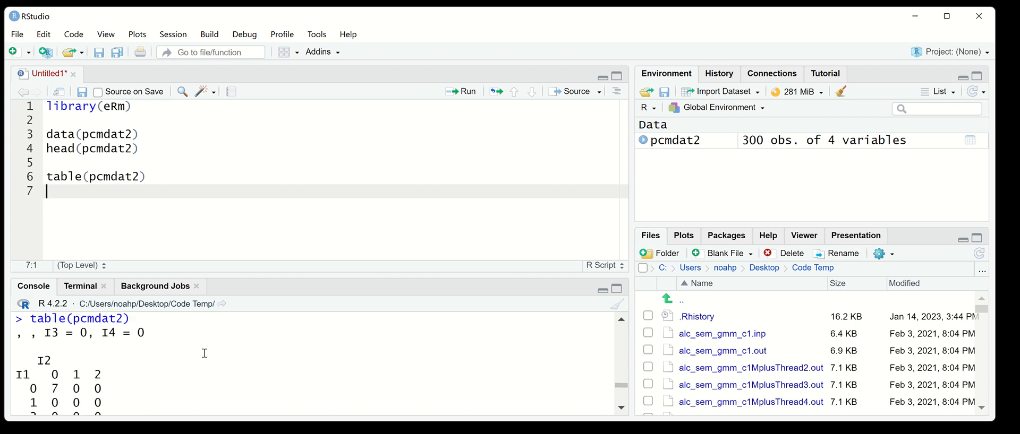
pyautogui.scroll(-3)
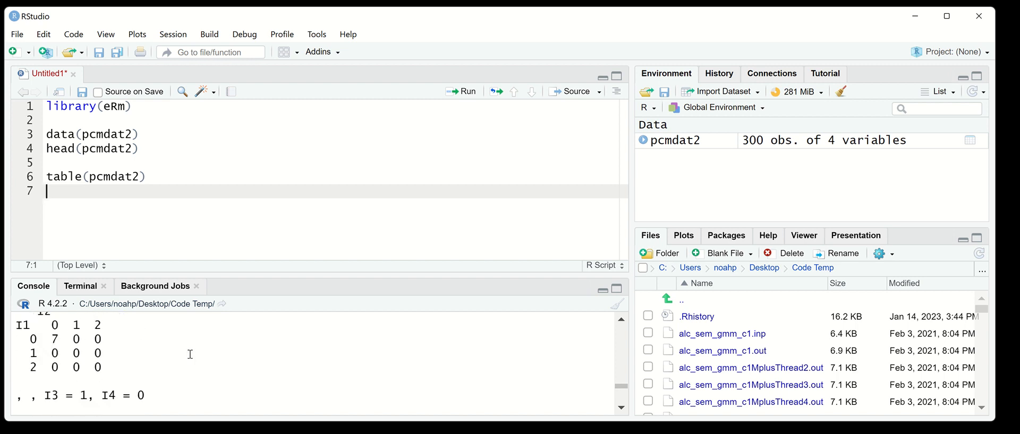
pyautogui.moveTo(185, 177)
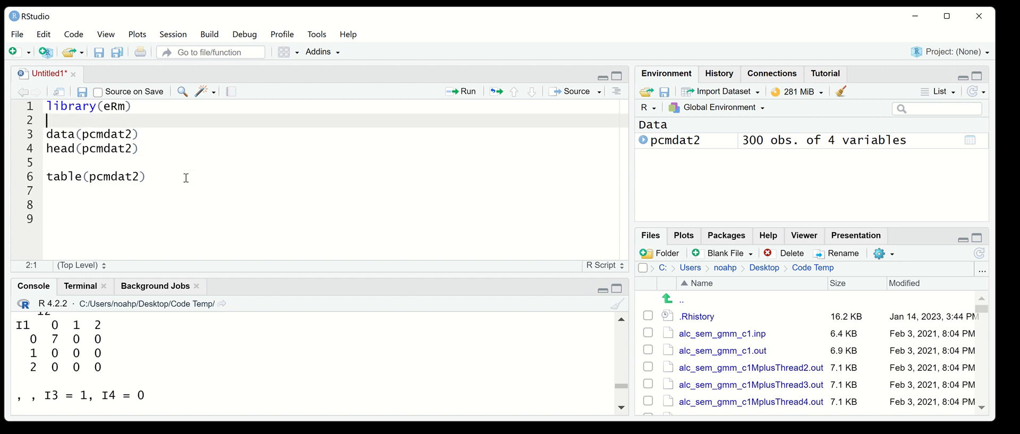
# Step: Insert library(tidyverse) on line 2 via autocomplete and run it
pyautogui.write('library(')
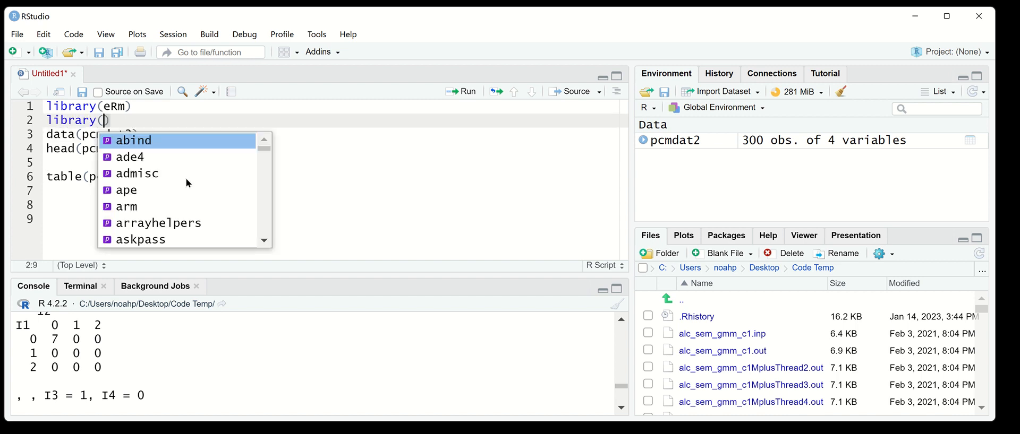
pyautogui.write('tidyverse')
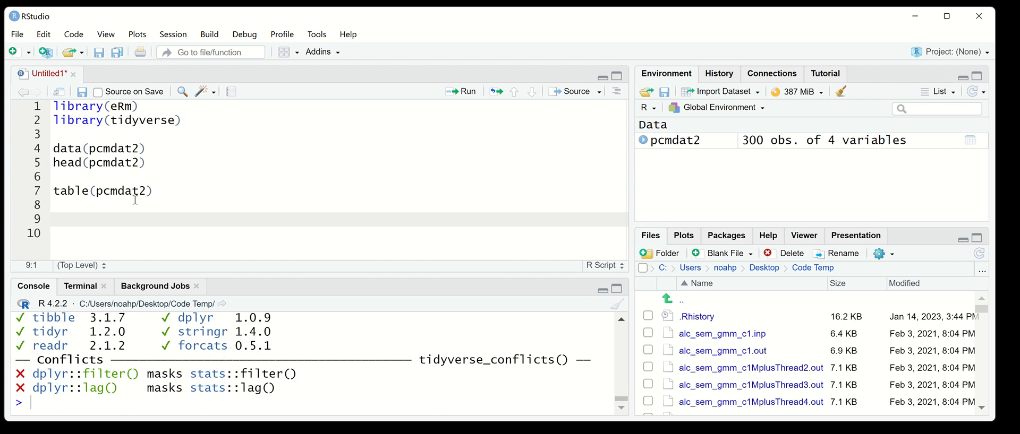
# Step: Write pcmdat2 %>% pivot_longer(everything(), names_to = "item", values_to = "x") %>% and start a mutate
pyautogui.write('pcmdat2 %>%')
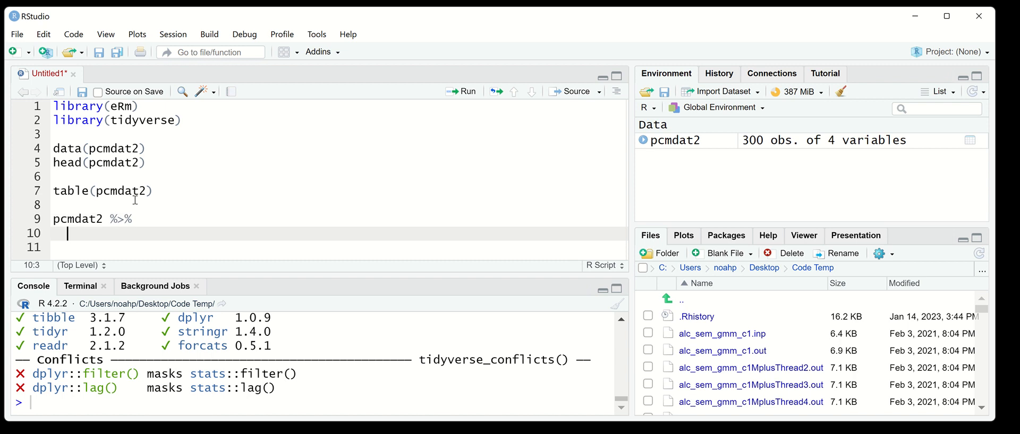
pyautogui.write('pivot_longer(everyt')
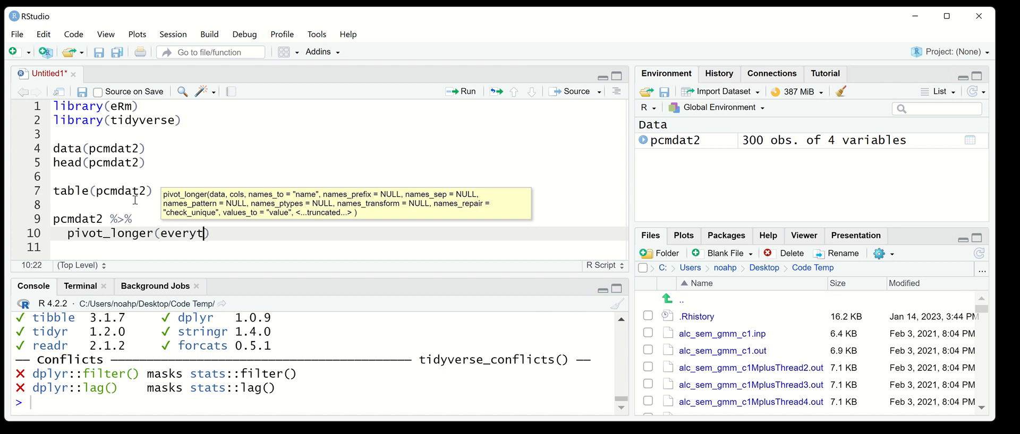
pyautogui.press('BackSpace')
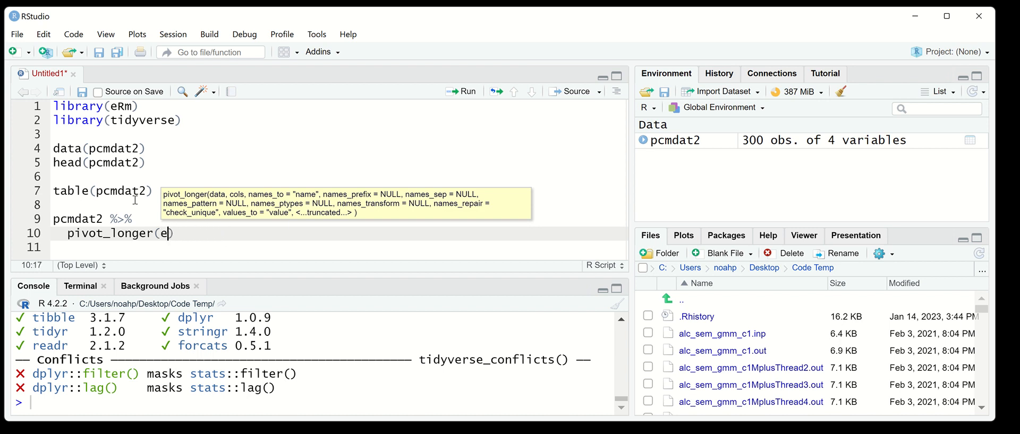
pyautogui.write('verything(),')
pyautogui.write('names_to = "')
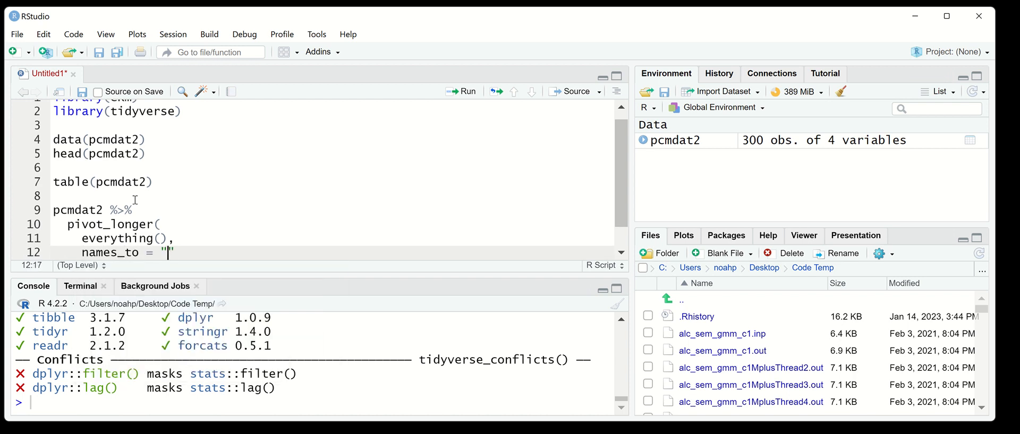
pyautogui.write('item",')
pyautogui.write('values_to = "x')
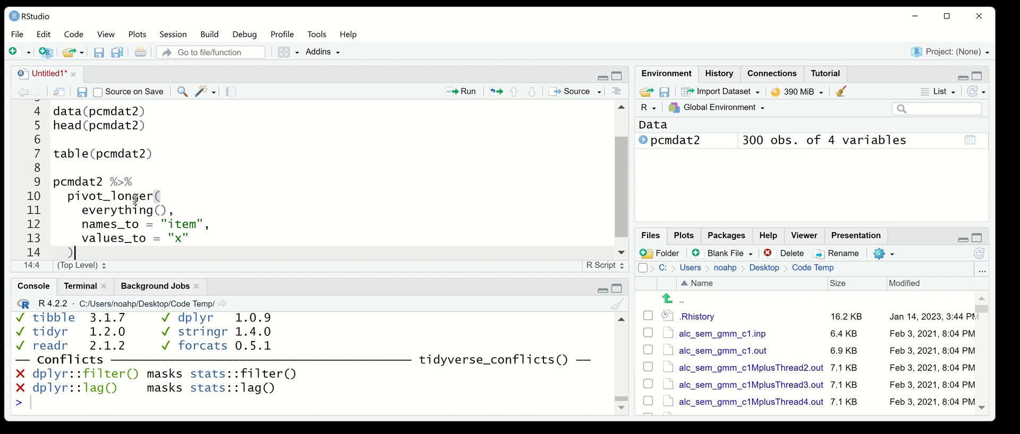
pyautogui.write('%>%')
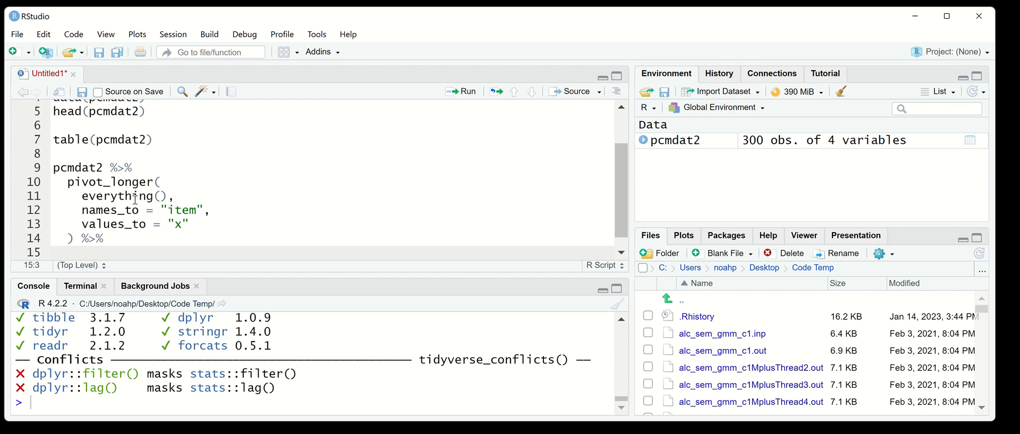
pyautogui.write('mut')
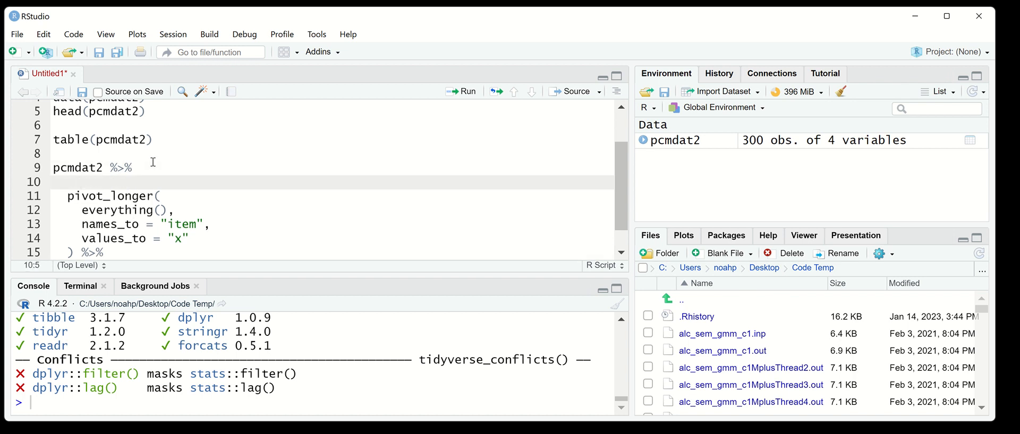
# Step: Add mutate(id = 1:nrow(pcmdat2)) and pivot all columns except id with !id
pyautogui.write('mutate(')
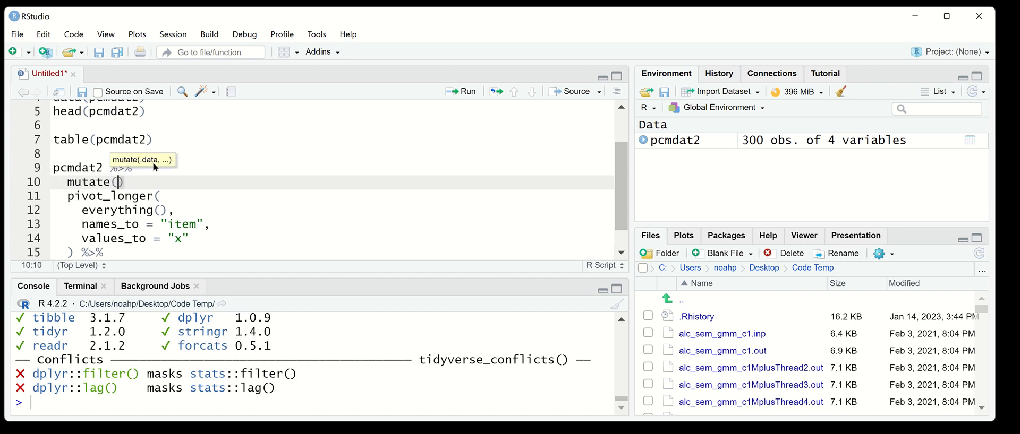
pyautogui.write('id = 1')
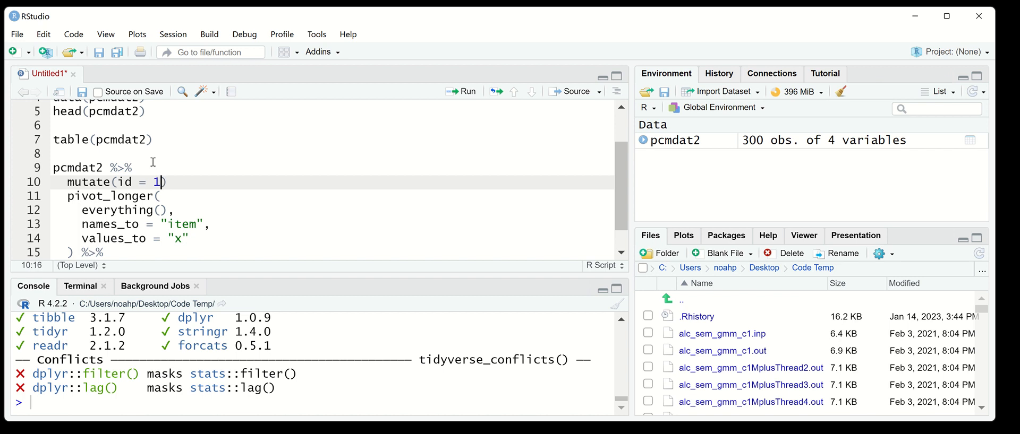
pyautogui.write(':nrow(pcmdat2')
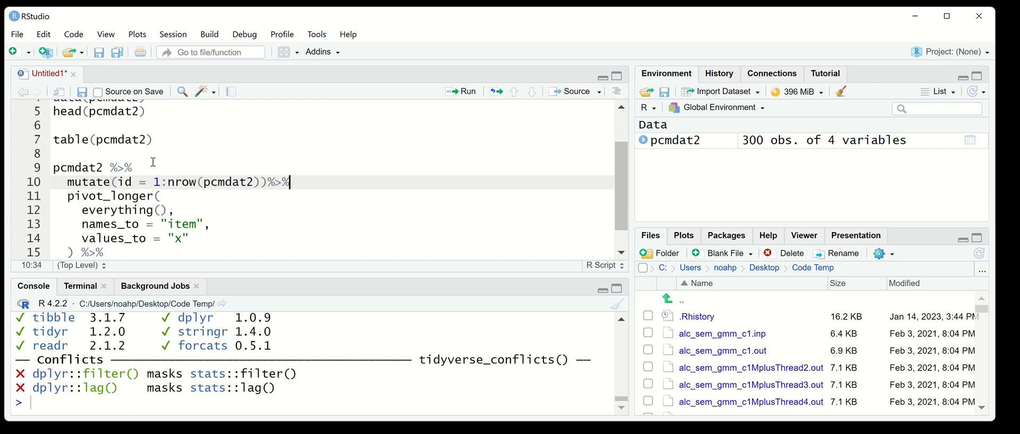
pyautogui.doubleClick(119, 210)
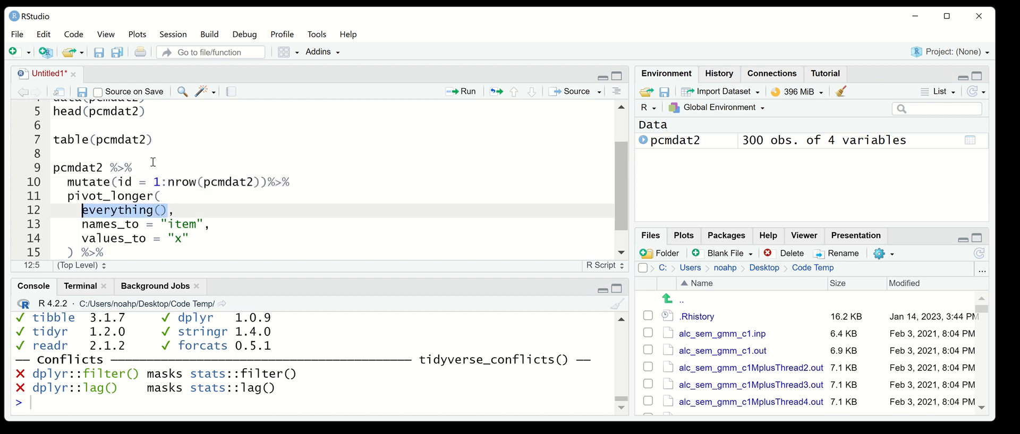
pyautogui.write('!id,')
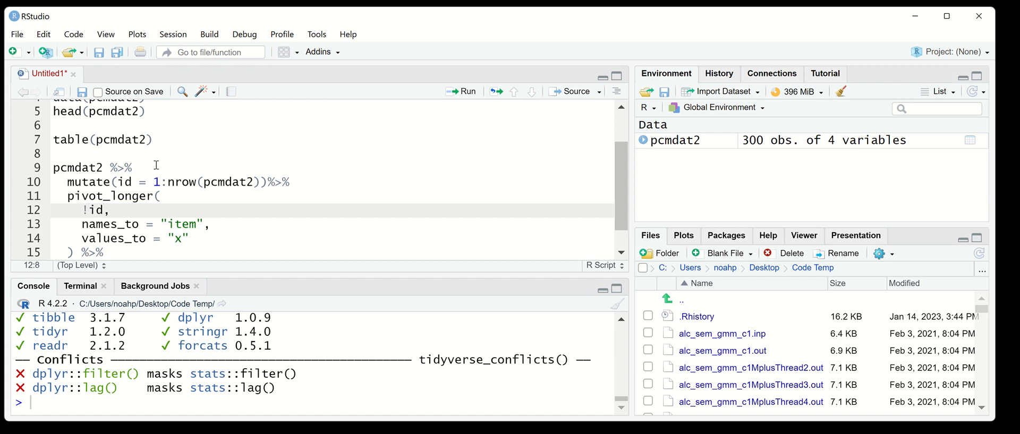
pyautogui.scroll(-3)
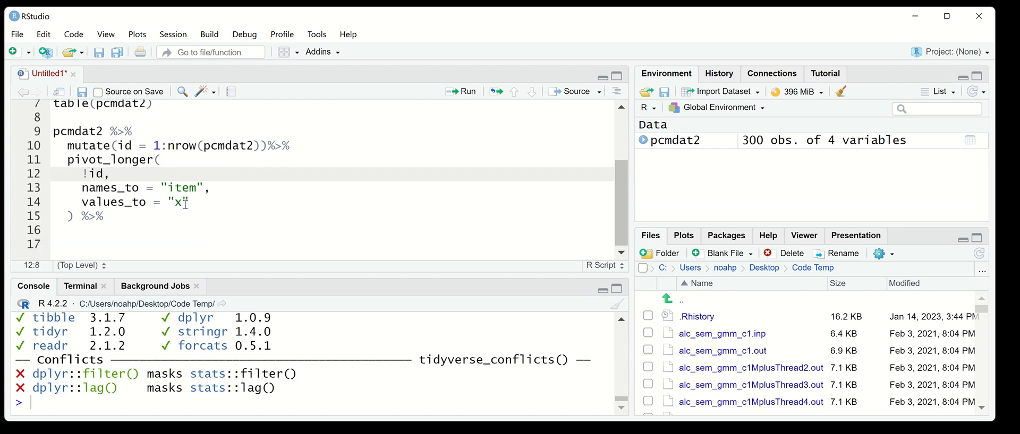
pyautogui.moveTo(114, 227)
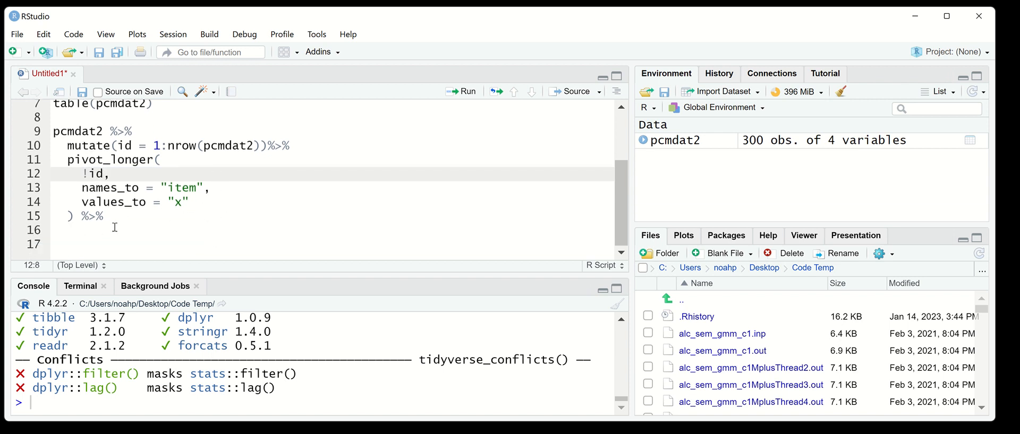
# Step: Extend the pipeline with group_by(id) %>% mutate(rest = sum(x) - x)
pyautogui.write('groupp')
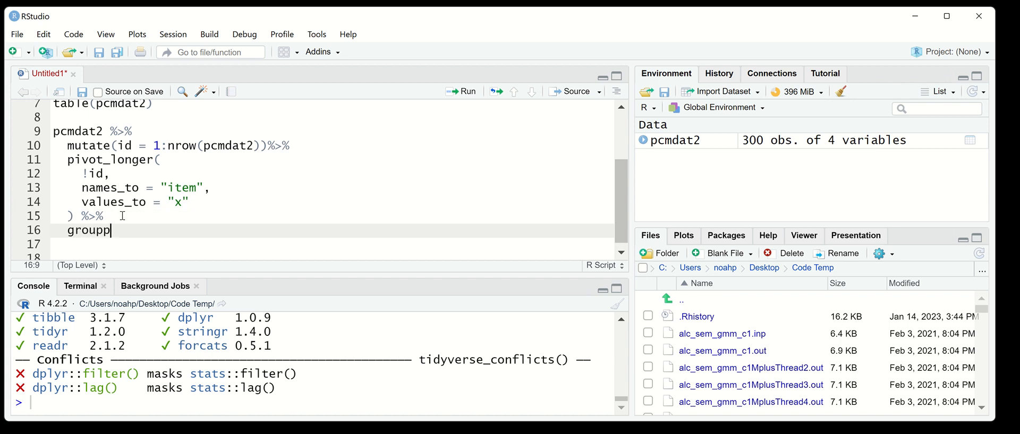
pyautogui.write('_by(id) %')
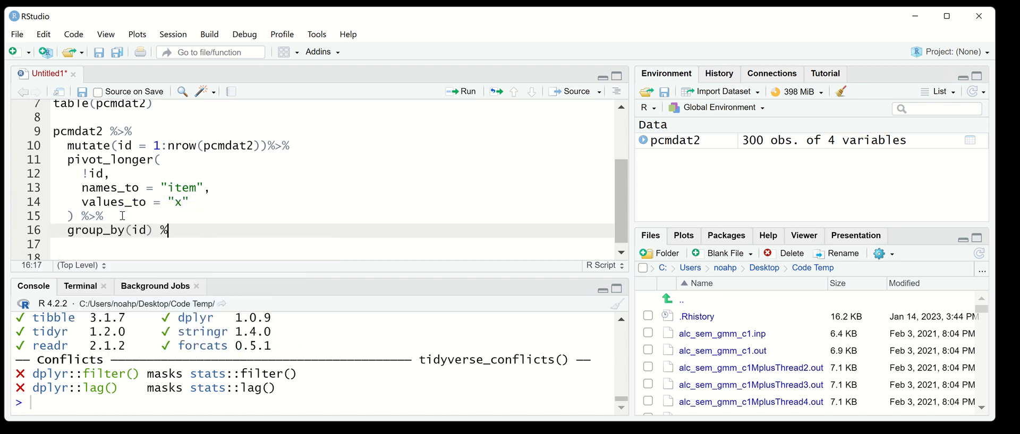
pyautogui.write('>%')
pyautogui.click(330, 245)
pyautogui.write('m')
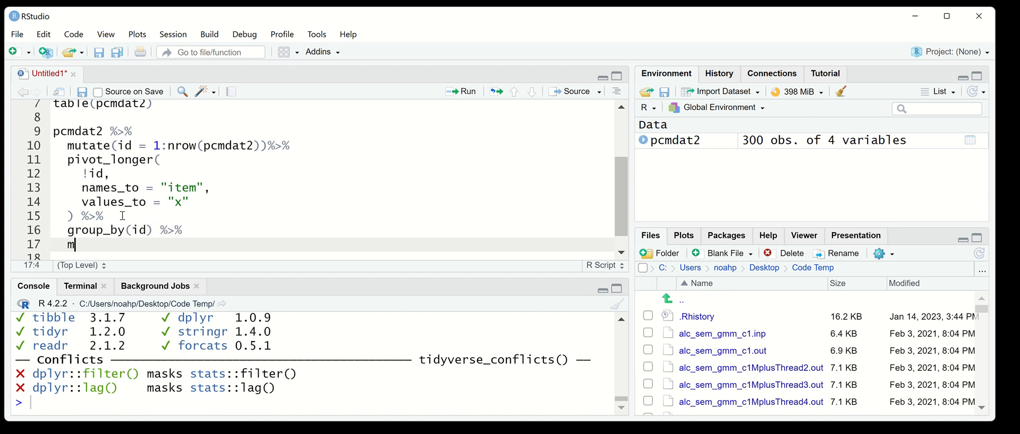
pyautogui.write('utate(')
pyautogui.click(331, 256)
pyautogui.write('rest =')
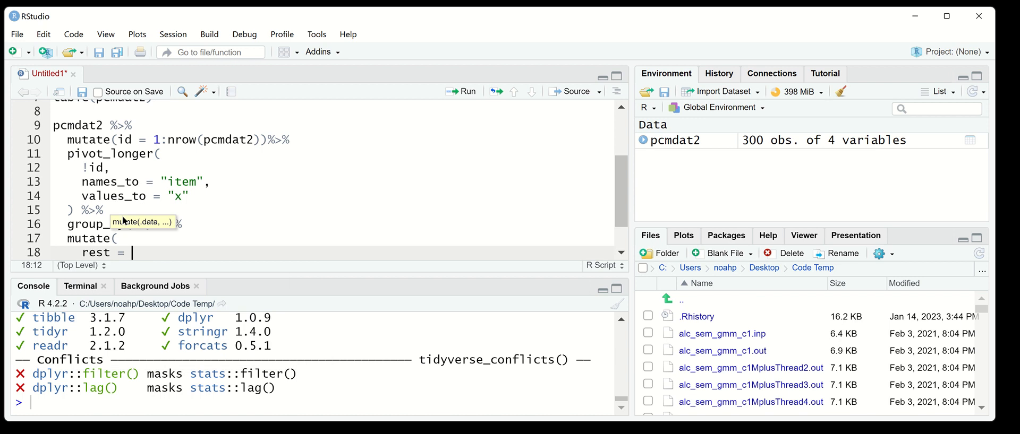
pyautogui.write('sum(')
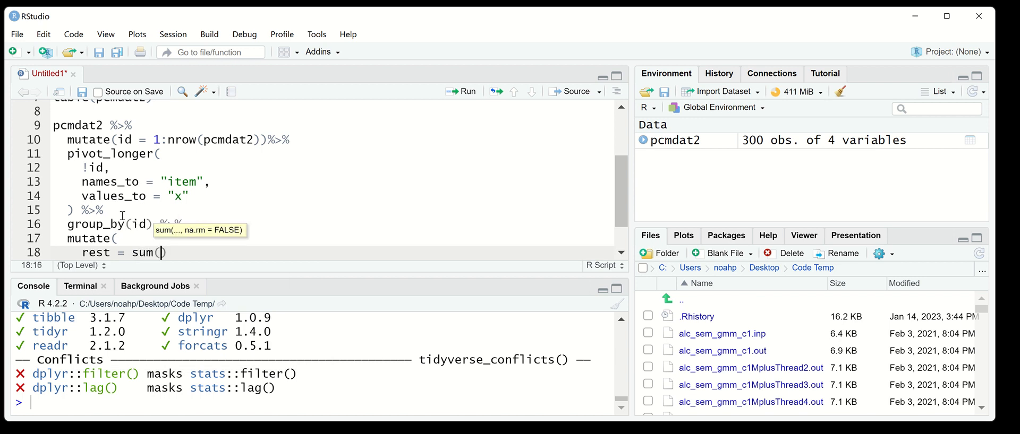
pyautogui.write('x) -')
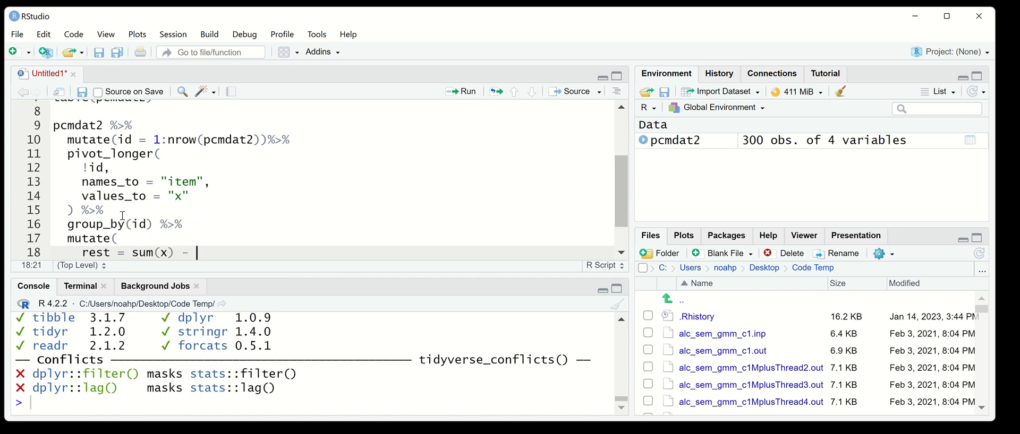
pyautogui.write('x')
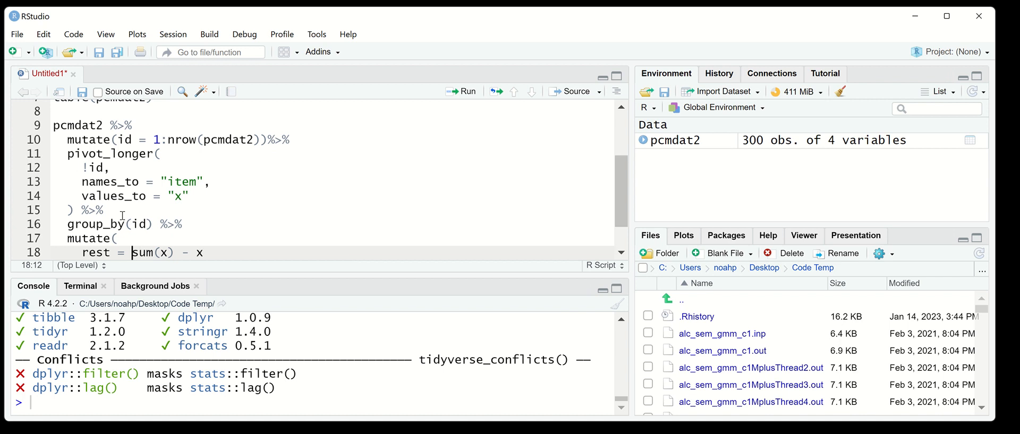
pyautogui.write('(')
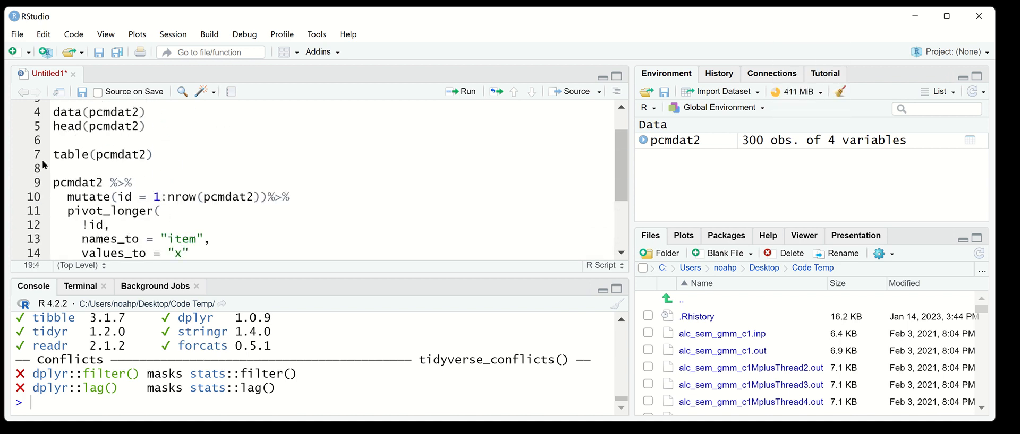
# Step: Assign the pipeline to plot.data and start plot.data %>% ggplot(aes(x=rest, y=...))
pyautogui.write('plot.da')
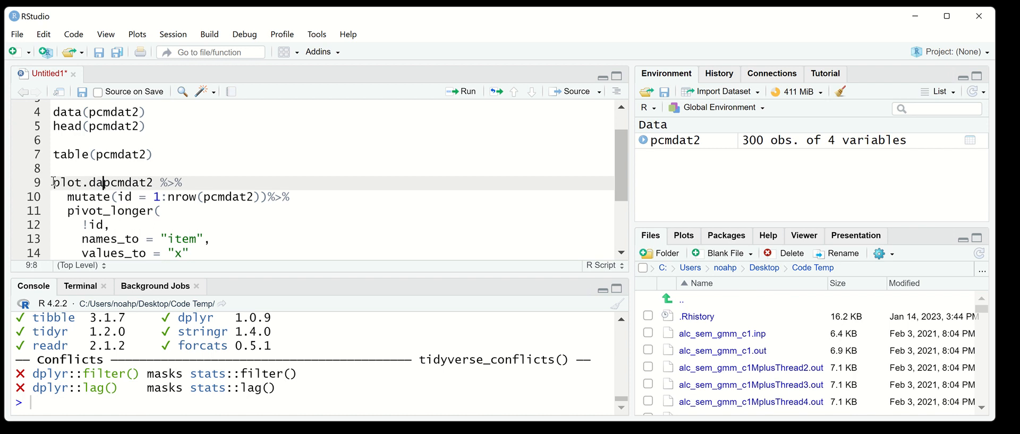
pyautogui.write('<-')
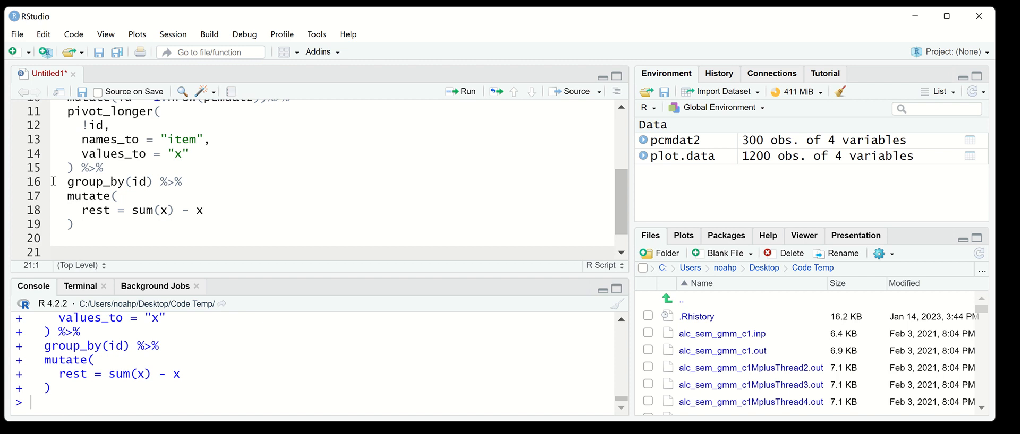
pyautogui.write('a')
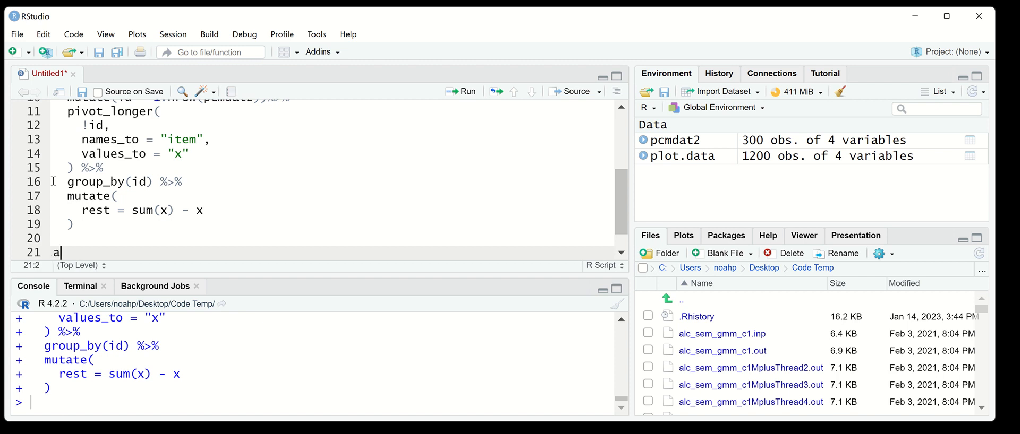
pyautogui.write('plot.dat %>%')
pyautogui.write('ggplot(aes(')
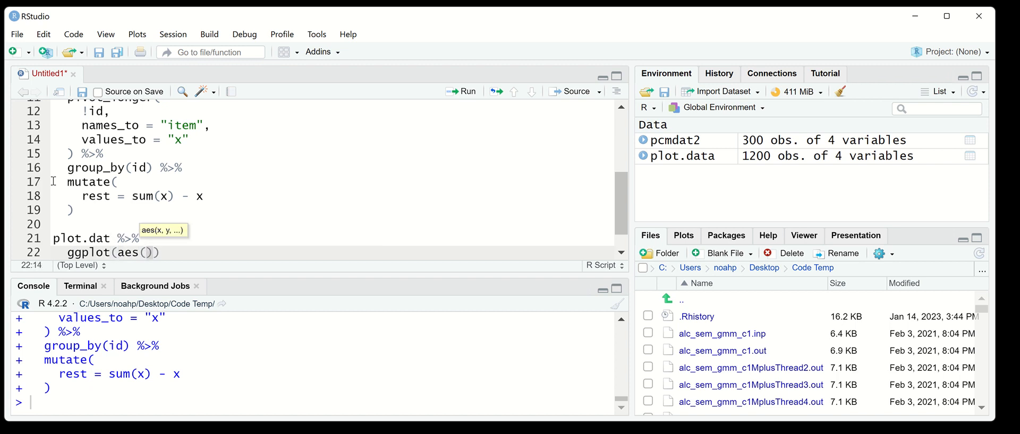
pyautogui.write('x=rest, y')
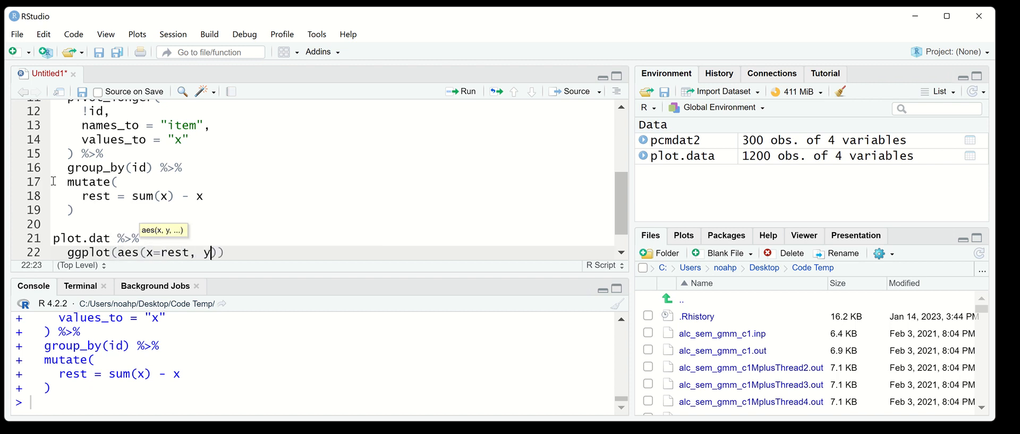
pyautogui.write('=')
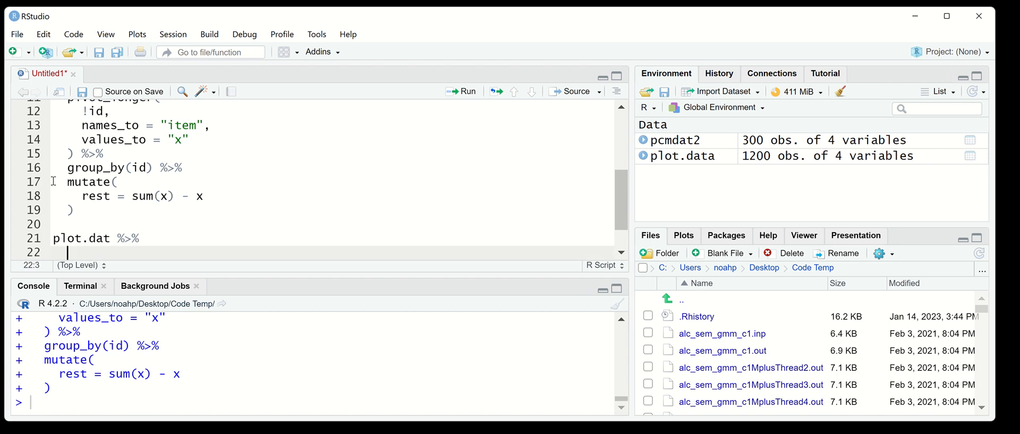
# Step: Insert group_by(item, rest) %>% mutate(xmean = mean(x)) and map y to xmean
pyautogui.write('group+')
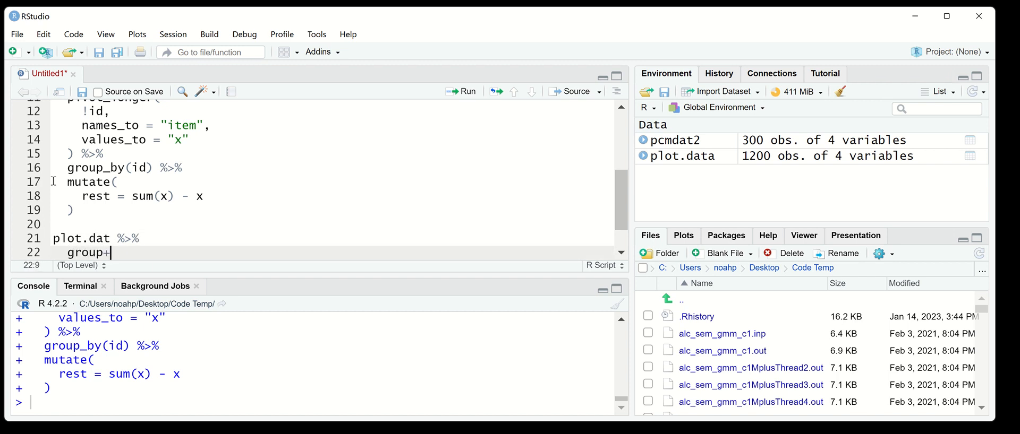
pyautogui.write('by(item, re')
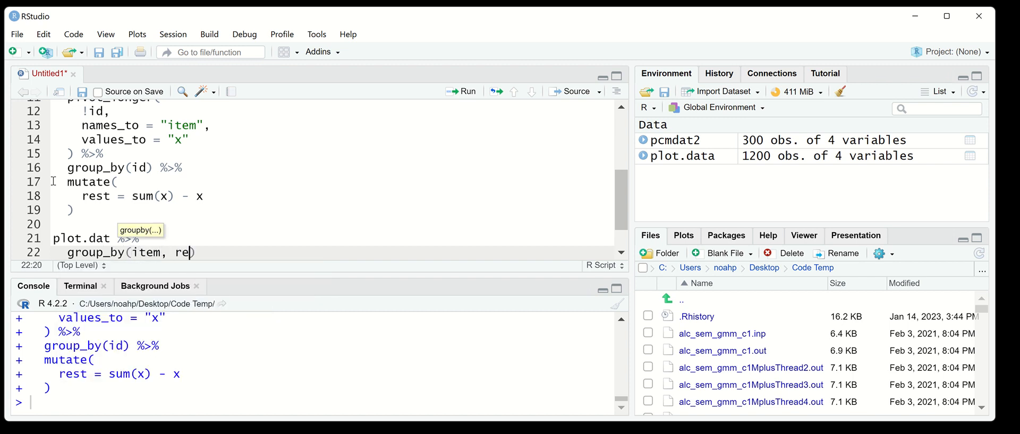
pyautogui.write('st)%')
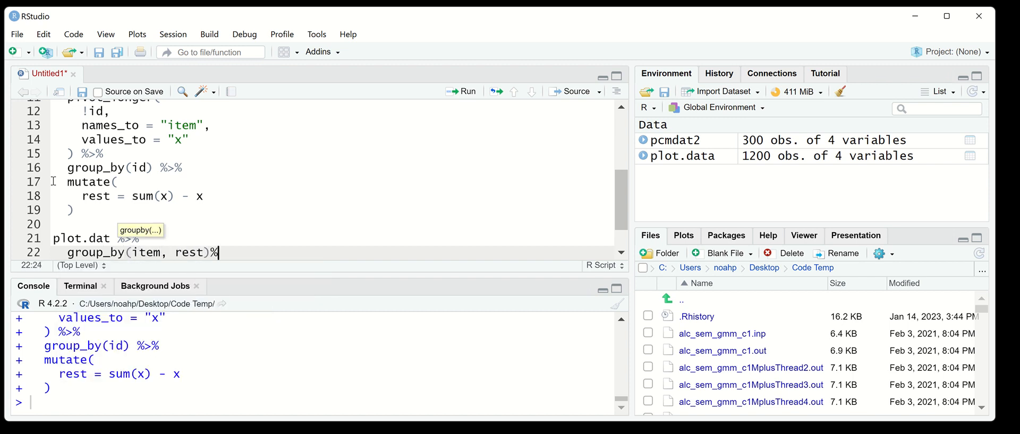
pyautogui.write('muta')
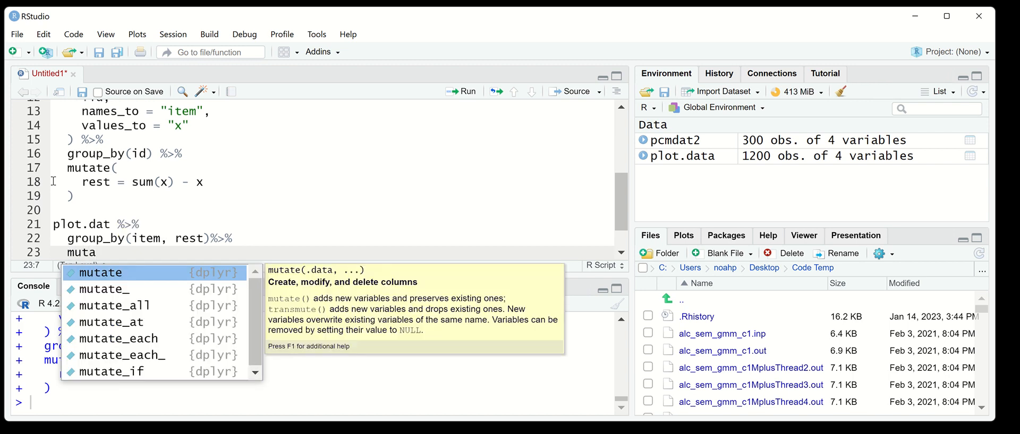
pyautogui.write('te(')
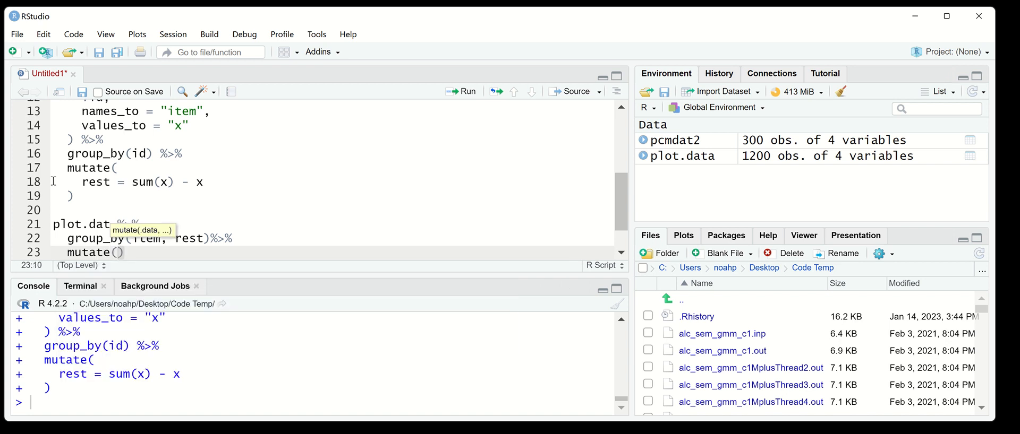
pyautogui.write('xmean = mean(')
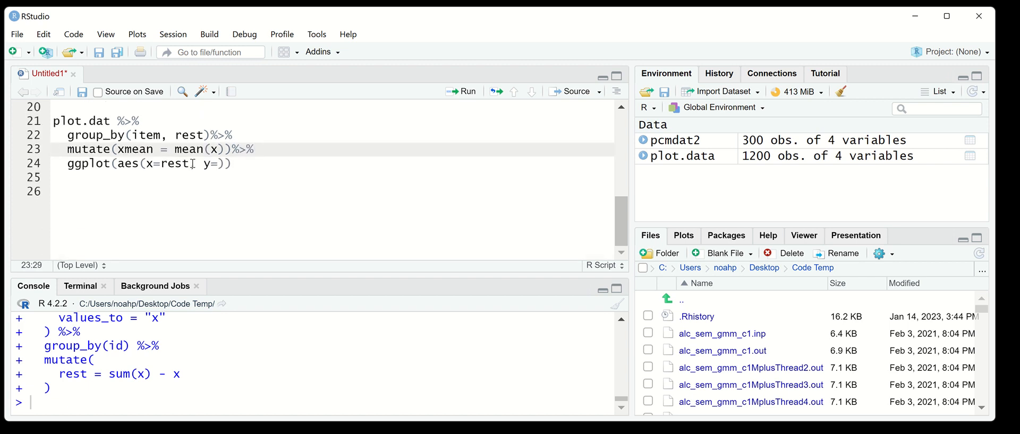
pyautogui.write('xmea')
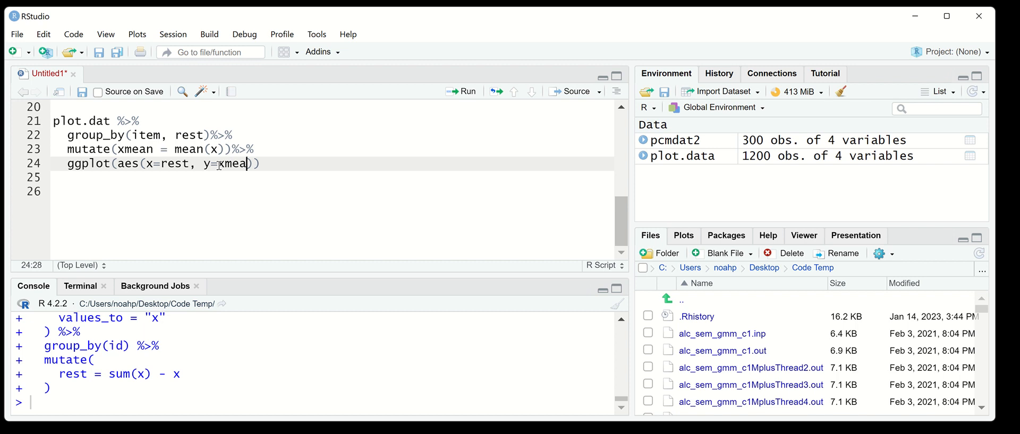
pyautogui.write('n)')
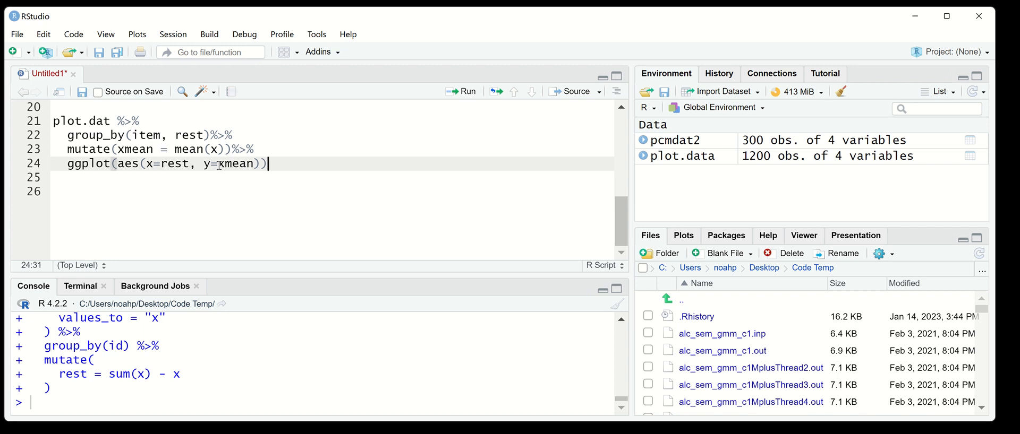
# Step: Add geom_point() + facet_wrap(.~item) to draw mean item score by rest score per item
pyautogui.write('+')
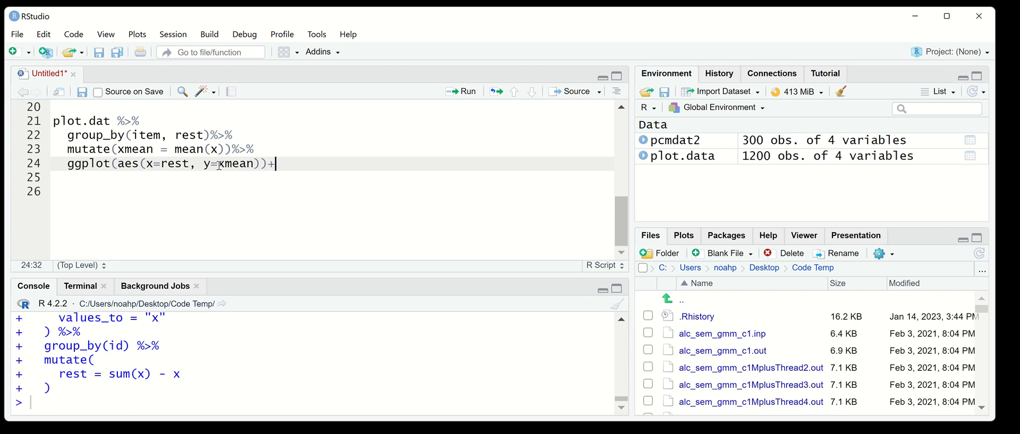
pyautogui.write('geom_point() +')
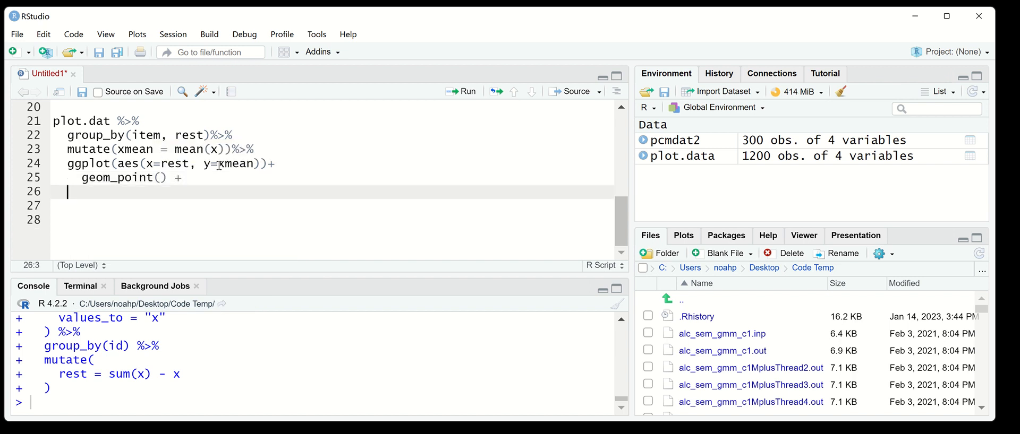
pyautogui.write('facet')
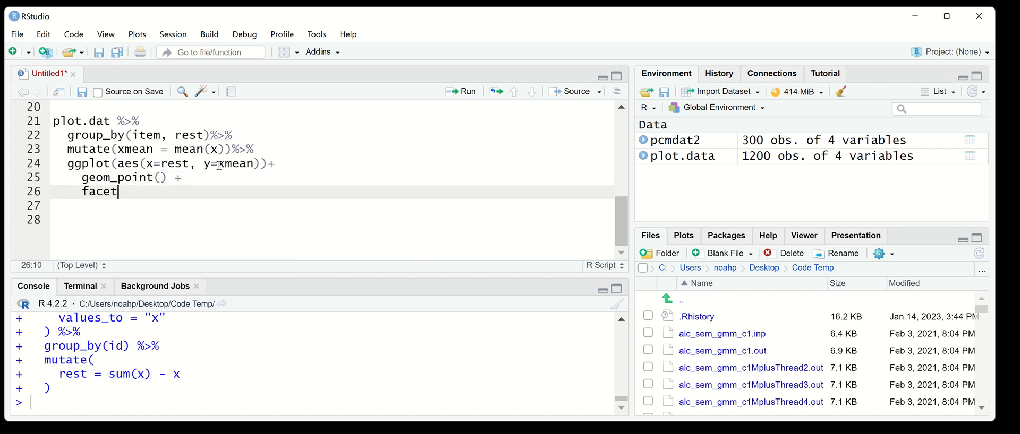
pyautogui.write('_wrap(.~')
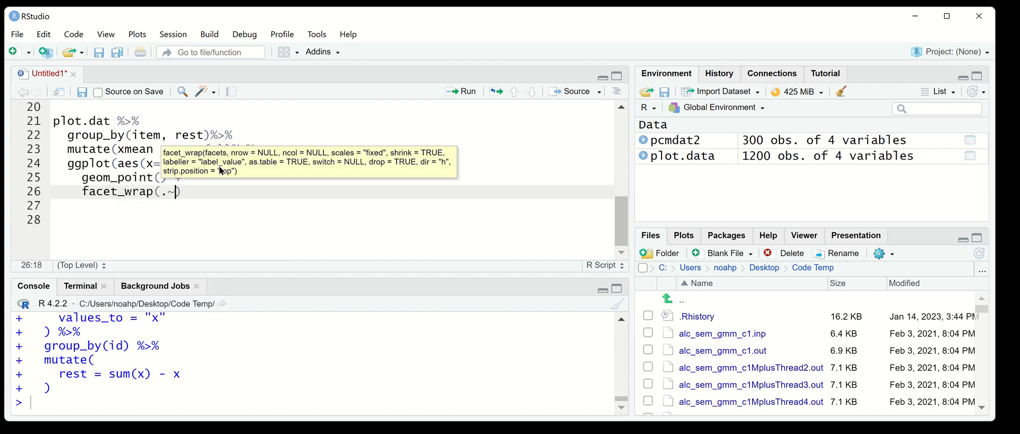
pyautogui.write('item')
pyautogui.click(331, 121)
pyautogui.write('a')
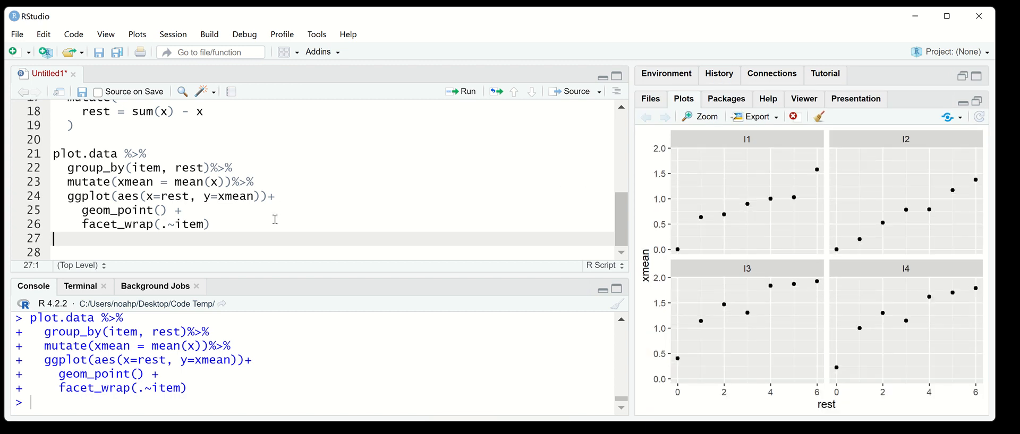
pyautogui.moveTo(304, 208)
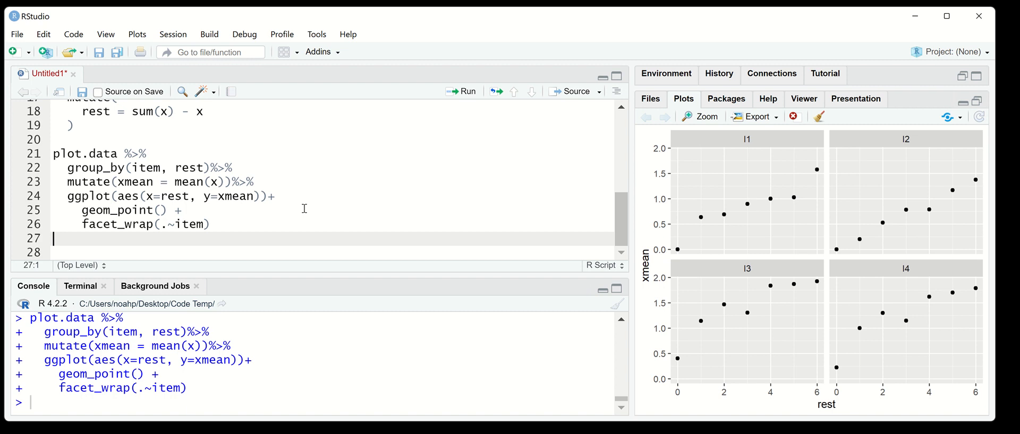
pyautogui.moveTo(848, 337)
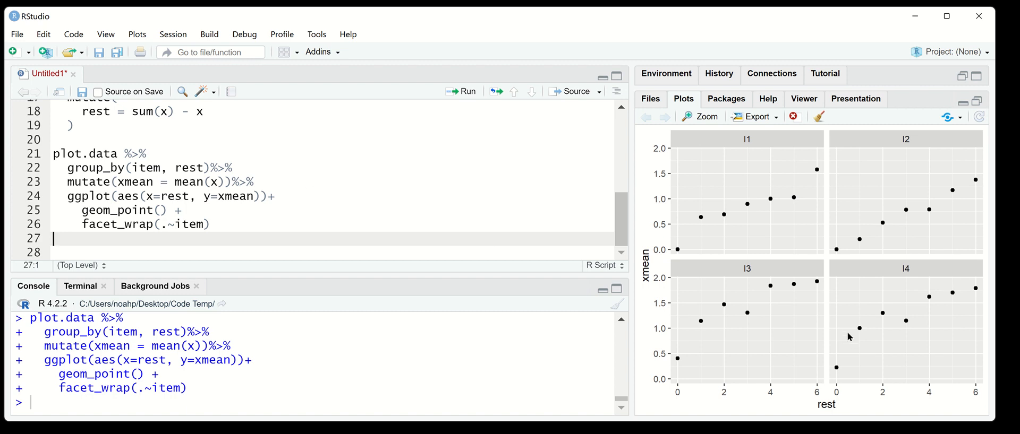
pyautogui.moveTo(680, 393)
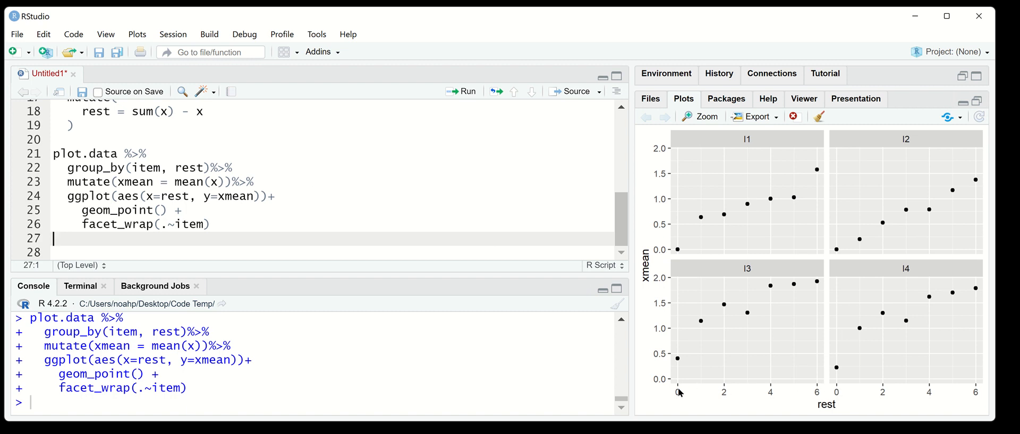
pyautogui.moveTo(746, 405)
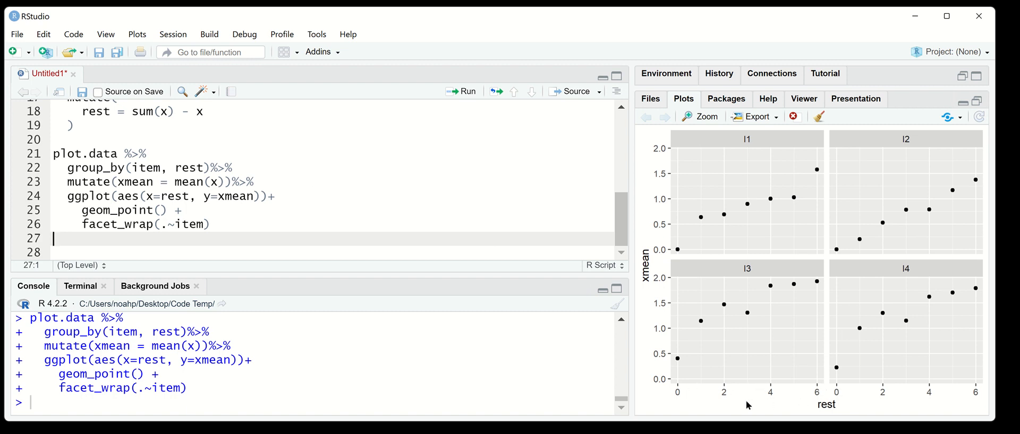
pyautogui.moveTo(668, 307)
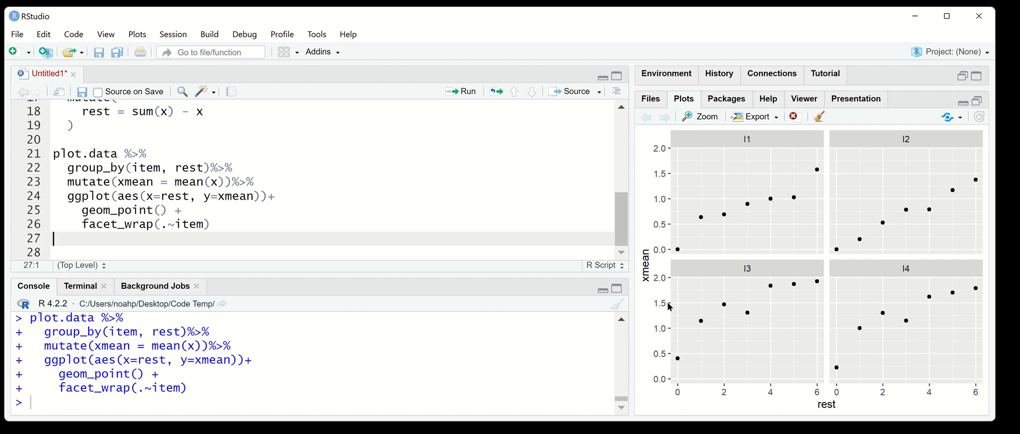
pyautogui.moveTo(741, 309)
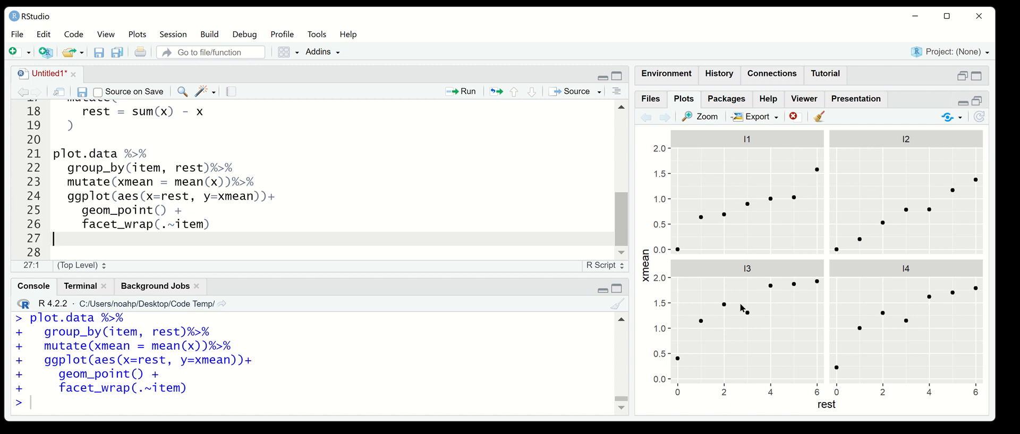
pyautogui.moveTo(770, 317)
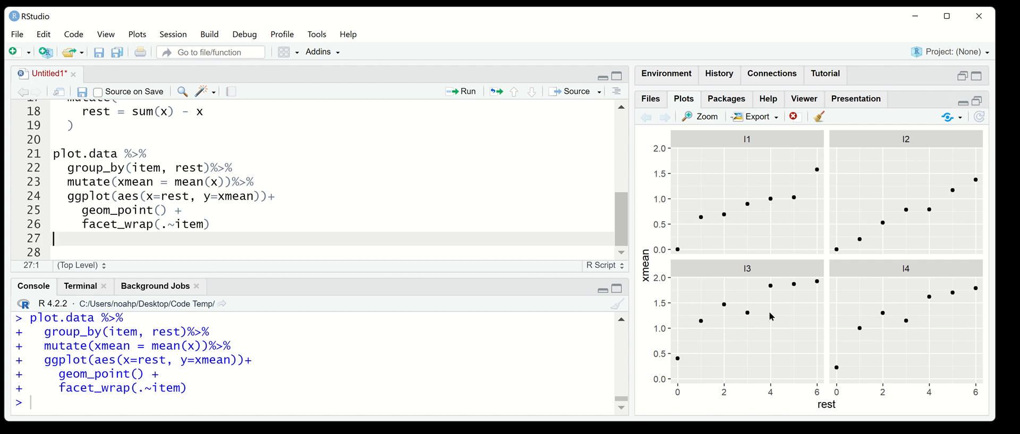
pyautogui.moveTo(700, 350)
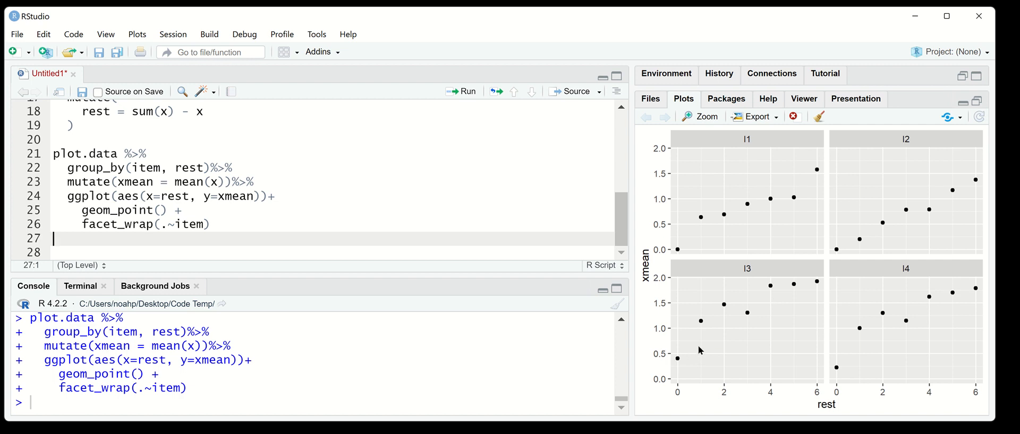
pyautogui.moveTo(770, 316)
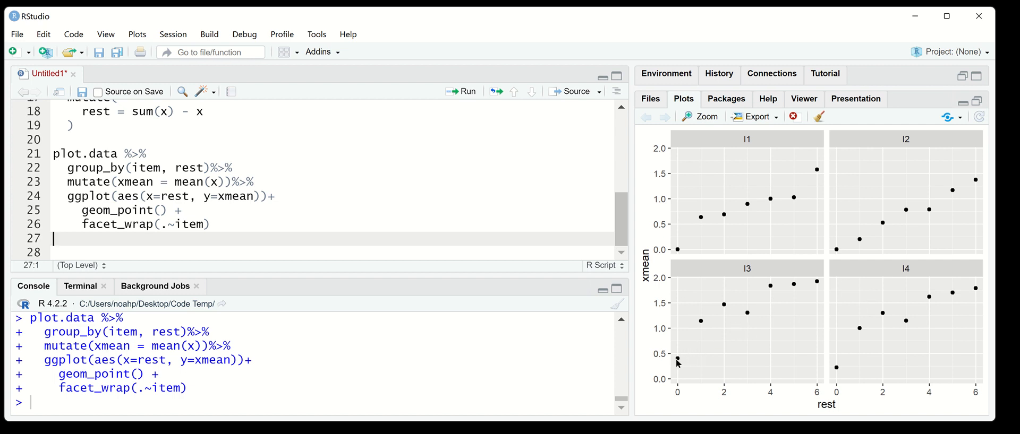
pyautogui.moveTo(679, 358)
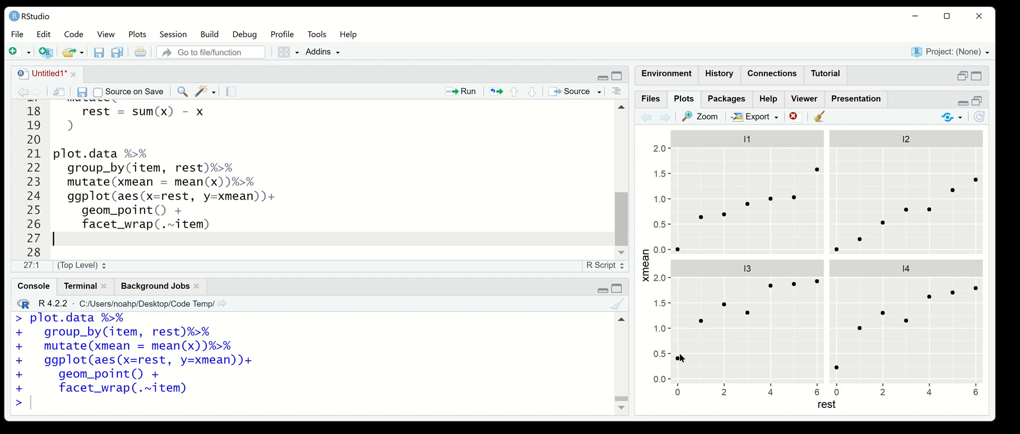
pyautogui.moveTo(826, 290)
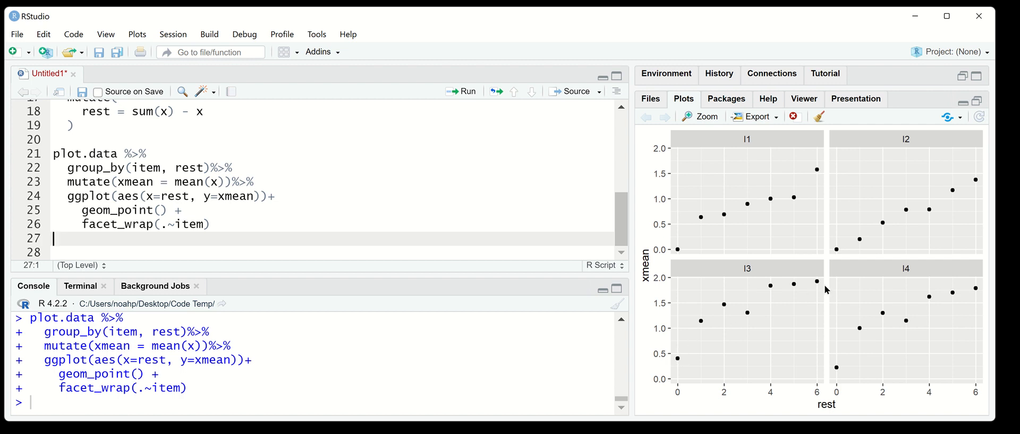
pyautogui.moveTo(751, 299)
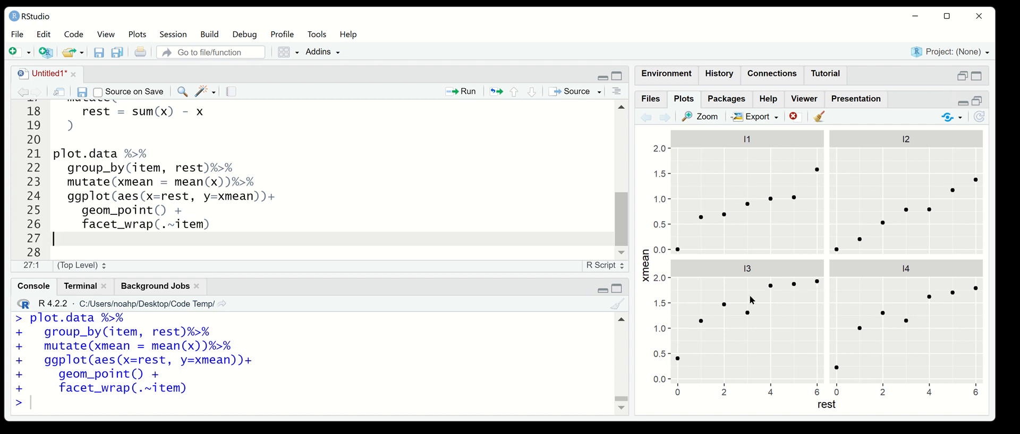
pyautogui.moveTo(778, 390)
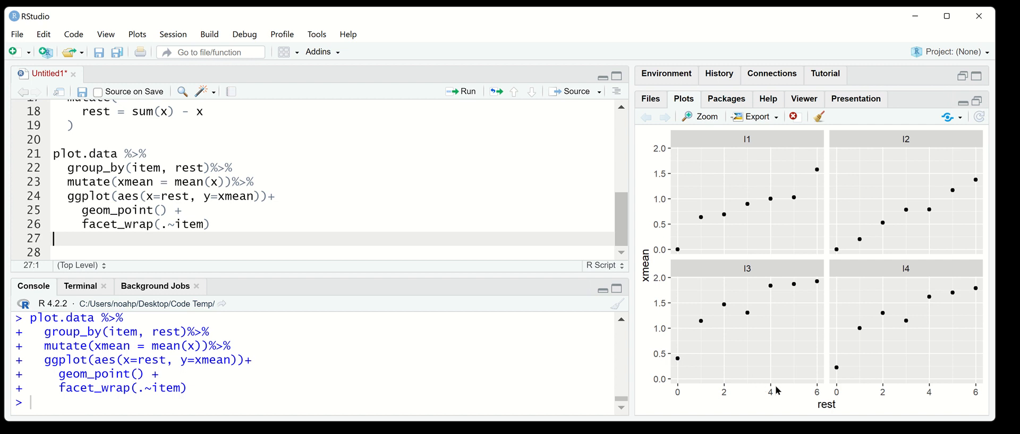
pyautogui.moveTo(790, 385)
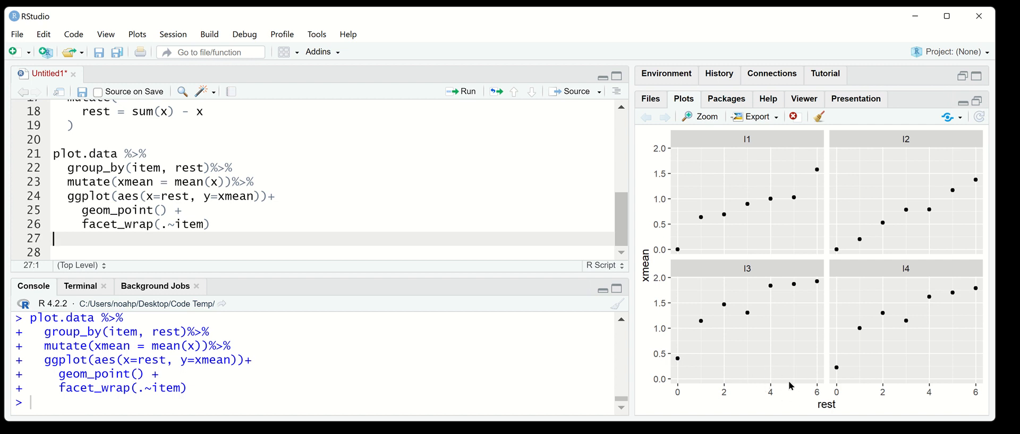
pyautogui.moveTo(738, 377)
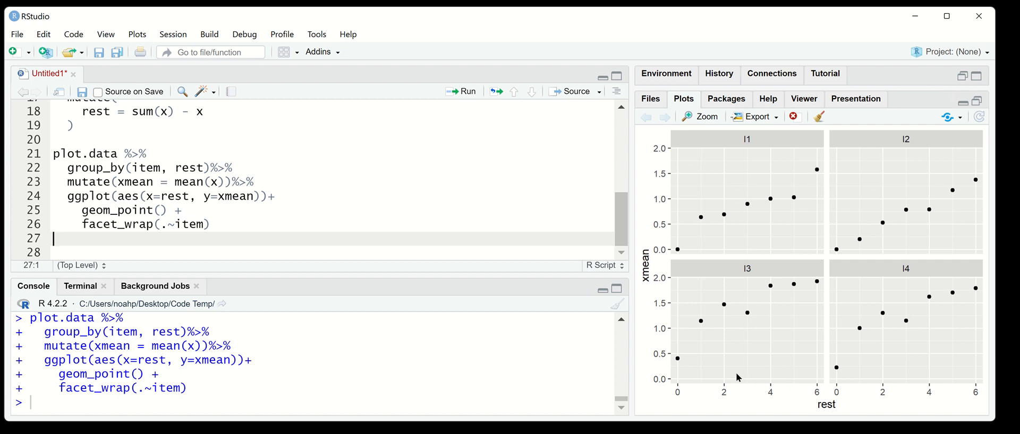
pyautogui.moveTo(371, 216)
pyautogui.write('+')
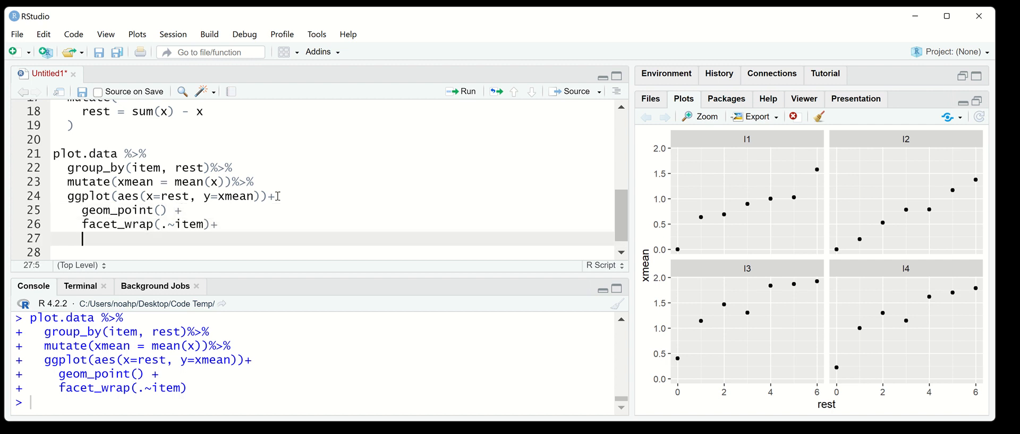
# Step: Append + theme_classic() after facet_wrap and rerun for a plain classic look
pyautogui.write('theme_c')
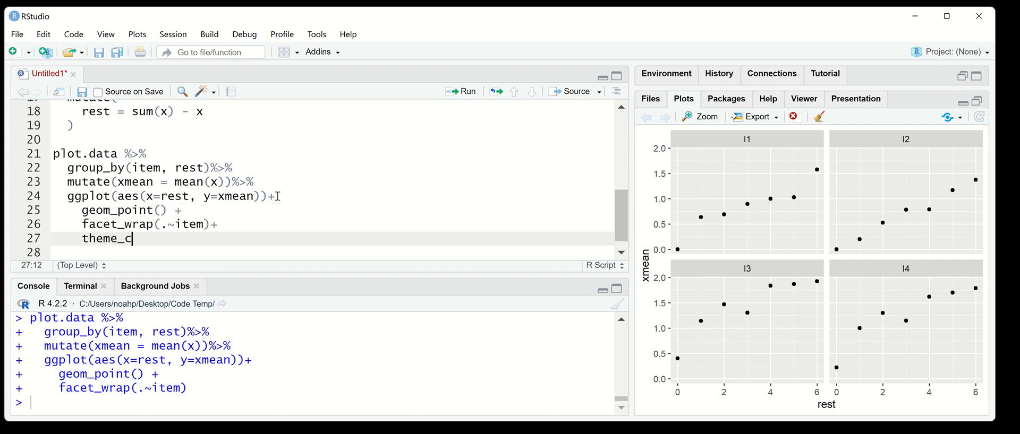
pyautogui.write('lassic(')
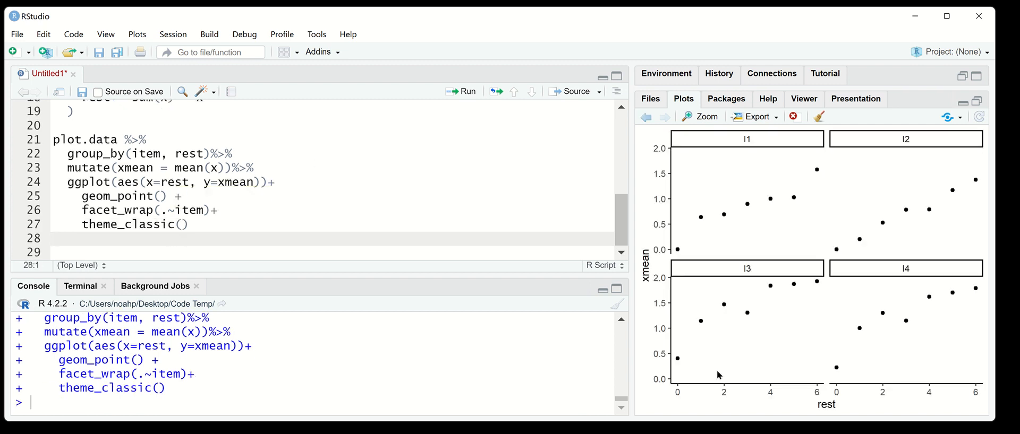
pyautogui.moveTo(405, 315)
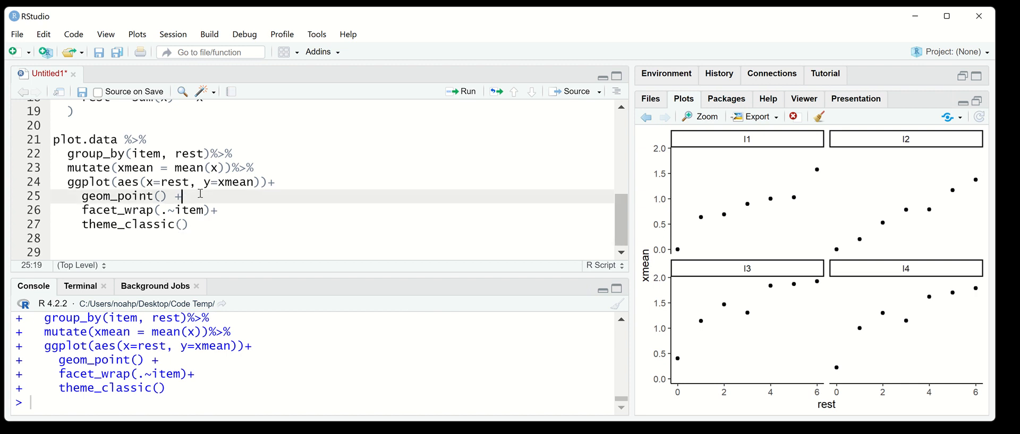
# Step: Insert geom_smooth()+ after geom_point() to add a loess trend curve per panel
pyautogui.write('geom_smooth()+')
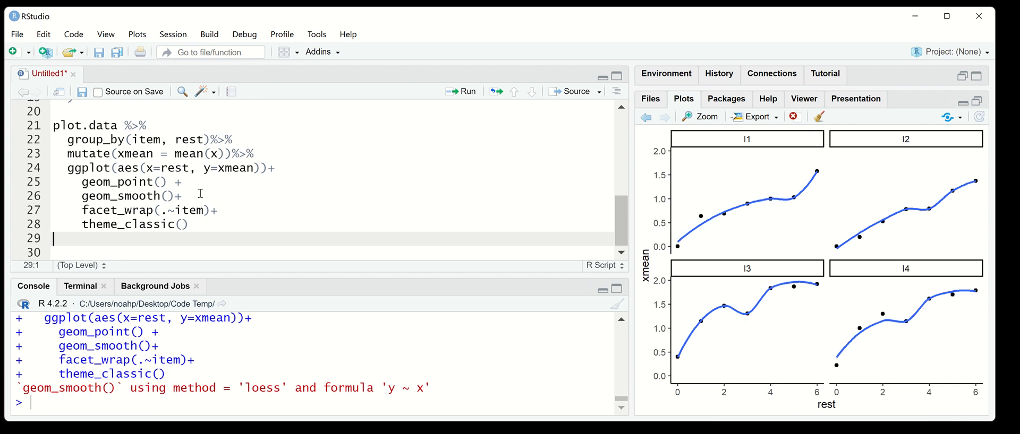
pyautogui.moveTo(180, 210)
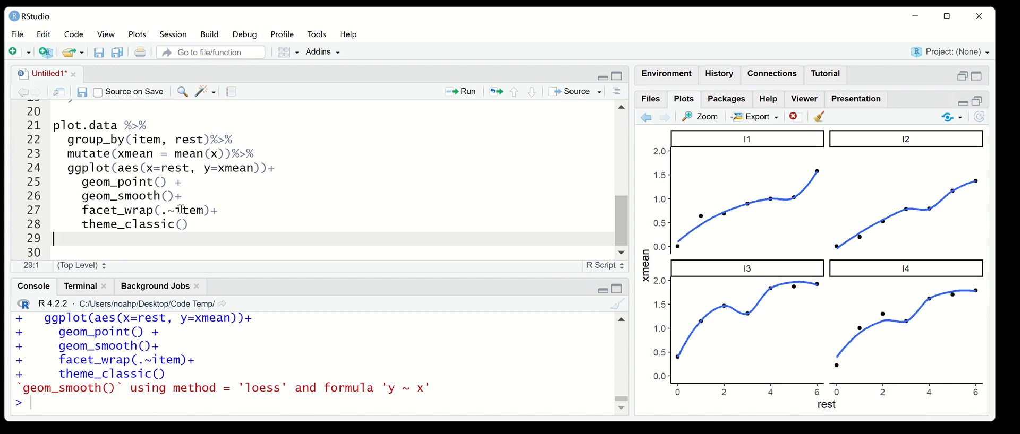
pyautogui.moveTo(165, 196)
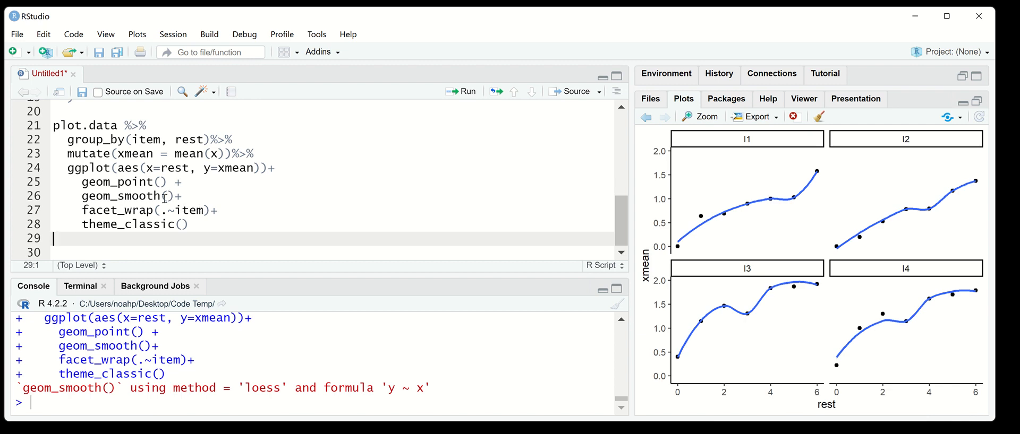
pyautogui.moveTo(187, 195)
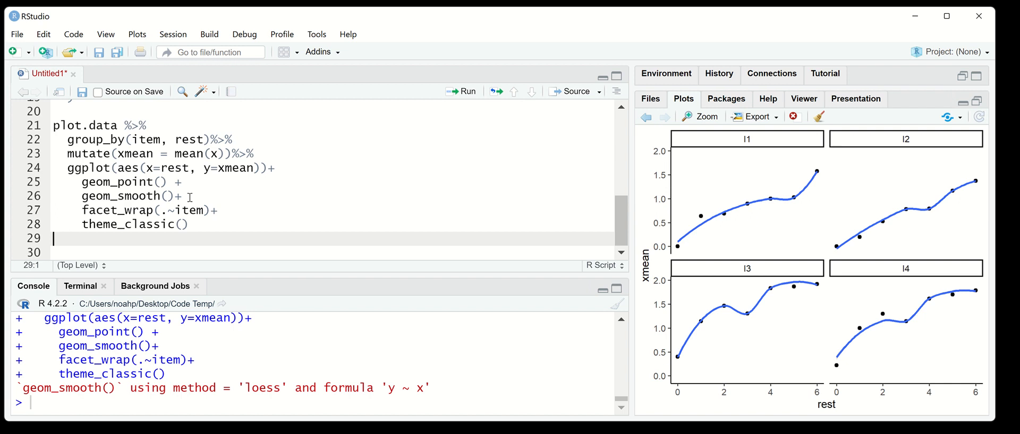
pyautogui.moveTo(780, 288)
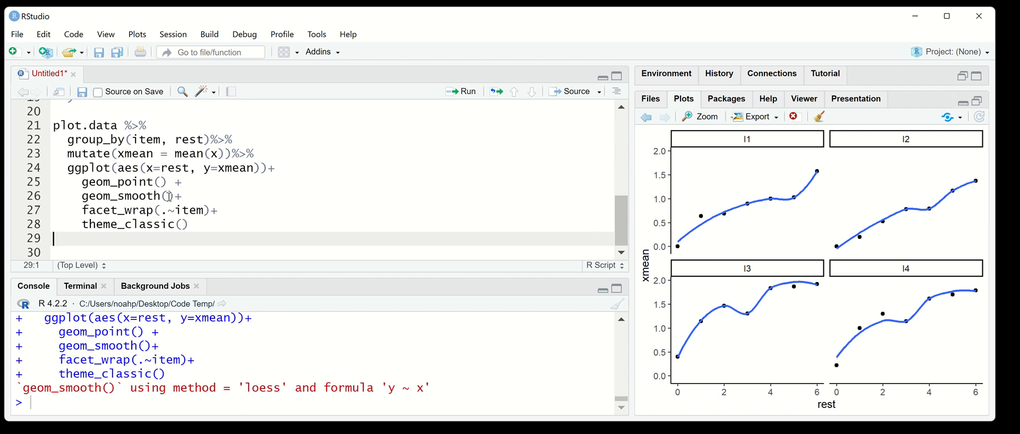
# Step: Set geom_smooth(color="grey") so the trend curves are drawn in grey
pyautogui.write('color=grey"')
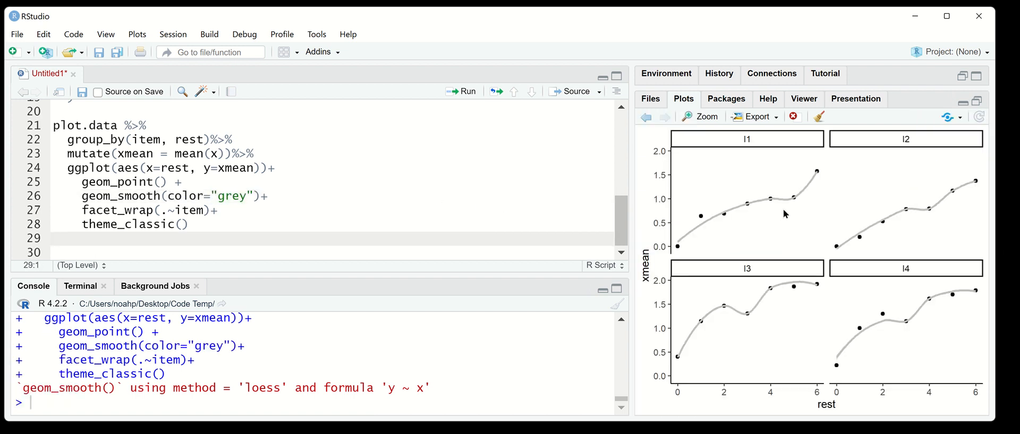
pyautogui.moveTo(718, 361)
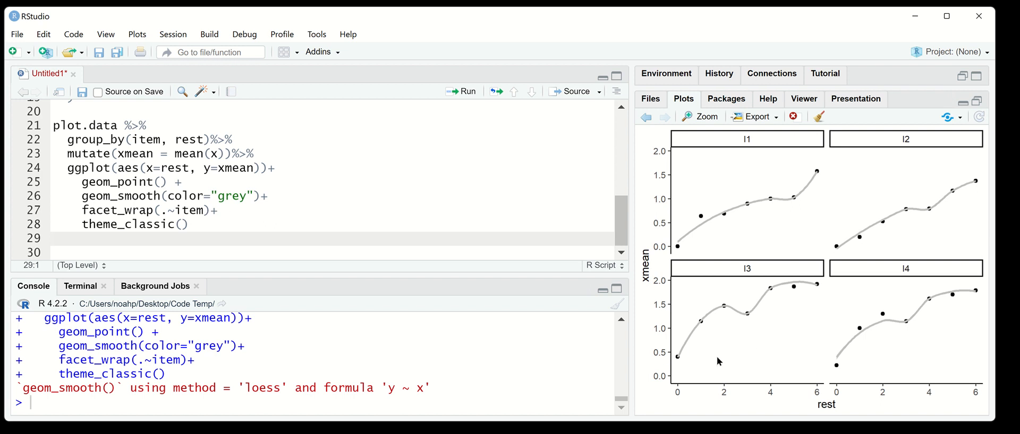
pyautogui.moveTo(746, 352)
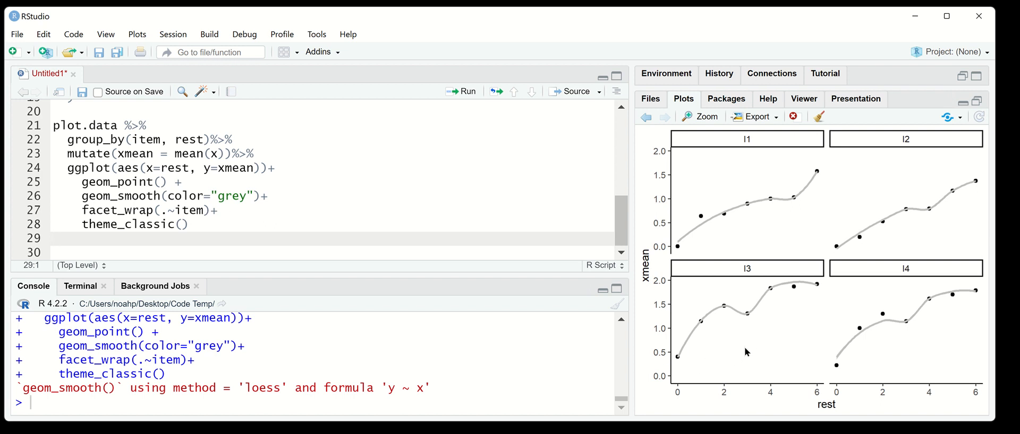
pyautogui.moveTo(700, 363)
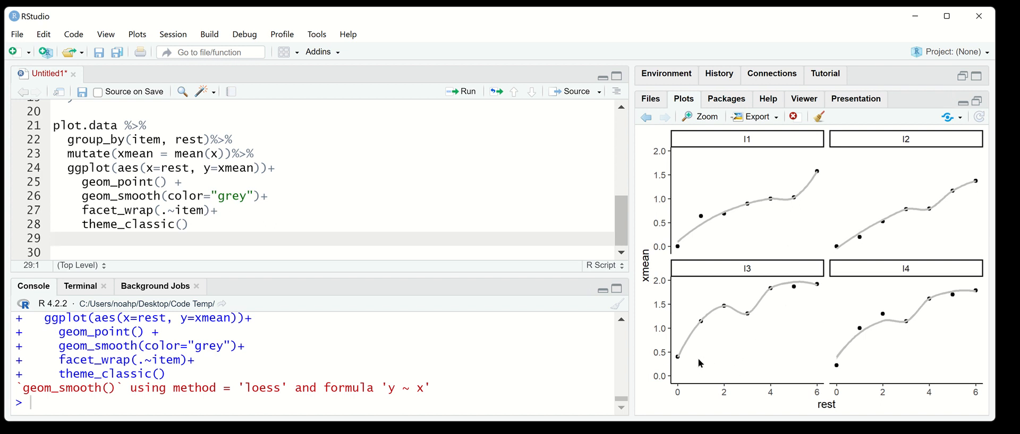
pyautogui.moveTo(830, 164)
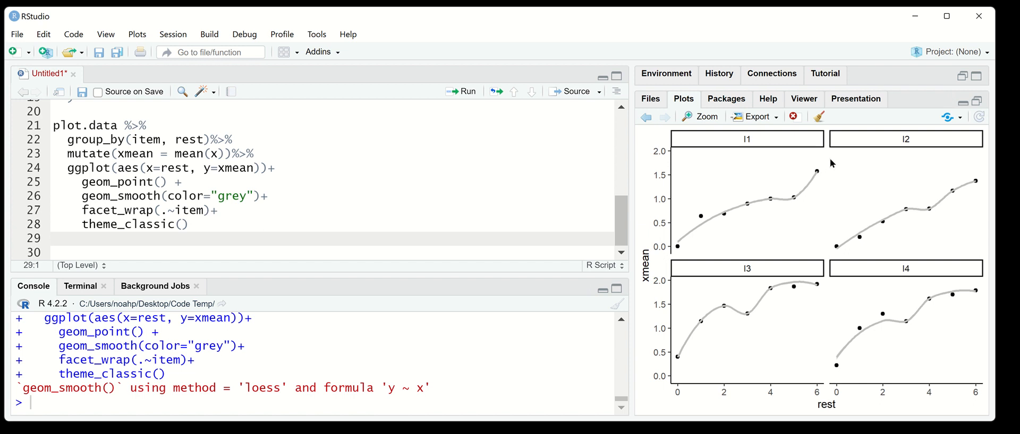
pyautogui.moveTo(780, 341)
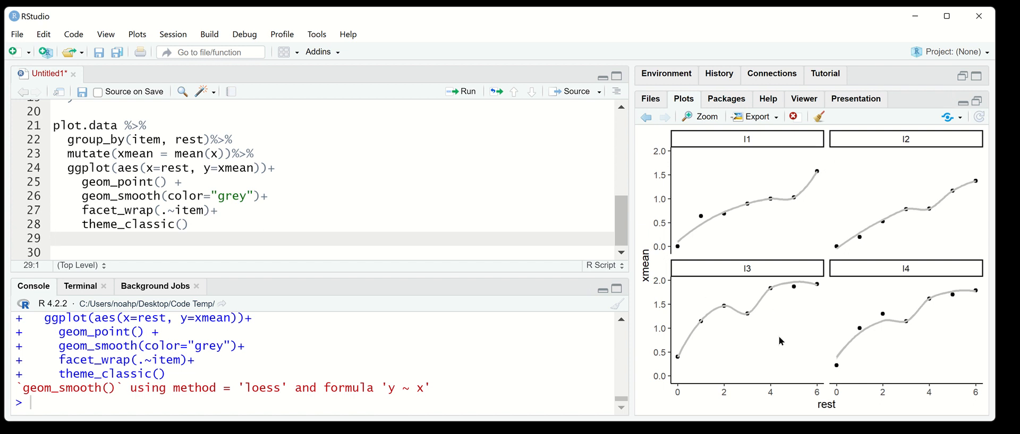
pyautogui.moveTo(838, 282)
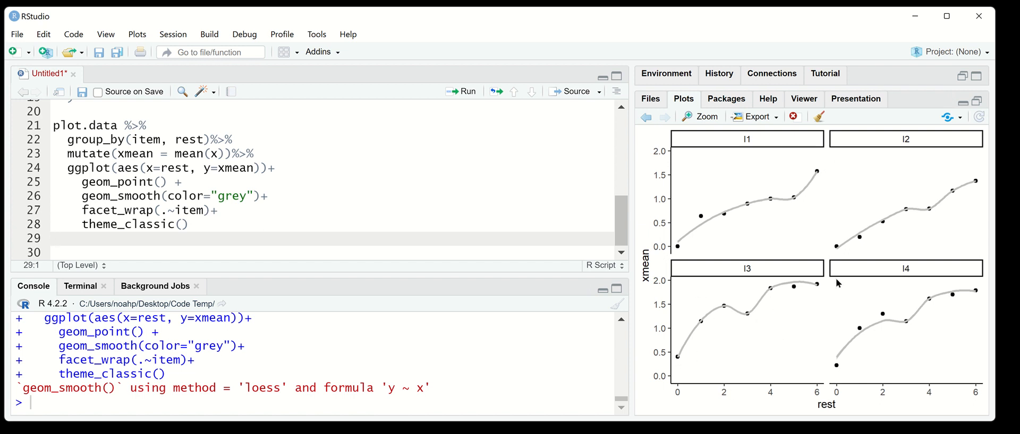
pyautogui.moveTo(814, 303)
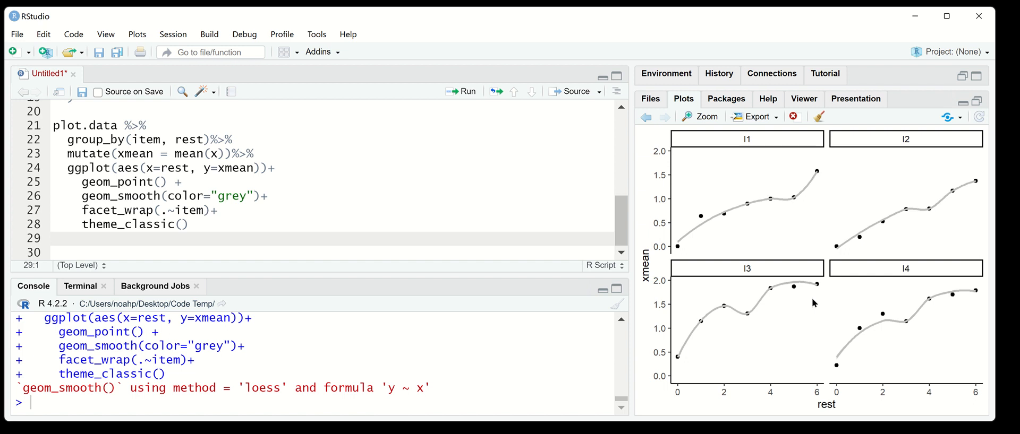
pyautogui.moveTo(786, 295)
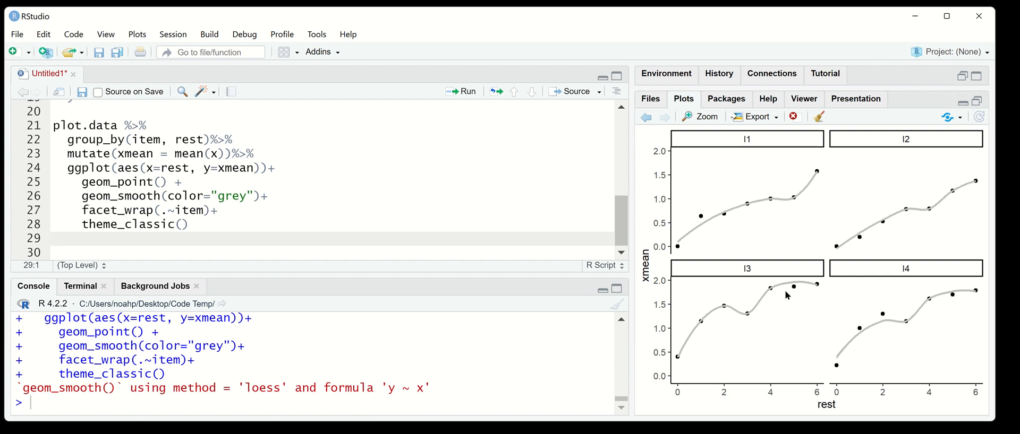
pyautogui.moveTo(728, 318)
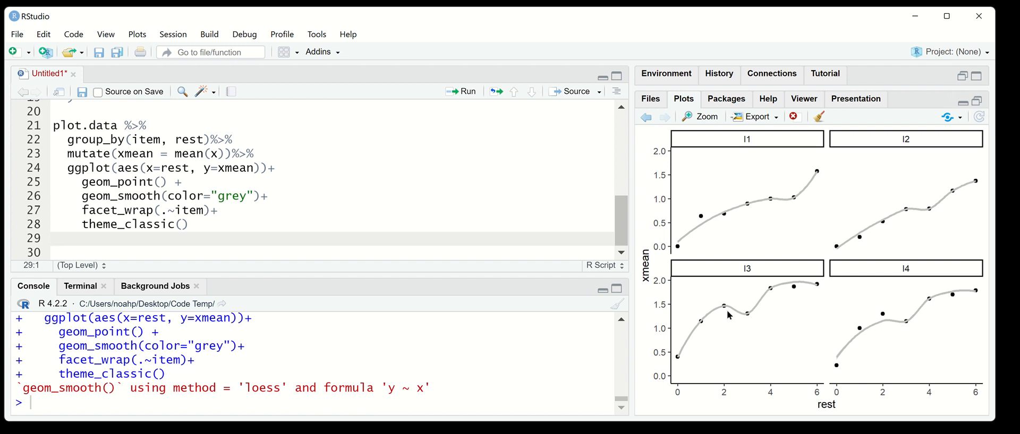
pyautogui.moveTo(714, 317)
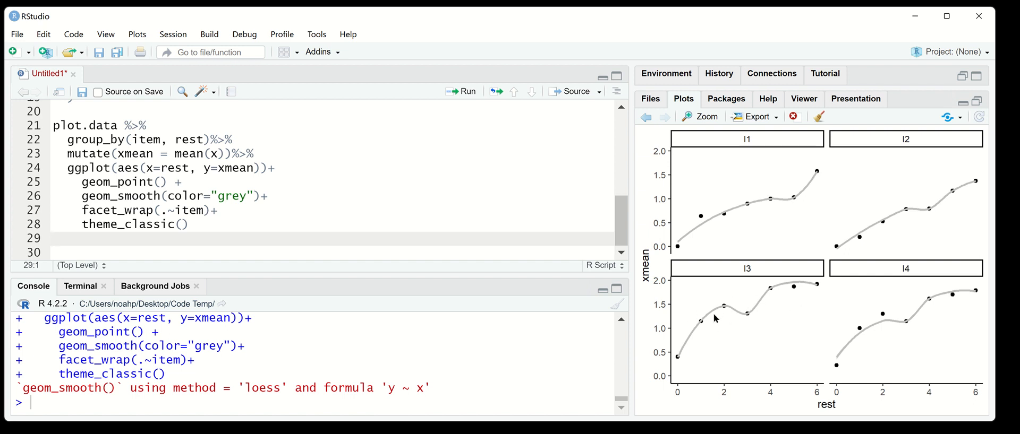
pyautogui.moveTo(701, 356)
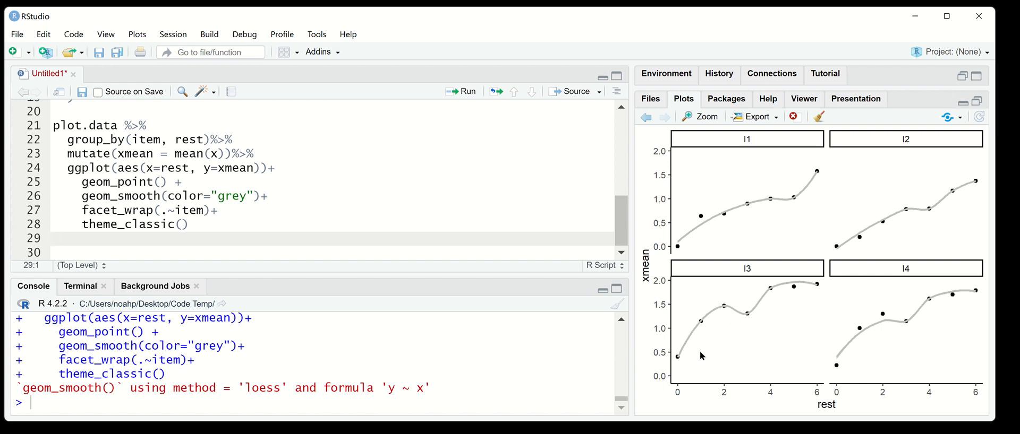
pyautogui.moveTo(746, 313)
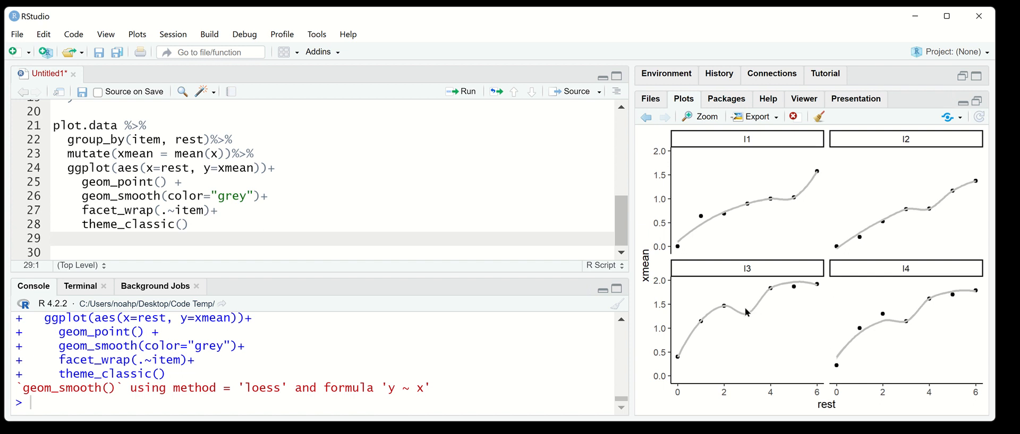
pyautogui.moveTo(754, 311)
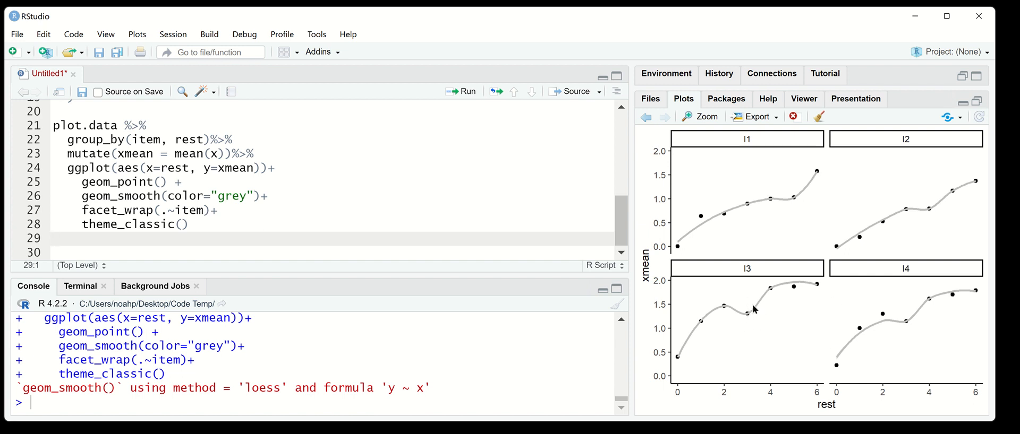
pyautogui.moveTo(757, 310)
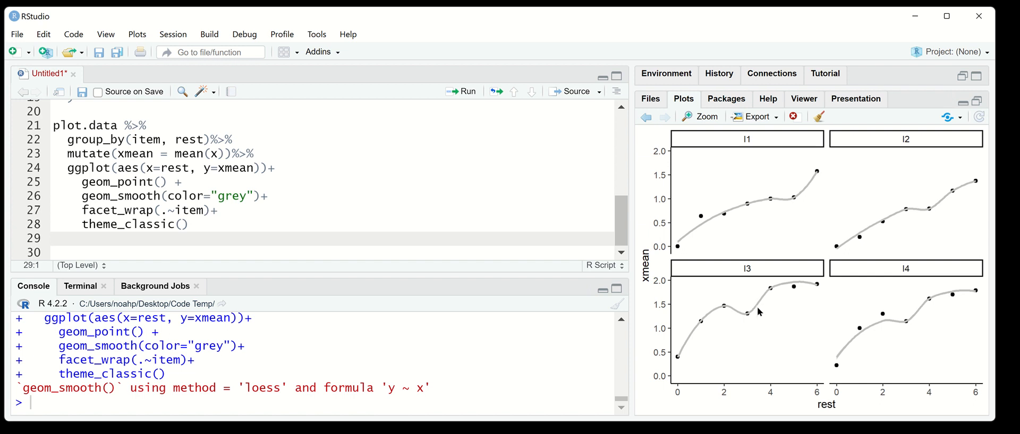
pyautogui.moveTo(690, 308)
pyautogui.write(',')
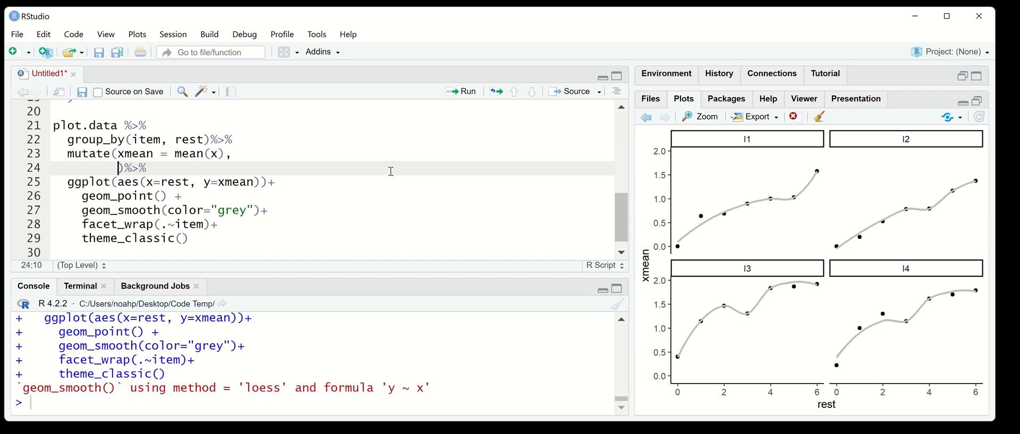
# Step: Add ng = n() to the mutate and start a geom_text(aes()) layer
pyautogui.write('ng =')
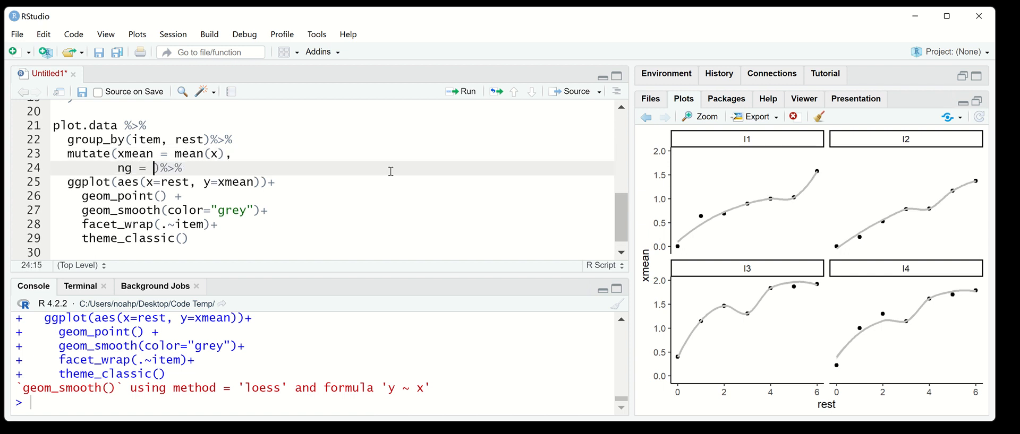
pyautogui.write('n(')
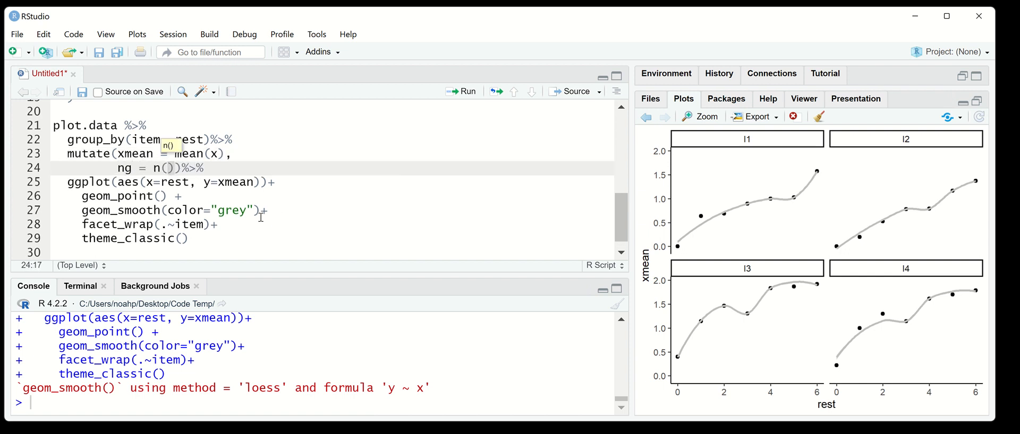
pyautogui.write('geom_tex')
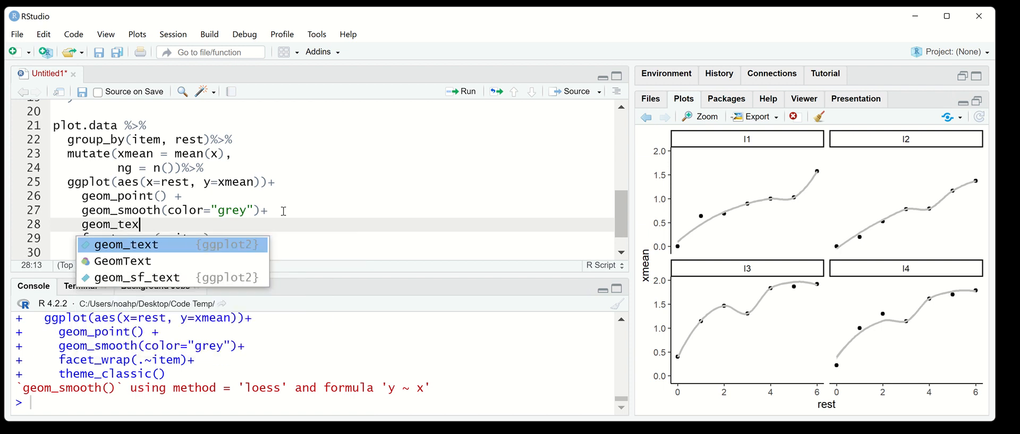
pyautogui.write('t(aes')
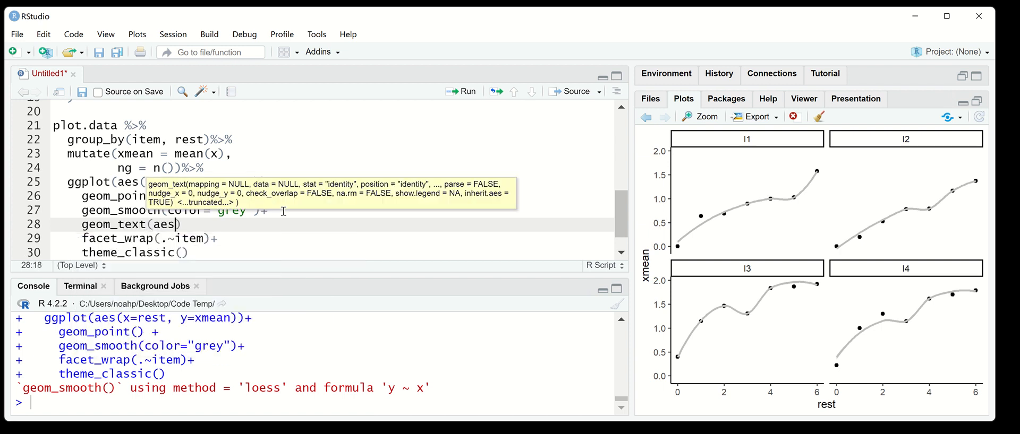
pyautogui.write(')')
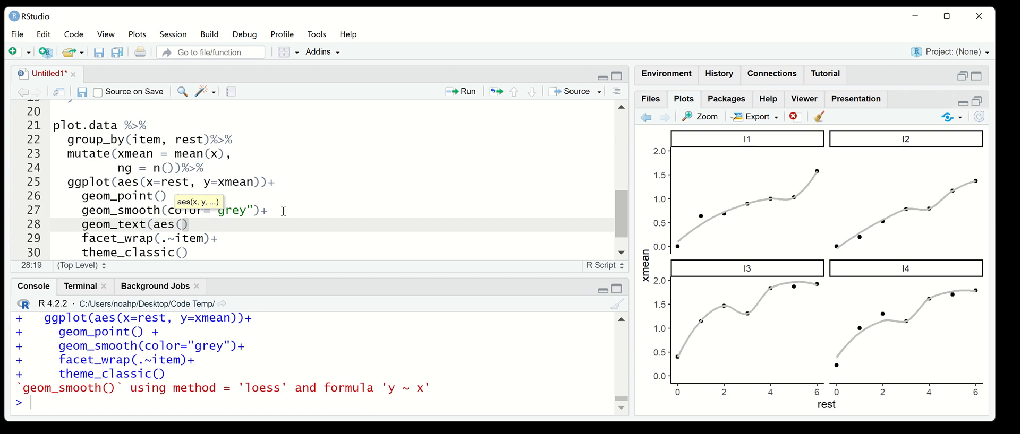
# Step: Fill geom_text with aes(x=rest, y=0, label=ng), size=3 to print group counts along the bottom
pyautogui.write('x=res')
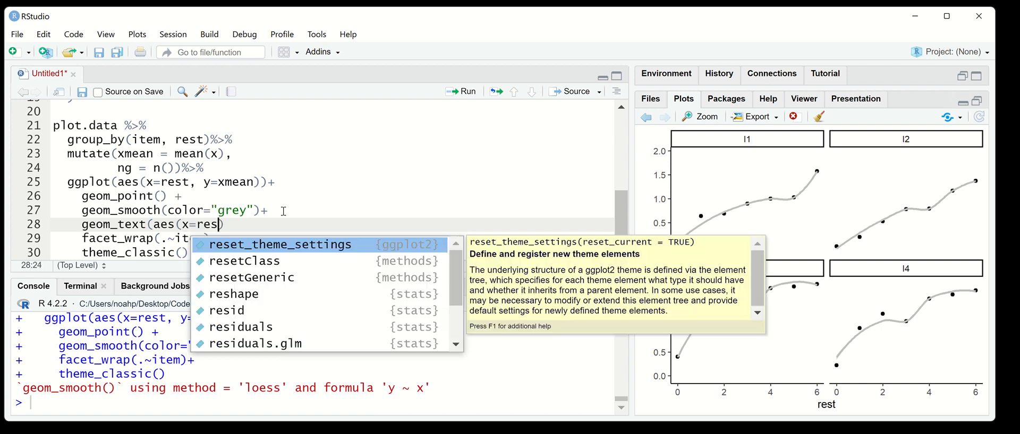
pyautogui.write(', y=')
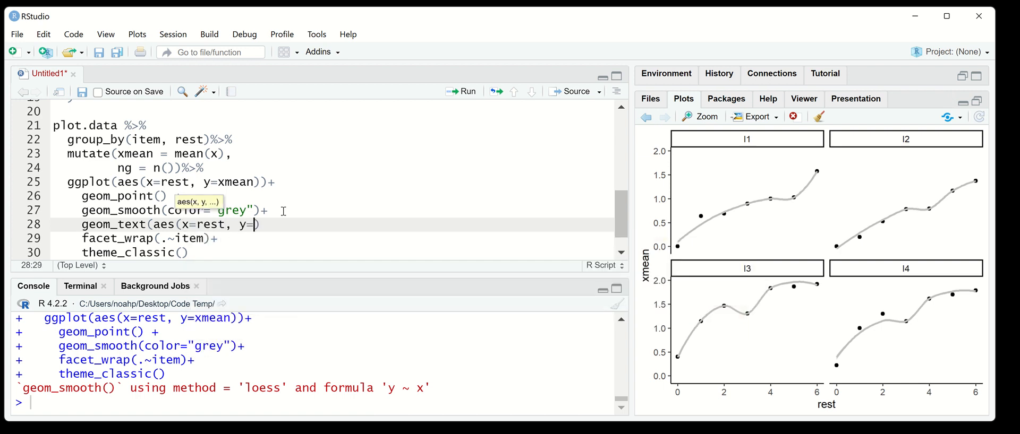
pyautogui.write('0, 1')
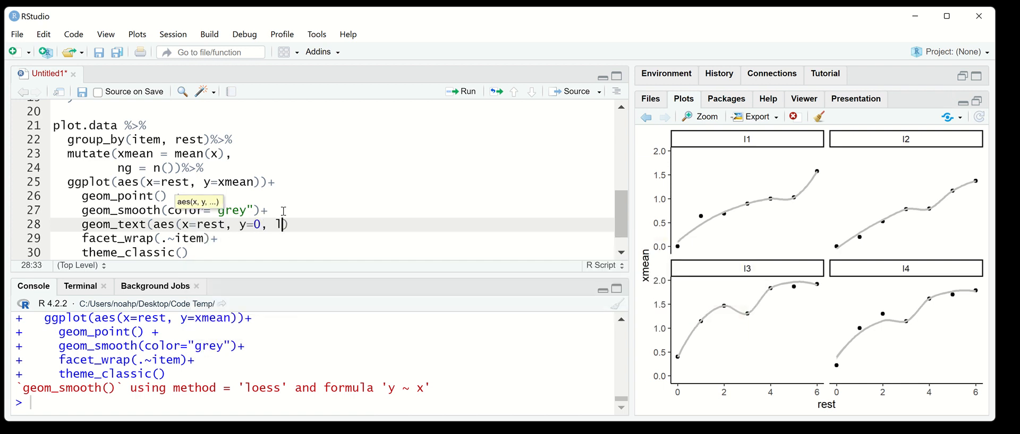
pyautogui.write('label=')
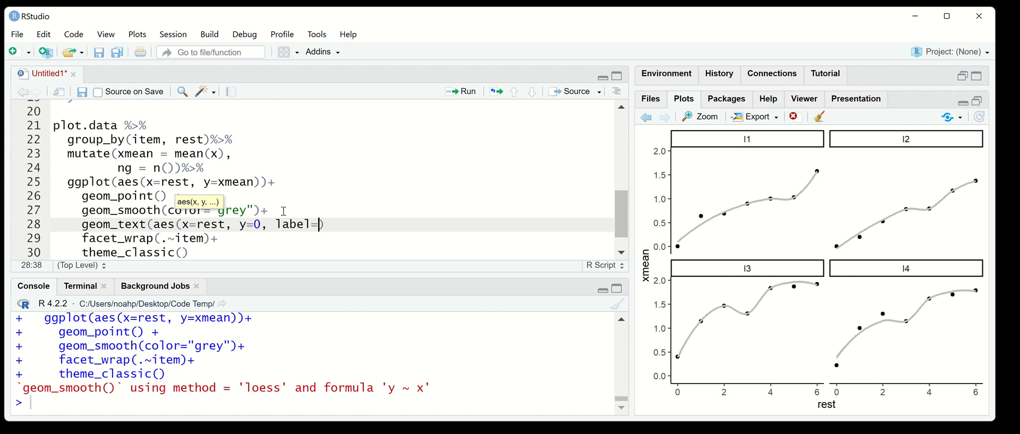
pyautogui.write('g)size=3)+')
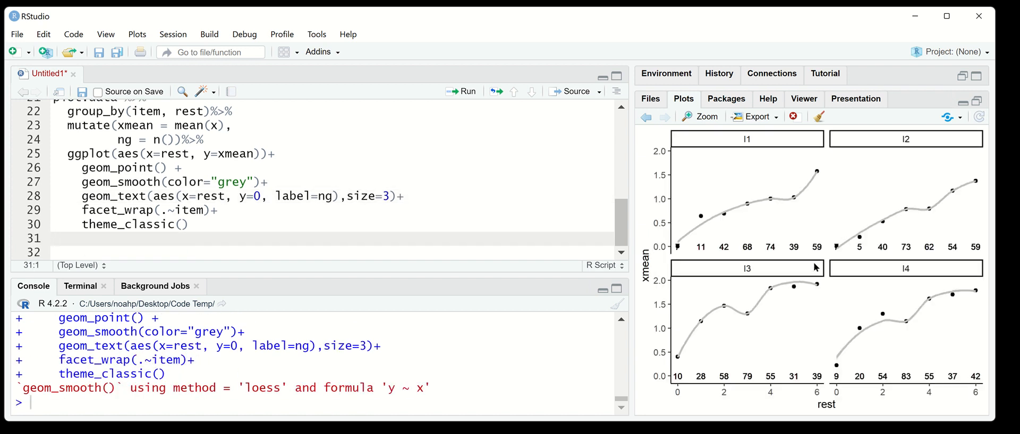
pyautogui.moveTo(780, 334)
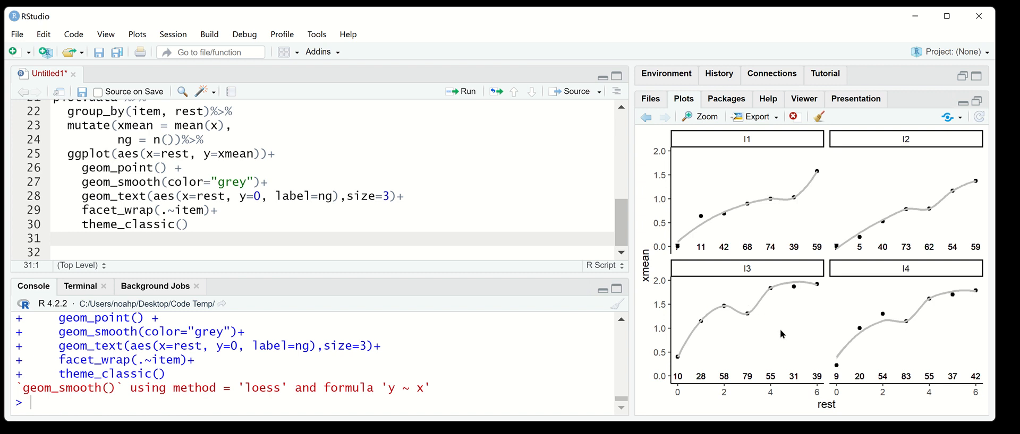
pyautogui.moveTo(915, 346)
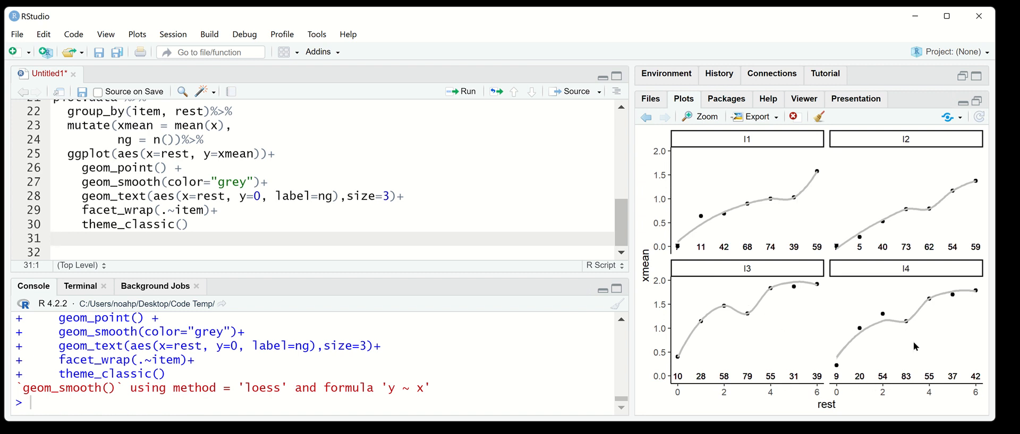
pyautogui.moveTo(711, 355)
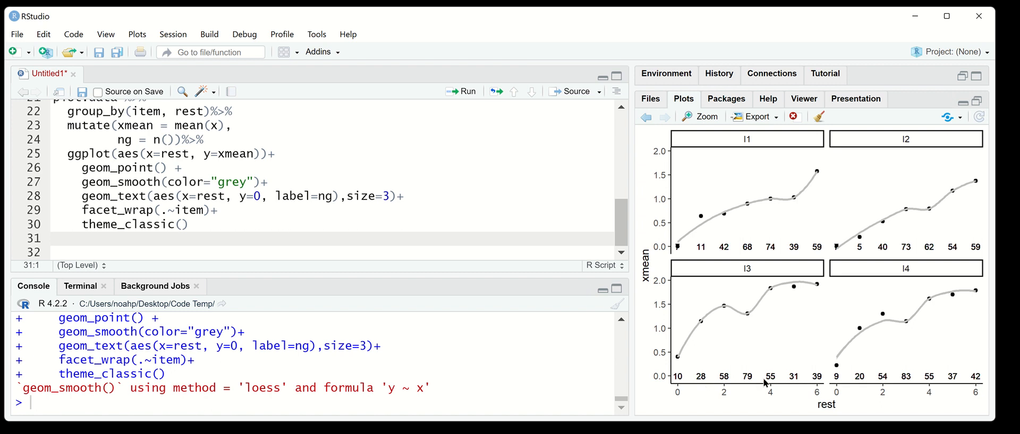
pyautogui.moveTo(747, 327)
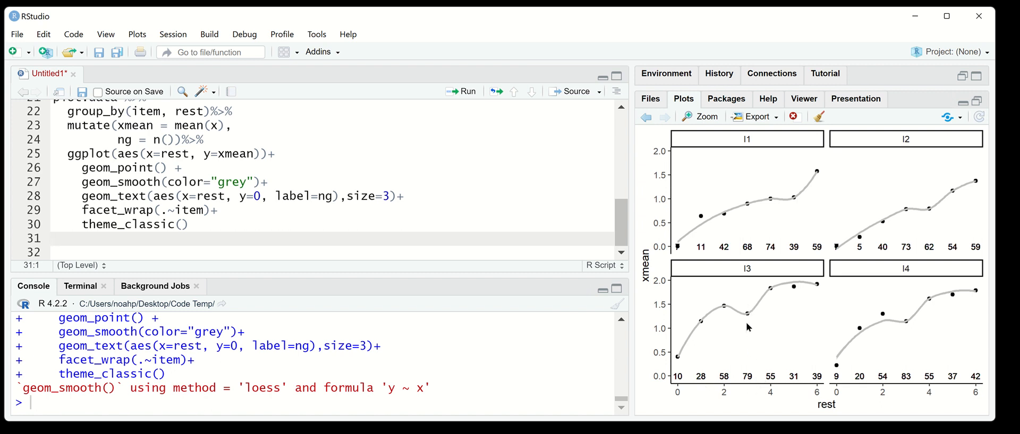
pyautogui.moveTo(748, 386)
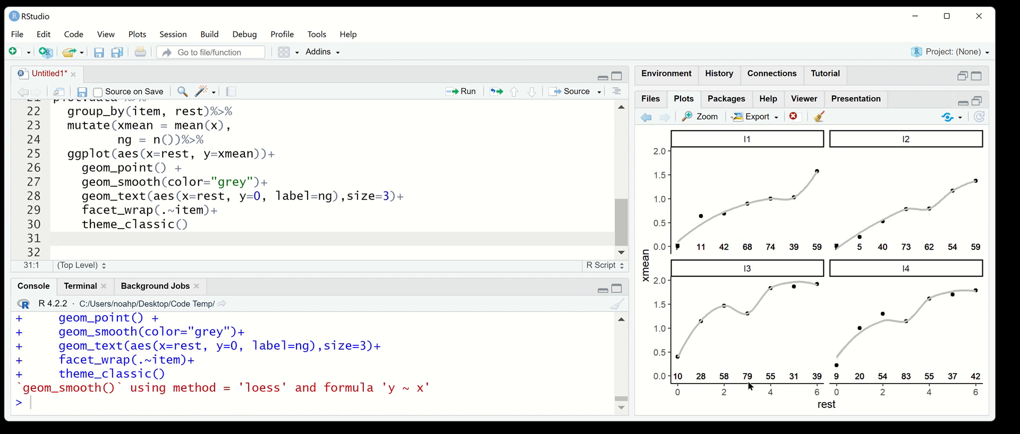
pyautogui.moveTo(737, 304)
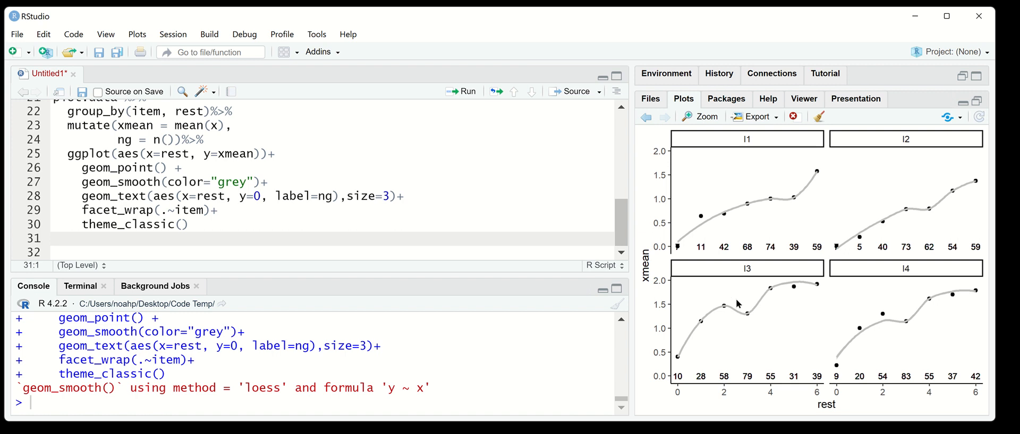
pyautogui.moveTo(774, 299)
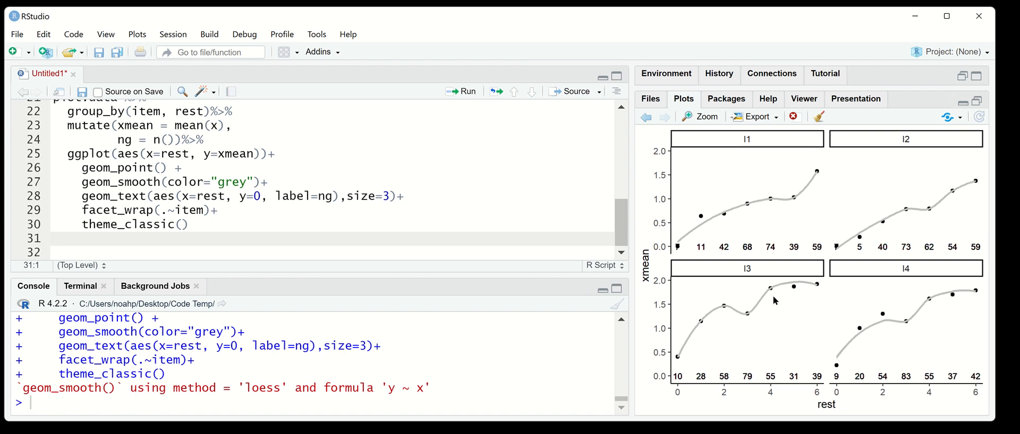
pyautogui.moveTo(756, 301)
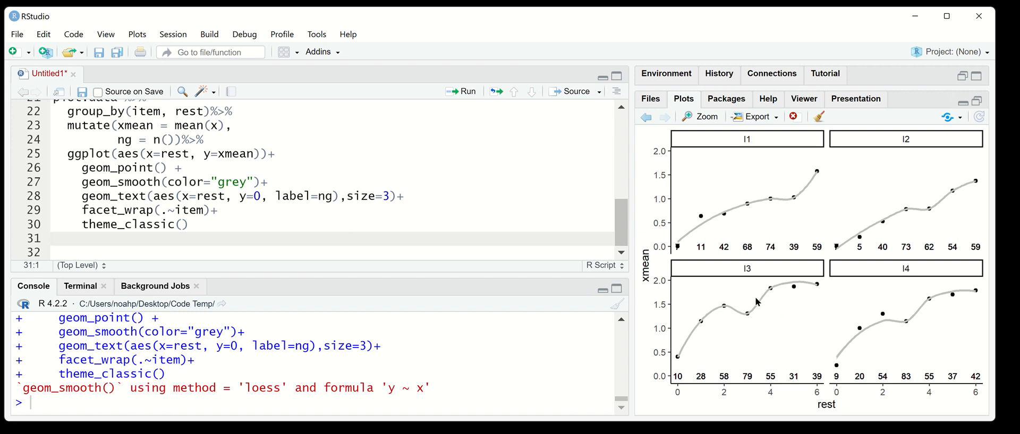
pyautogui.moveTo(739, 304)
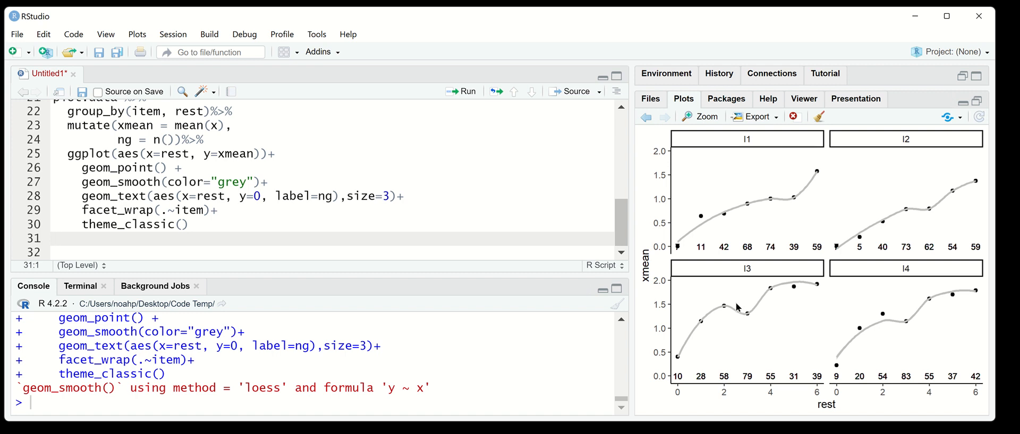
pyautogui.moveTo(591, 268)
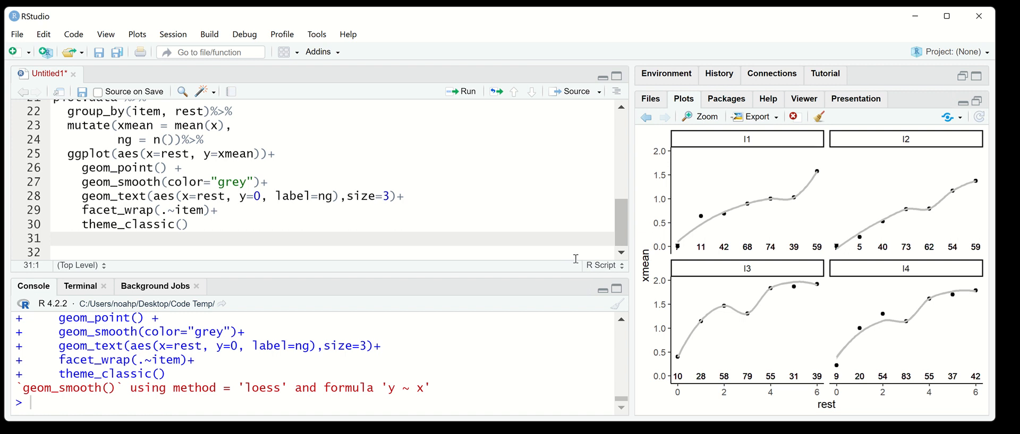
pyautogui.moveTo(798, 378)
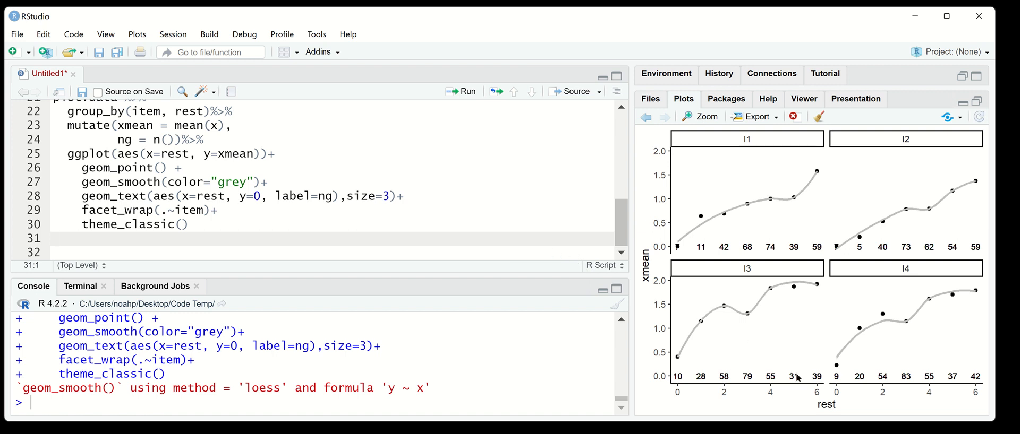
pyautogui.moveTo(878, 261)
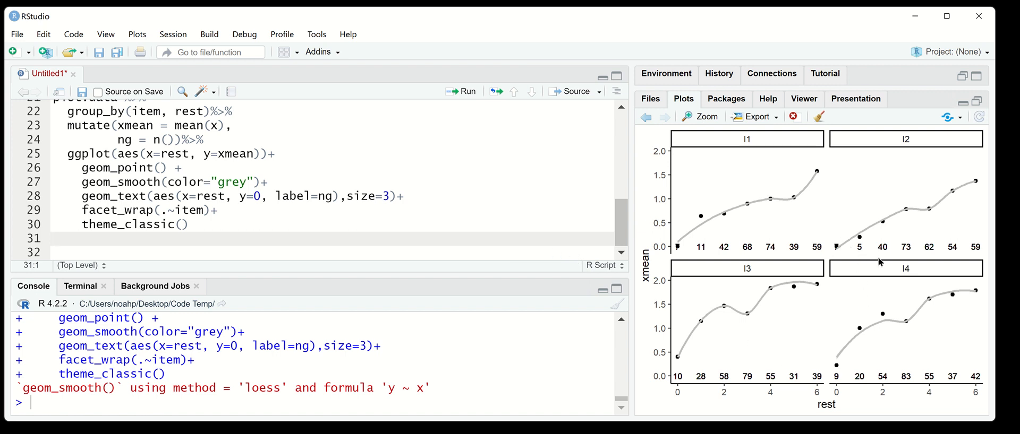
pyautogui.moveTo(855, 236)
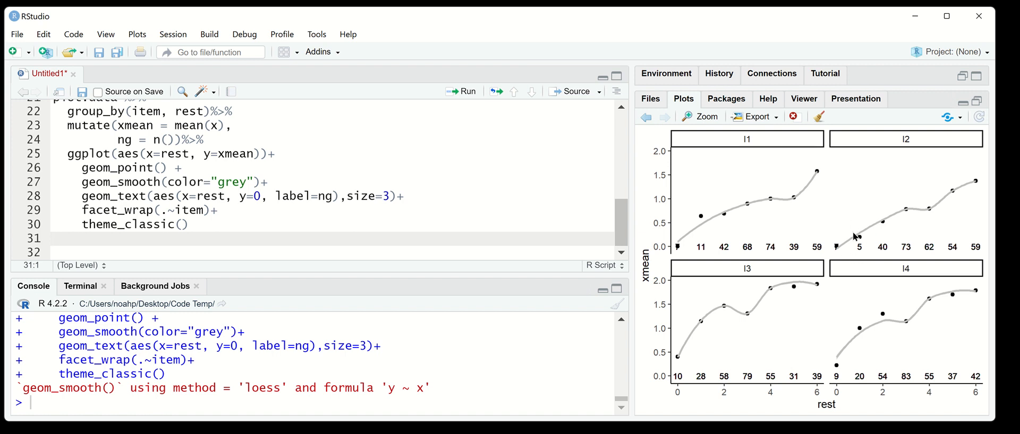
pyautogui.moveTo(679, 249)
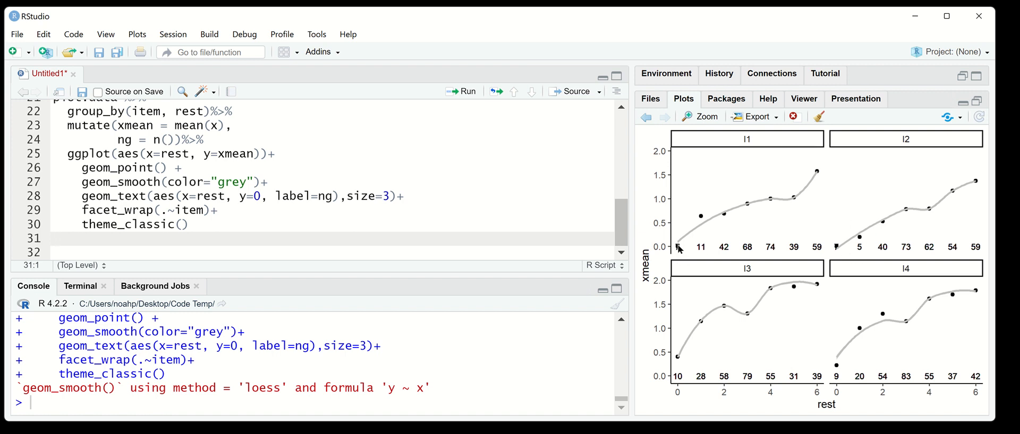
pyautogui.moveTo(853, 389)
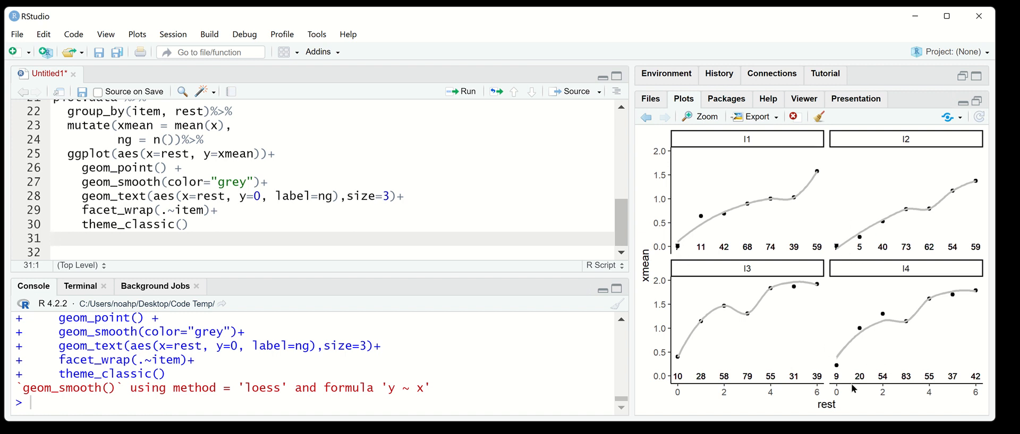
pyautogui.moveTo(810, 309)
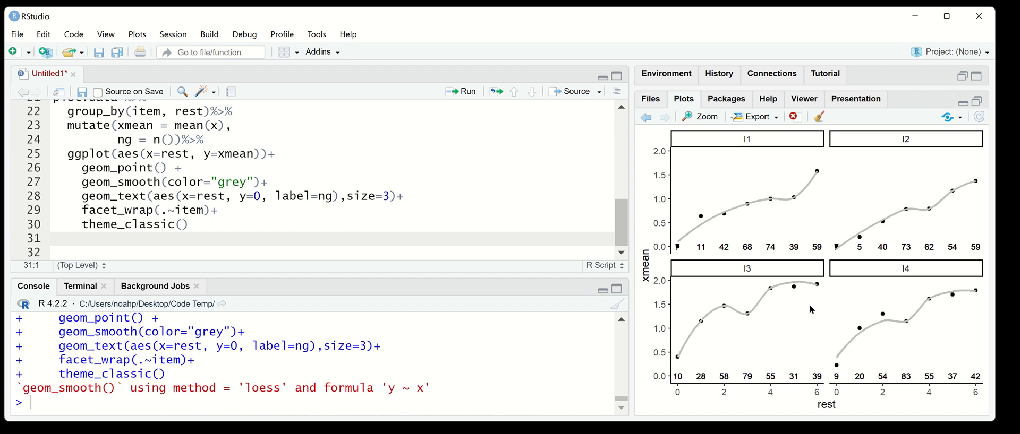
pyautogui.moveTo(620, 244)
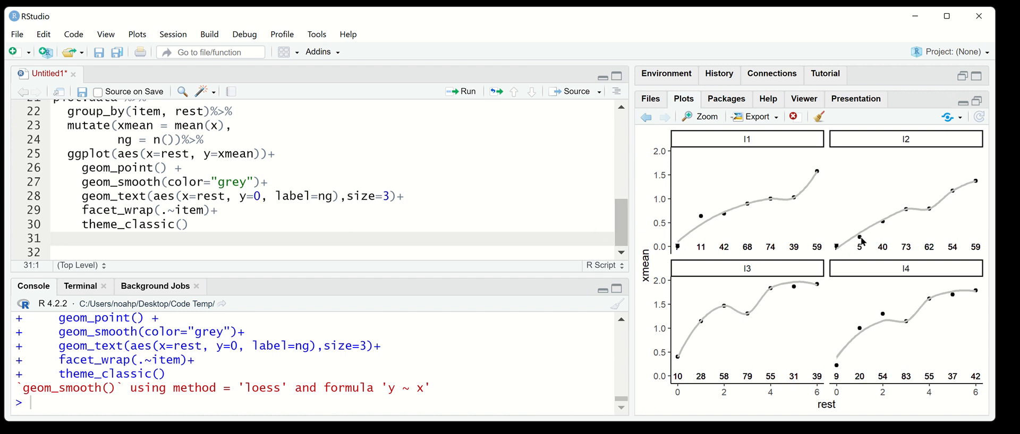
pyautogui.moveTo(879, 242)
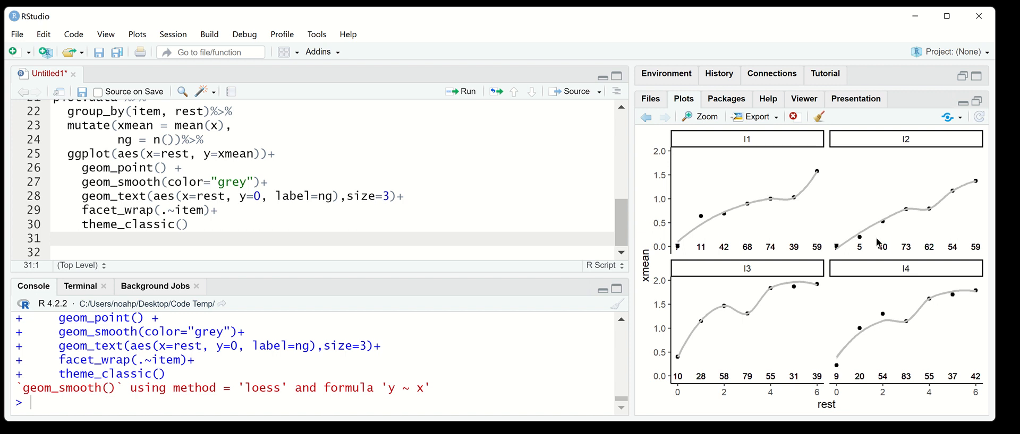
pyautogui.moveTo(889, 242)
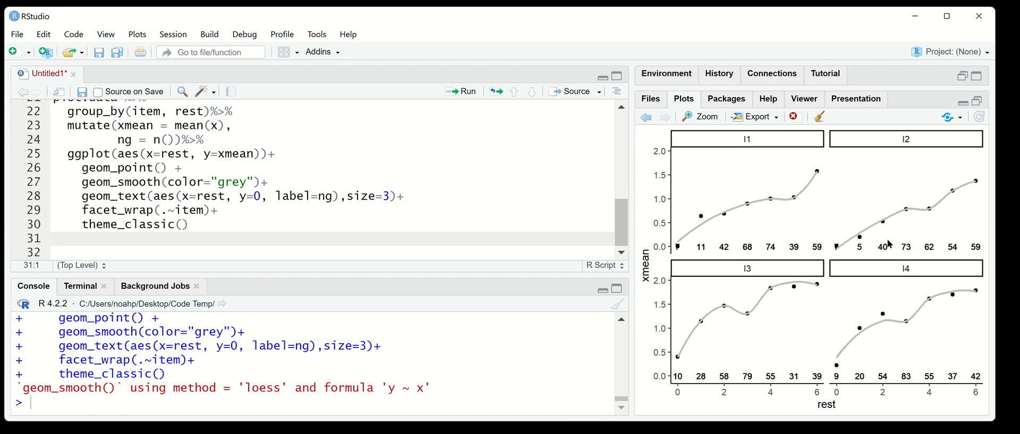
pyautogui.moveTo(864, 253)
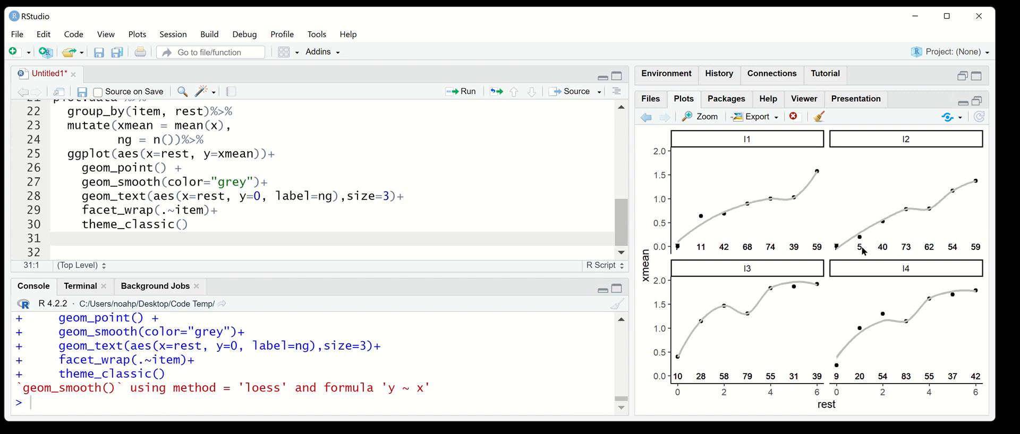
pyautogui.moveTo(931, 208)
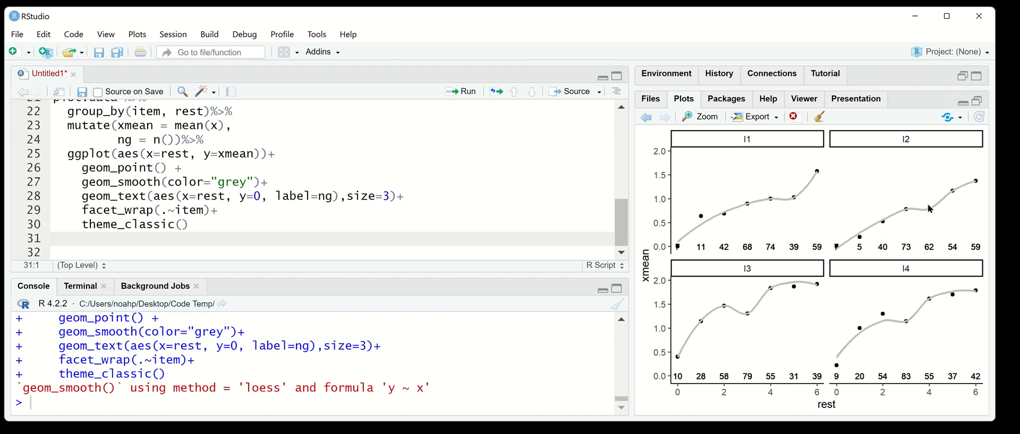
pyautogui.moveTo(841, 254)
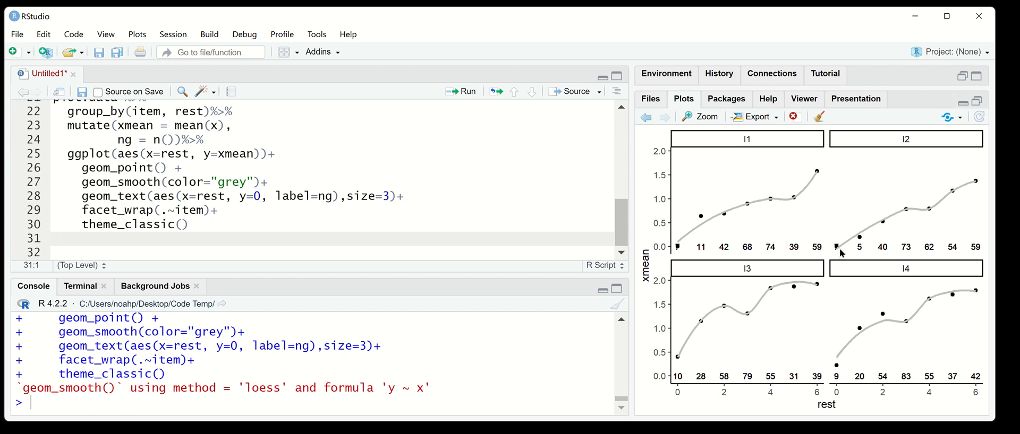
pyautogui.moveTo(326, 202)
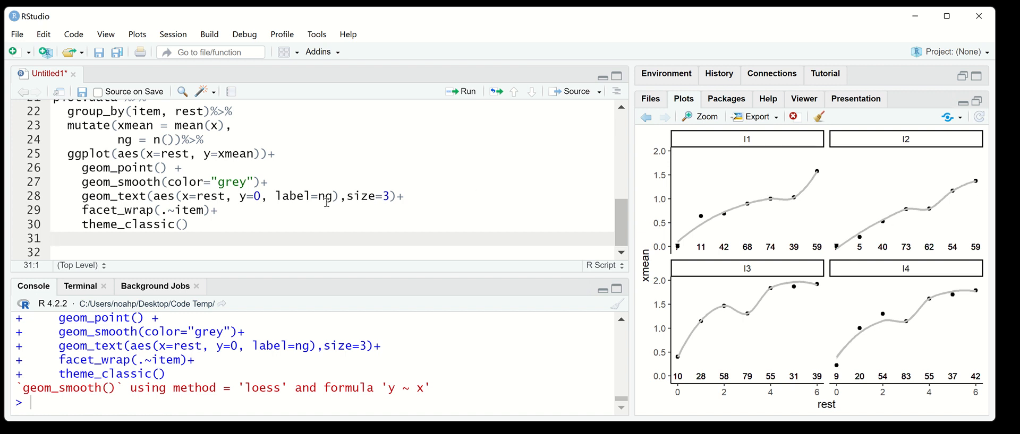
pyautogui.moveTo(326, 202)
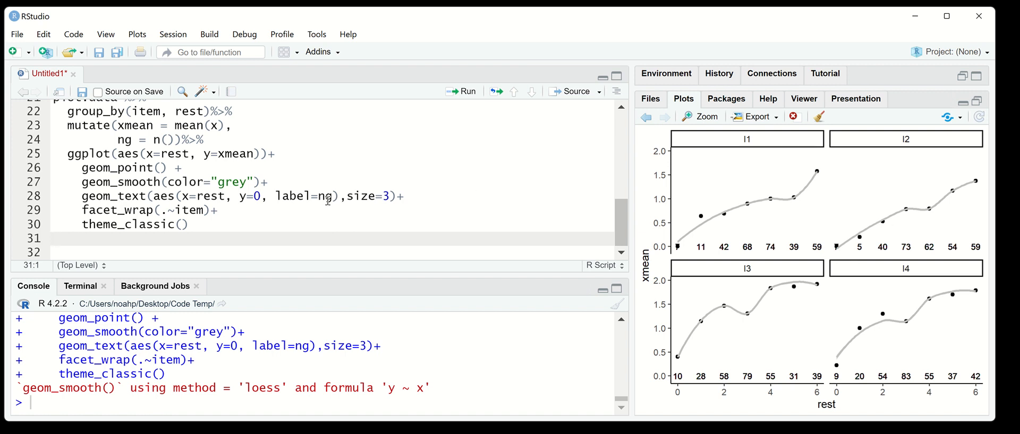
pyautogui.moveTo(401, 198)
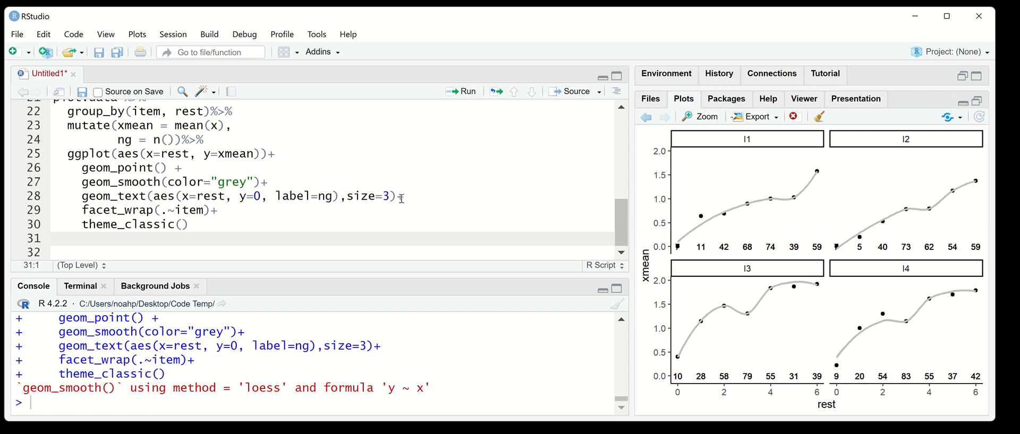
pyautogui.moveTo(689, 389)
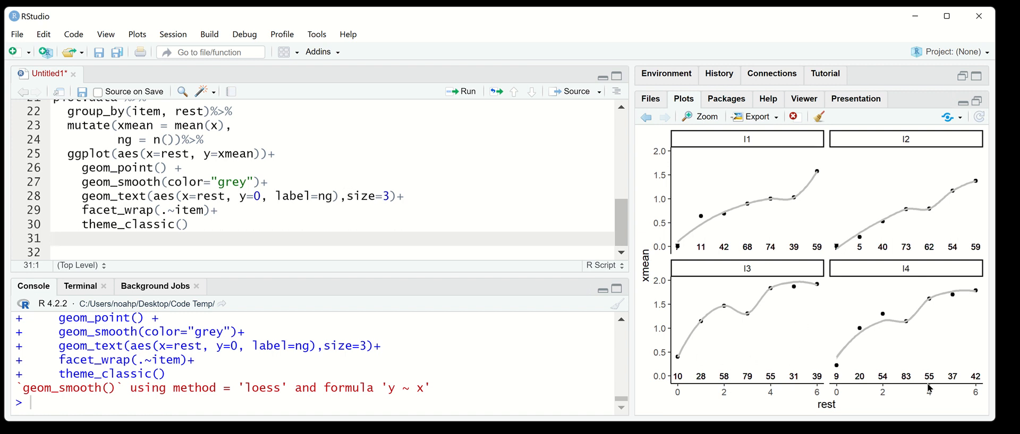
pyautogui.moveTo(686, 386)
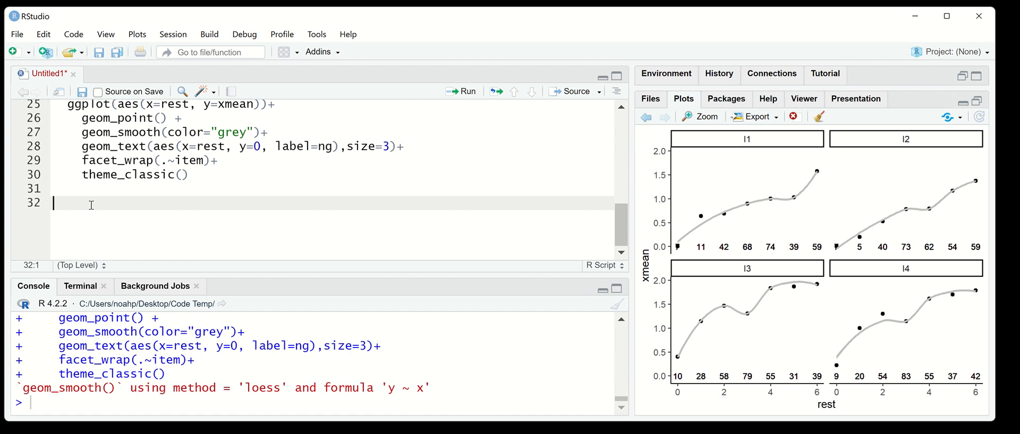
# Step: Start a new pipeline plot.data %>% mutate(rest_grp = cut(...)) below the plot code
pyautogui.write('plot.data')
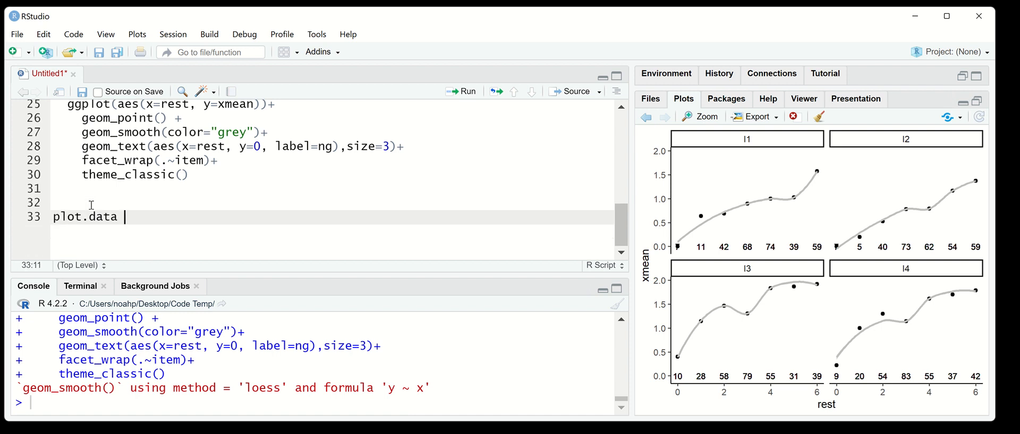
pyautogui.write('%>%')
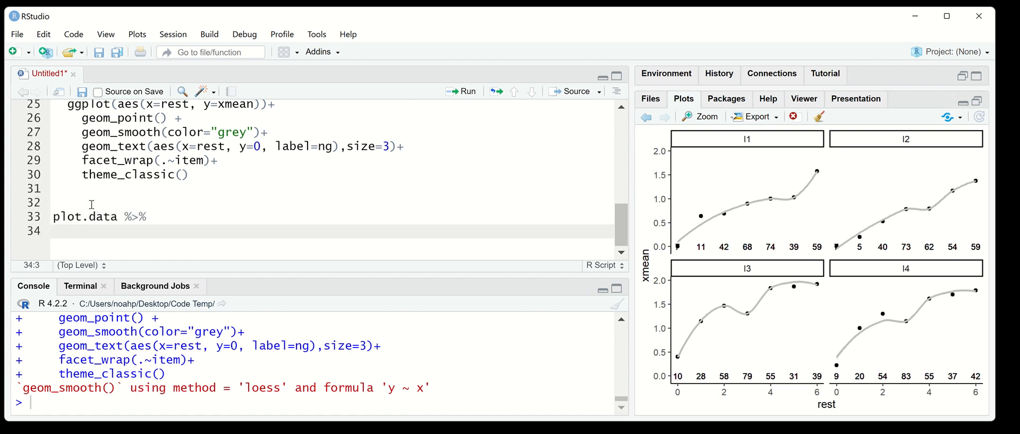
pyautogui.write('mutate(')
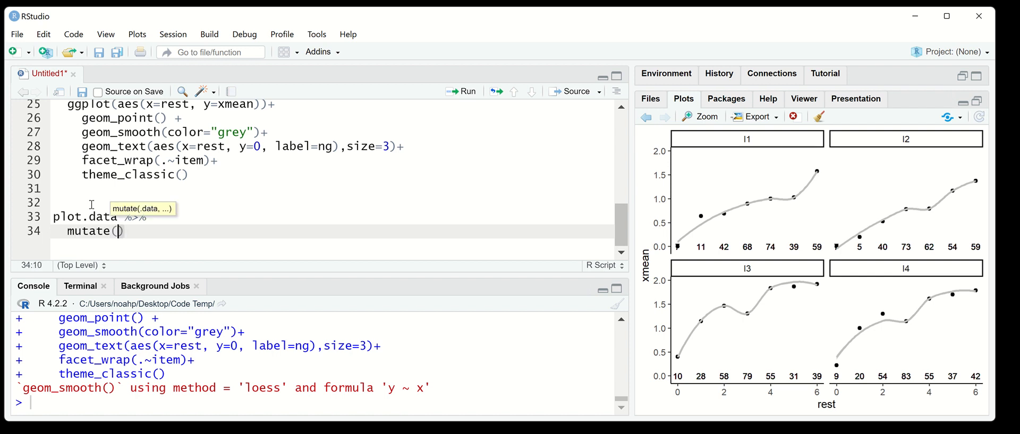
pyautogui.write('rest')
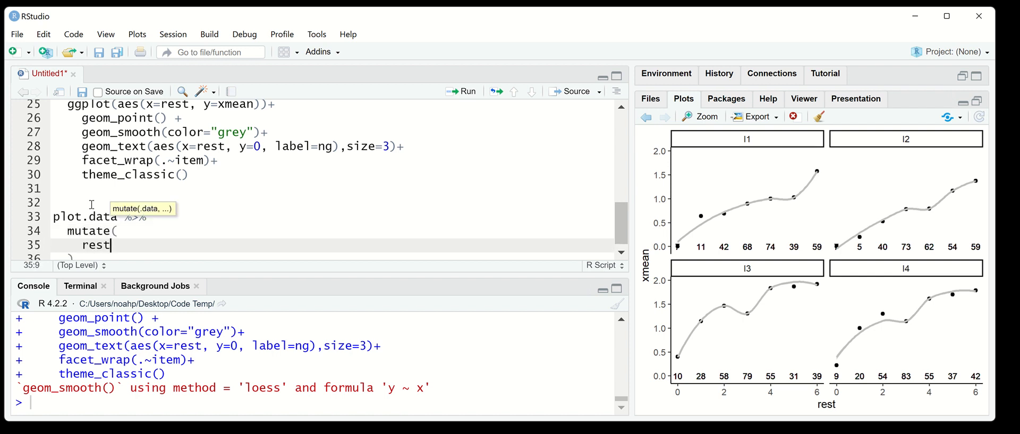
pyautogui.write('_grp =')
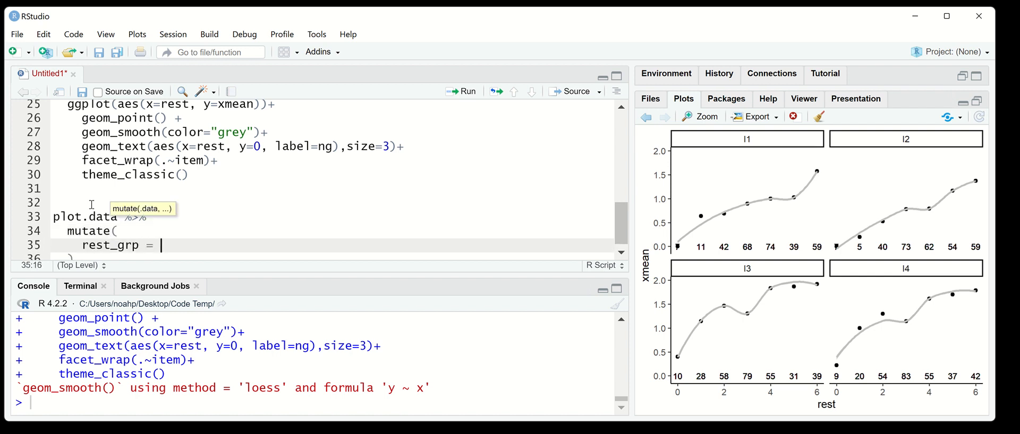
pyautogui.write('cut(')
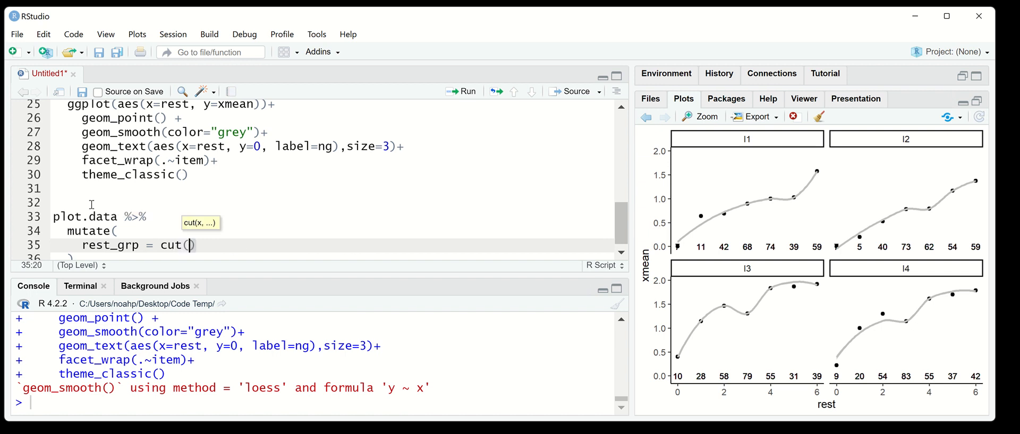
# Step: Give cut its first argument rest and look up the ecdf help page with ?ecdf
pyautogui.scroll(-3)
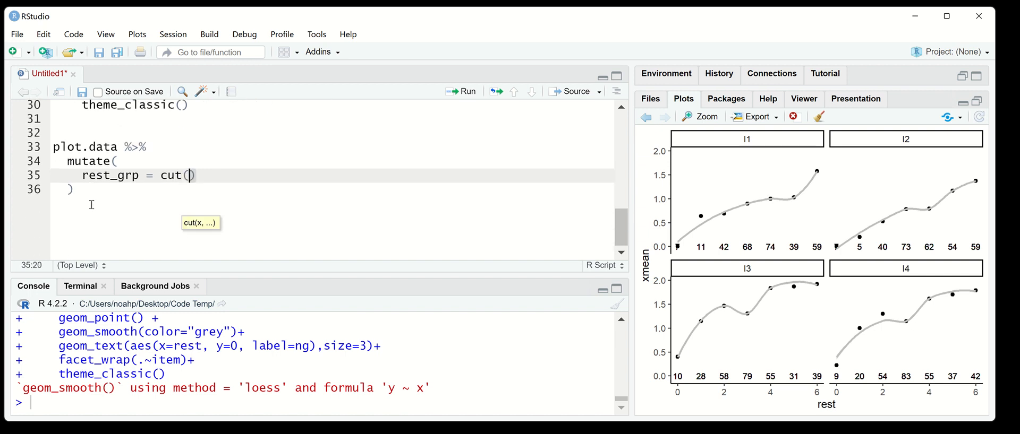
pyautogui.write('rest')
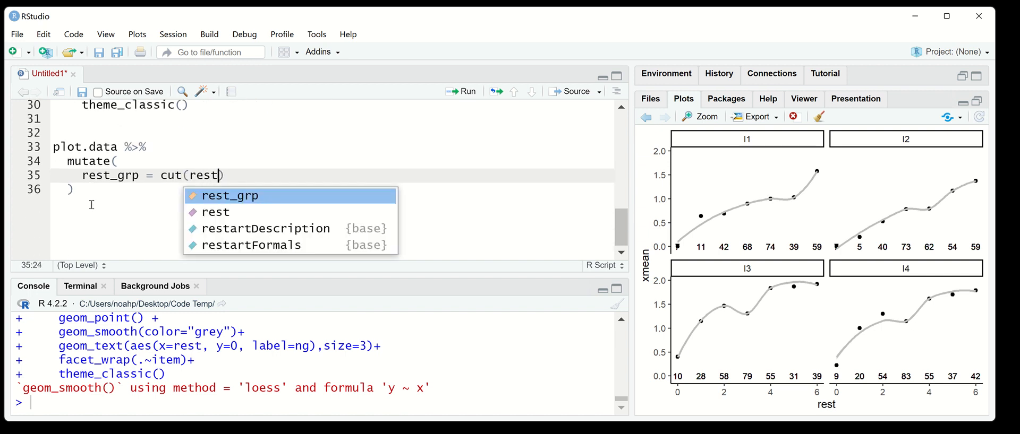
pyautogui.write(',')
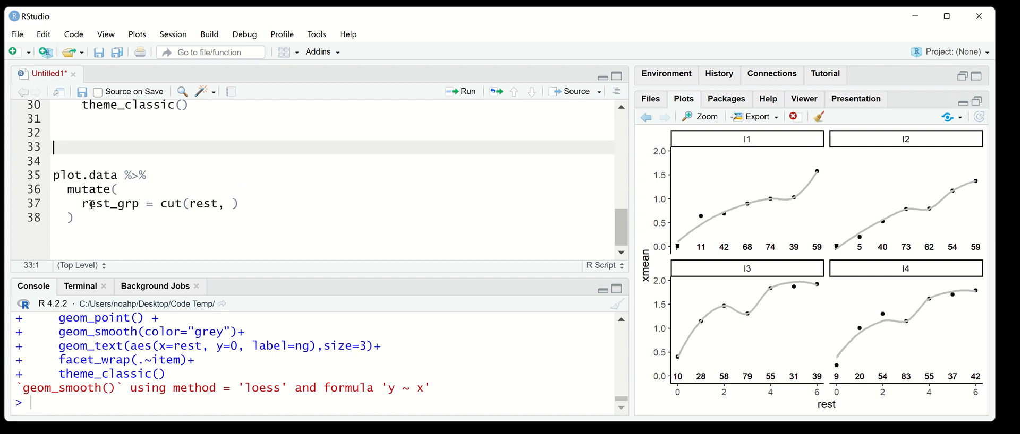
pyautogui.write('?ecdf')
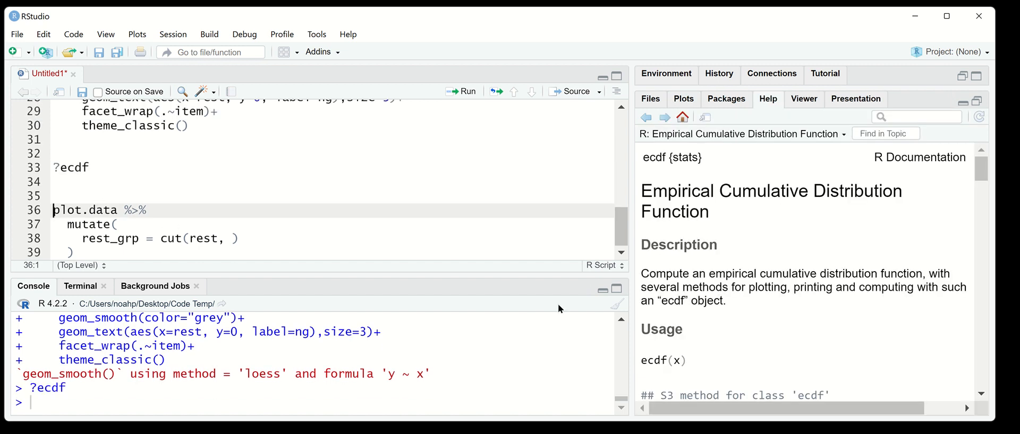
pyautogui.moveTo(747, 322)
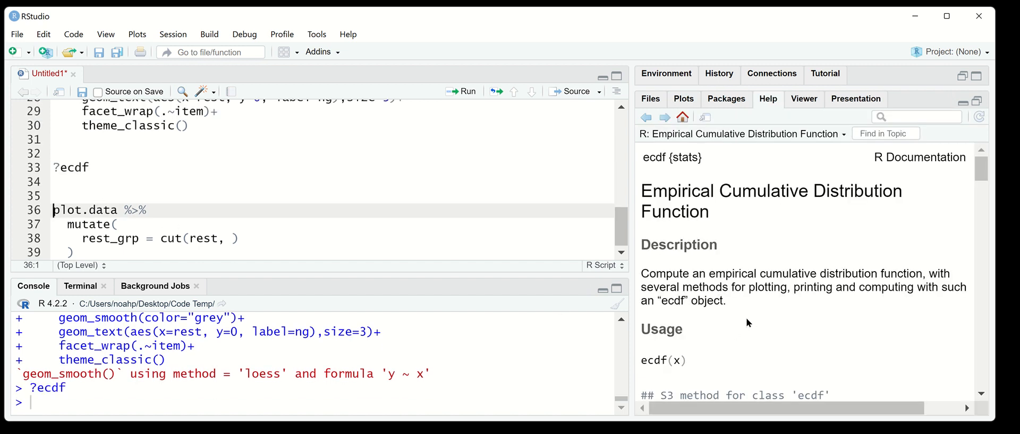
# Step: Start a line plot(ecdf(plot.data$ and bring up the column autocomplete
pyautogui.scroll(-3)
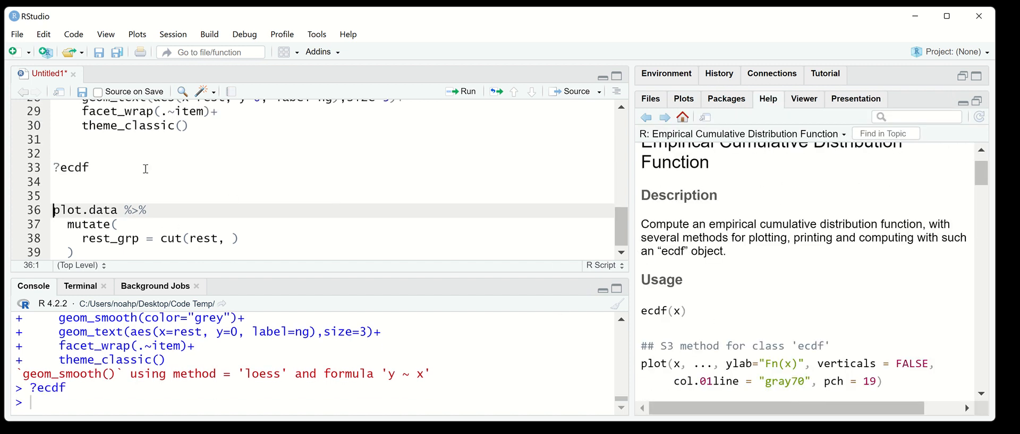
pyautogui.write('plot(ecdf(')
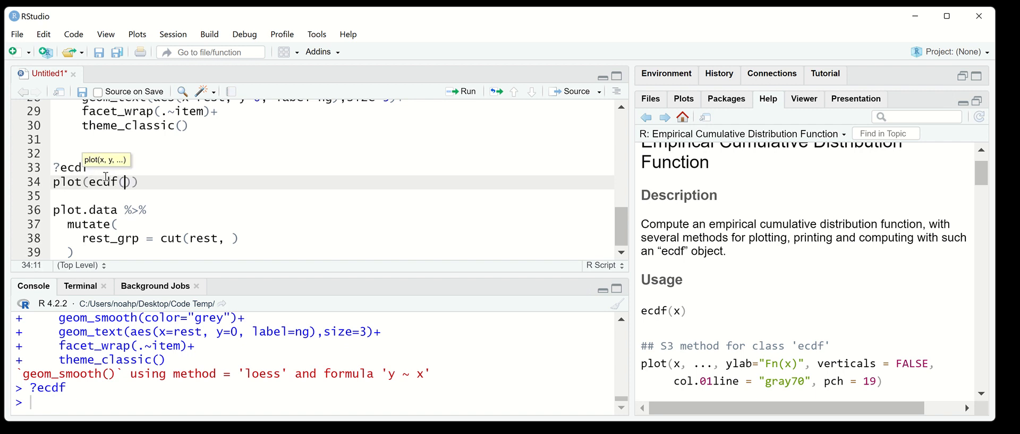
pyautogui.write('plot.data')
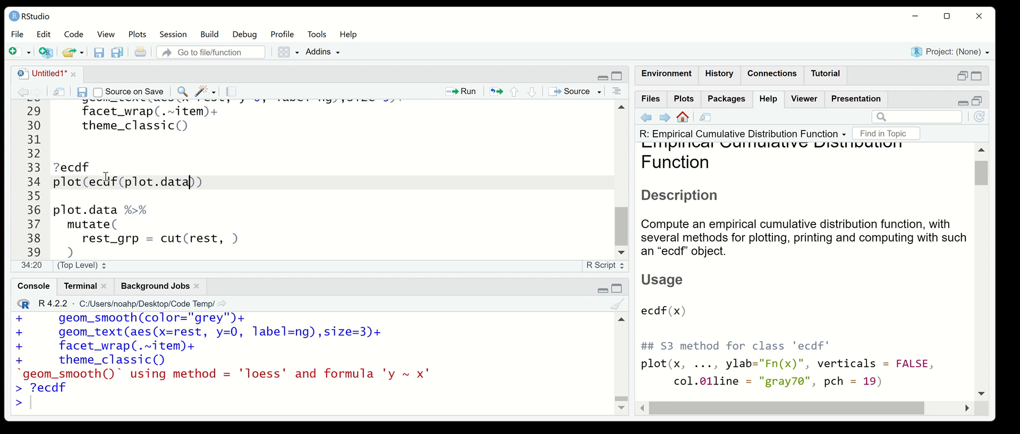
pyautogui.write('$')
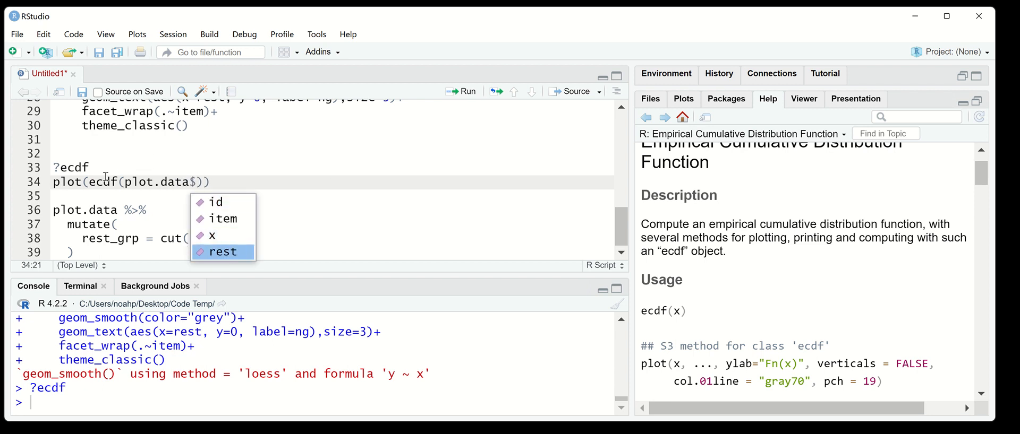
pyautogui.press('Return')
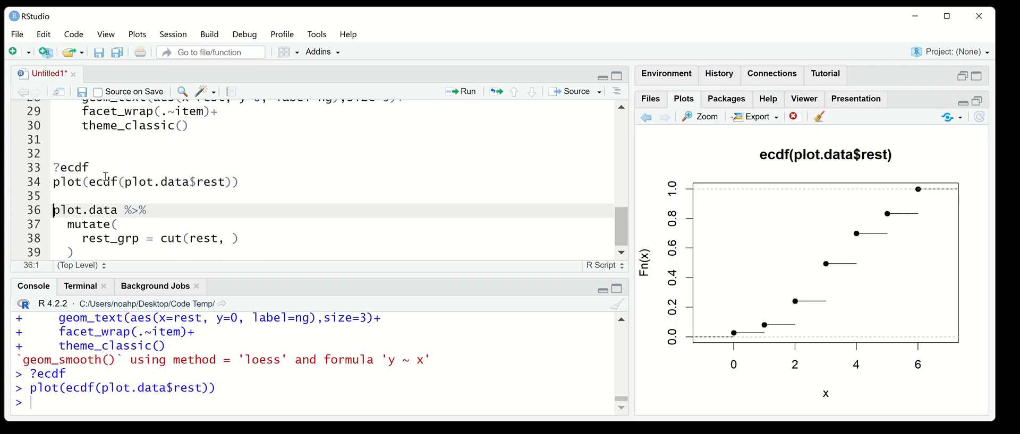
pyautogui.moveTo(708, 344)
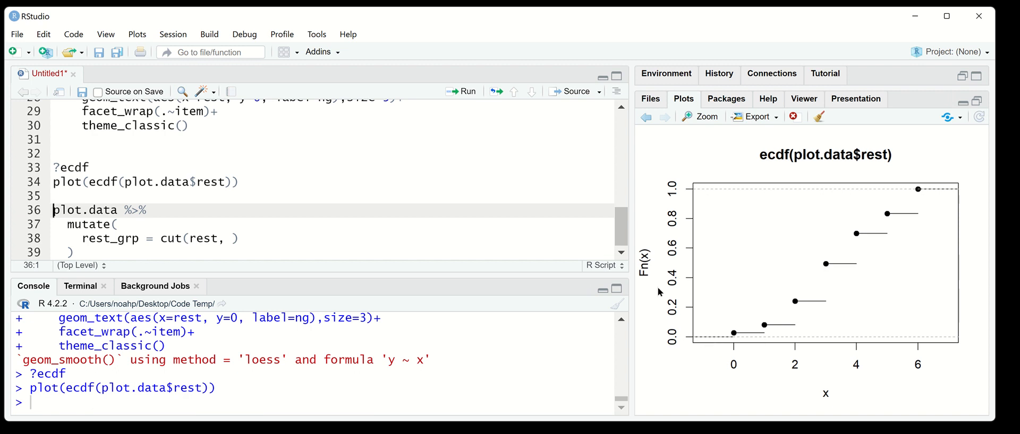
pyautogui.moveTo(862, 320)
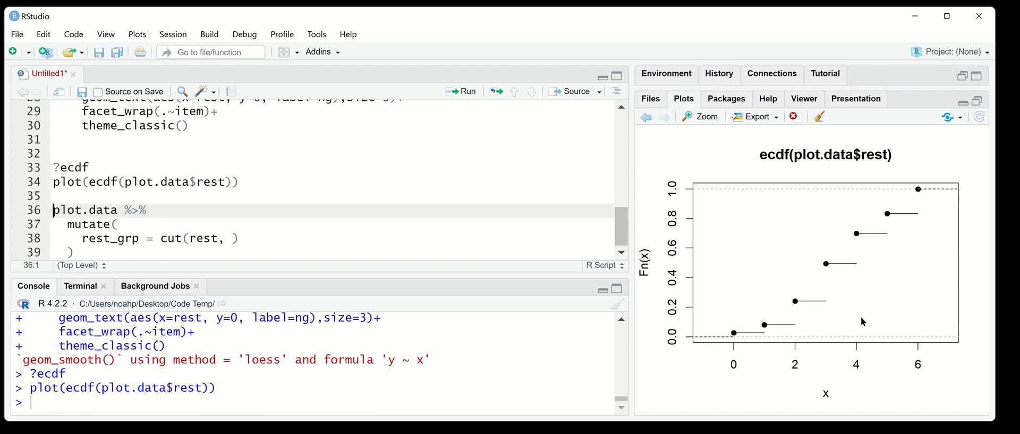
pyautogui.moveTo(658, 265)
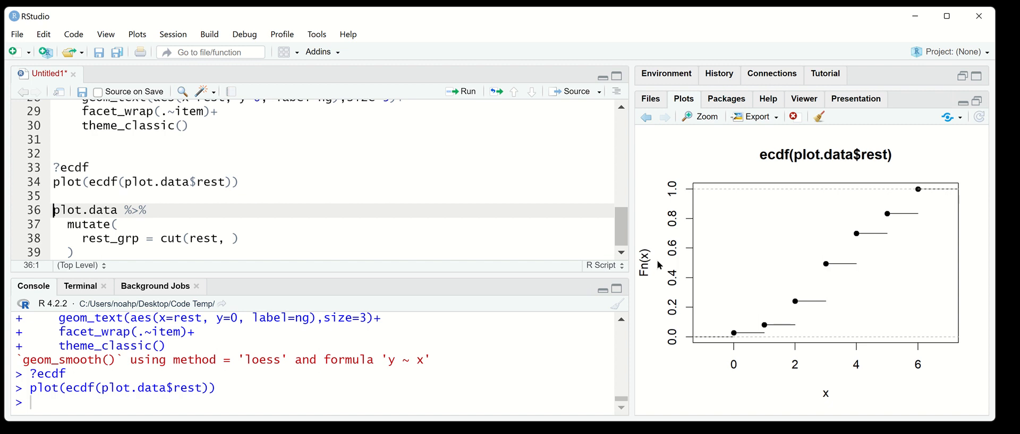
pyautogui.moveTo(739, 339)
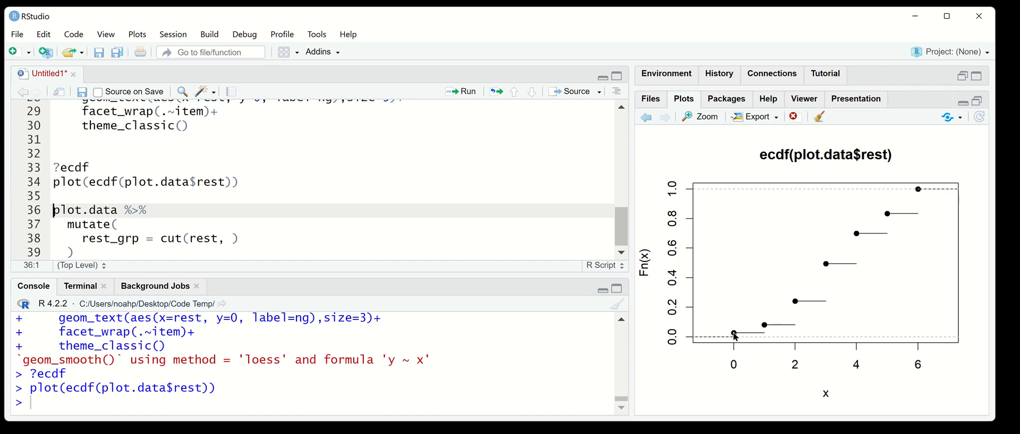
pyautogui.moveTo(765, 323)
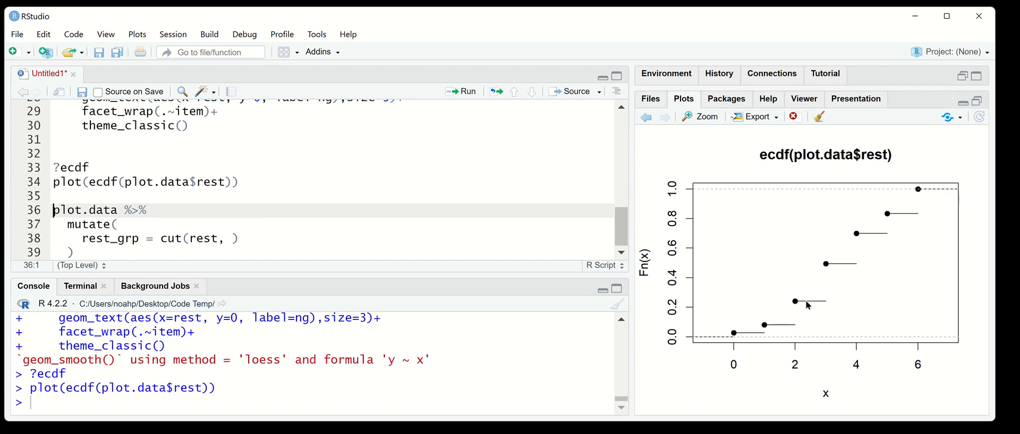
pyautogui.moveTo(714, 322)
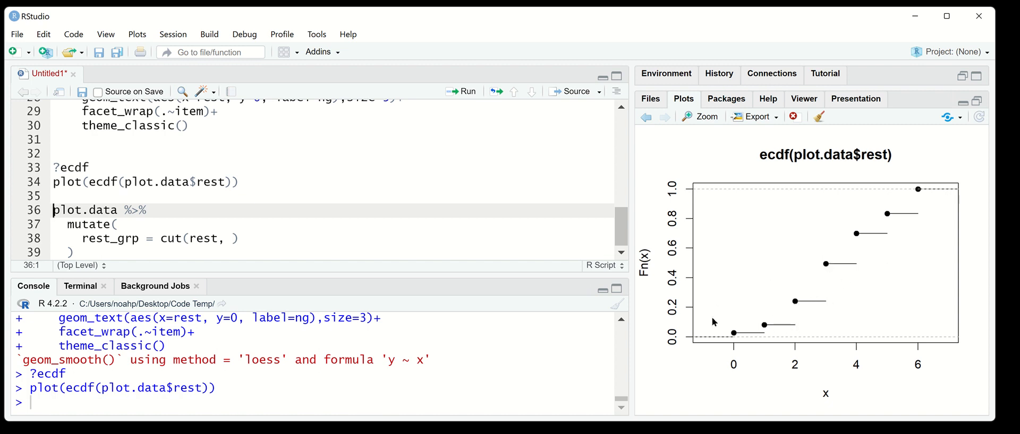
pyautogui.moveTo(811, 274)
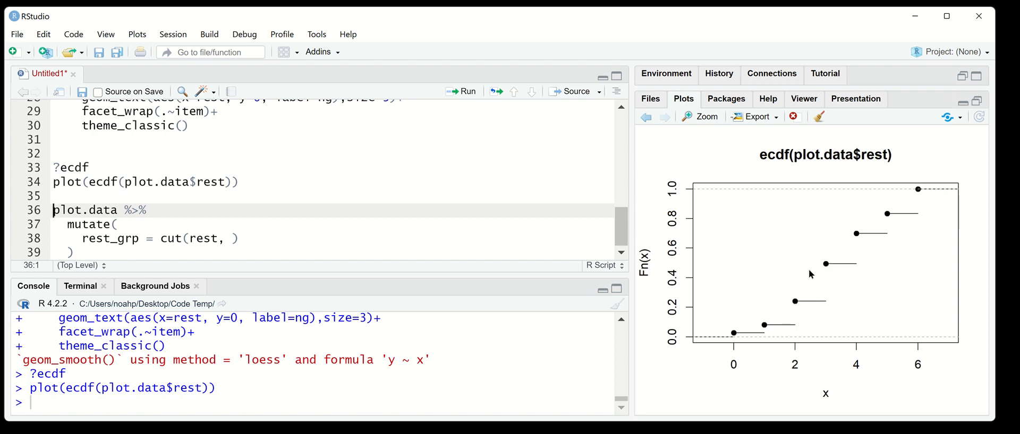
pyautogui.moveTo(780, 325)
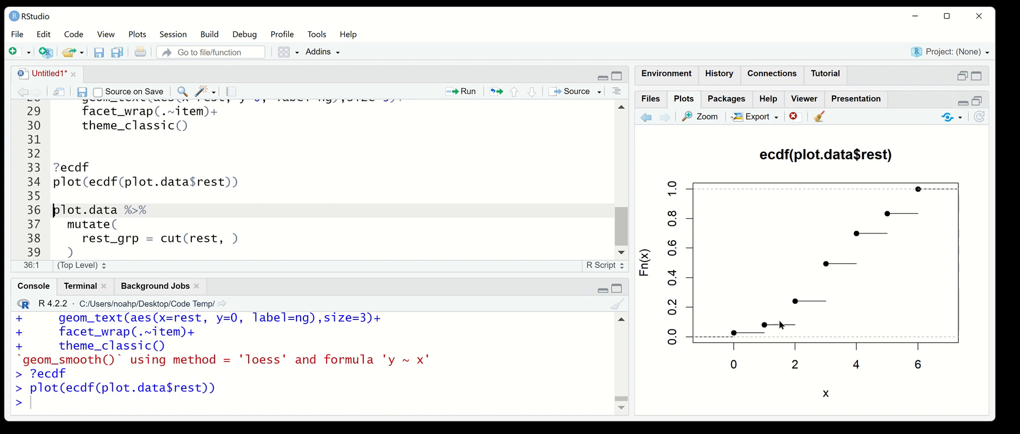
pyautogui.moveTo(888, 250)
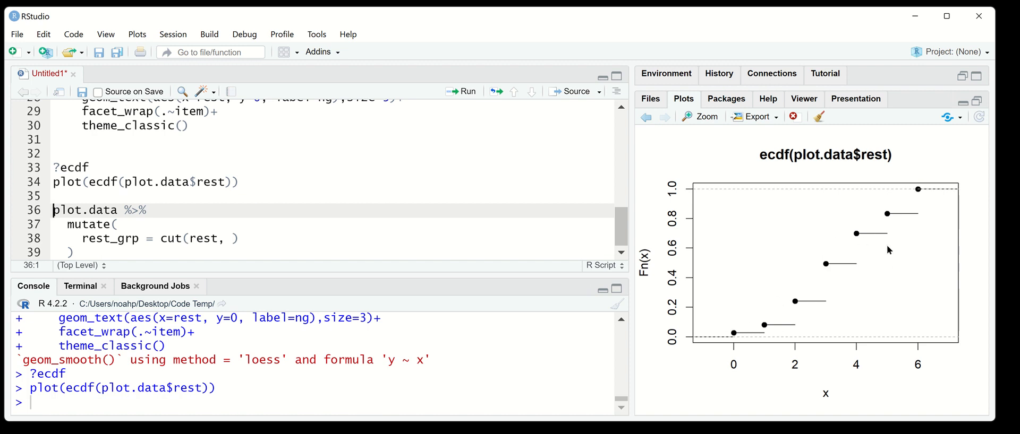
pyautogui.moveTo(904, 197)
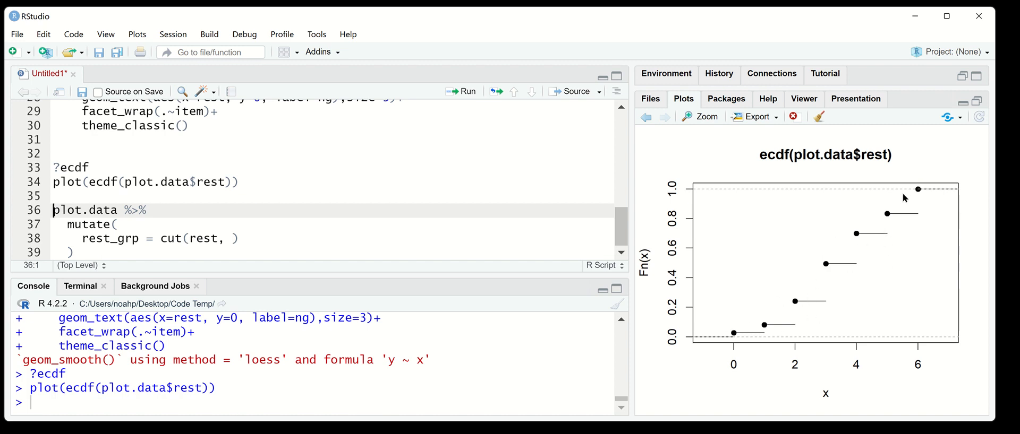
pyautogui.moveTo(731, 336)
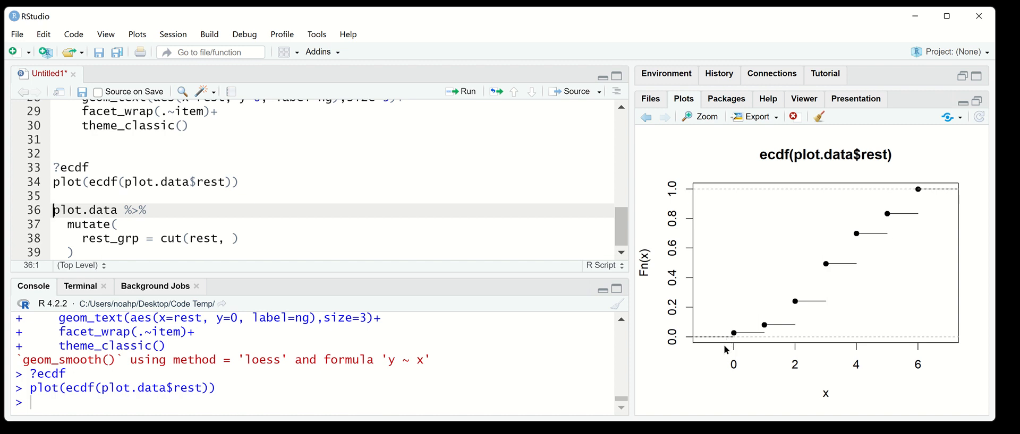
pyautogui.moveTo(766, 311)
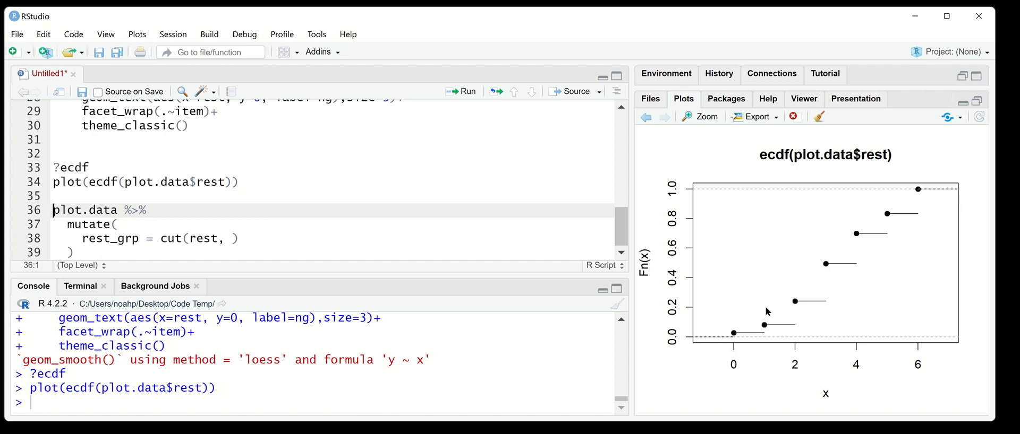
pyautogui.moveTo(960, 241)
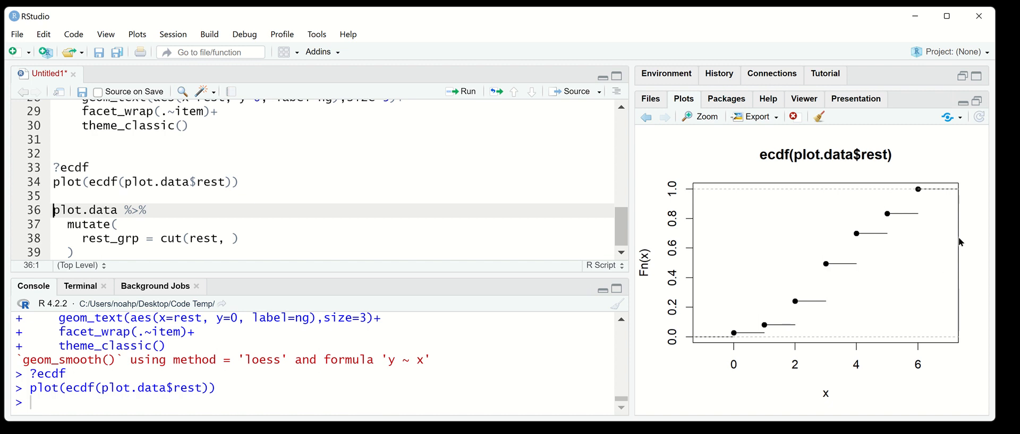
pyautogui.moveTo(764, 349)
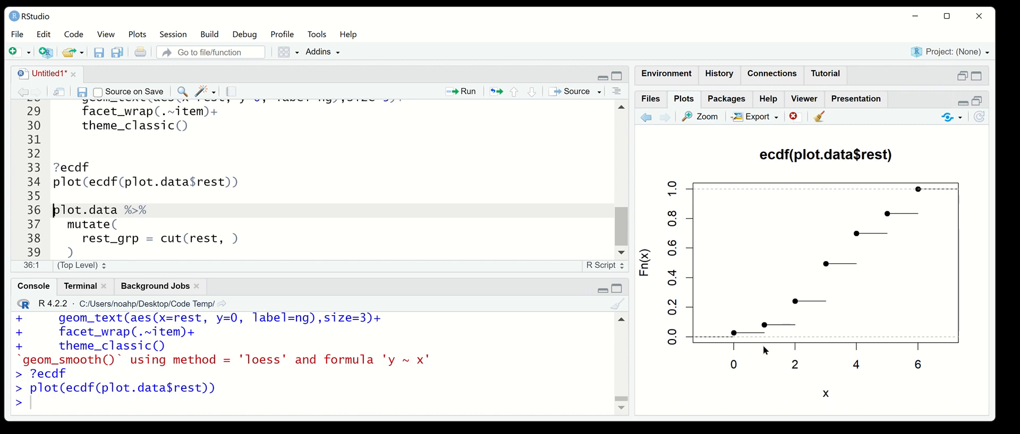
pyautogui.moveTo(714, 145)
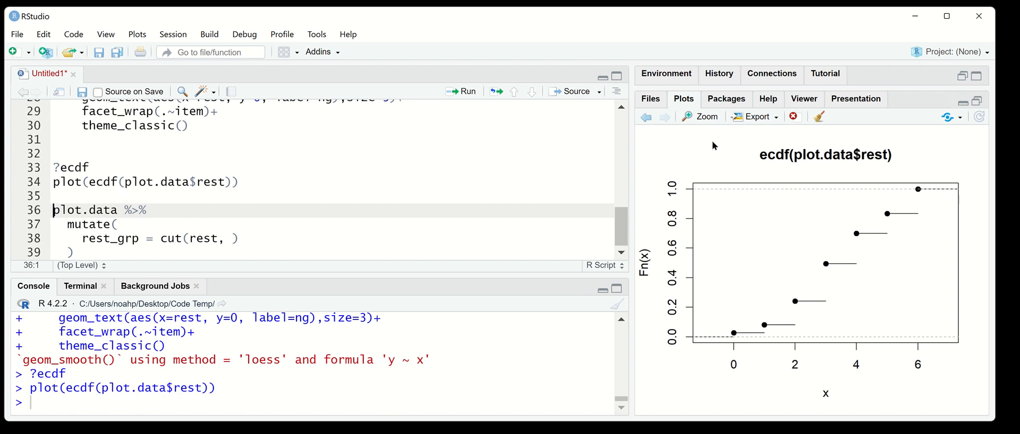
pyautogui.moveTo(700, 117)
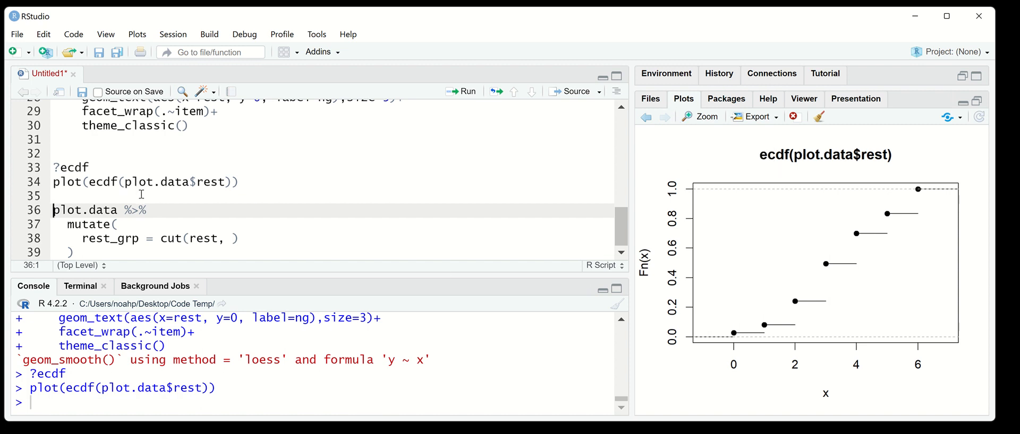
# Step: Add nrow(pcmdat2) giving 300, divide by 10 for 30, then by 4 for 75
pyautogui.press('Enter')
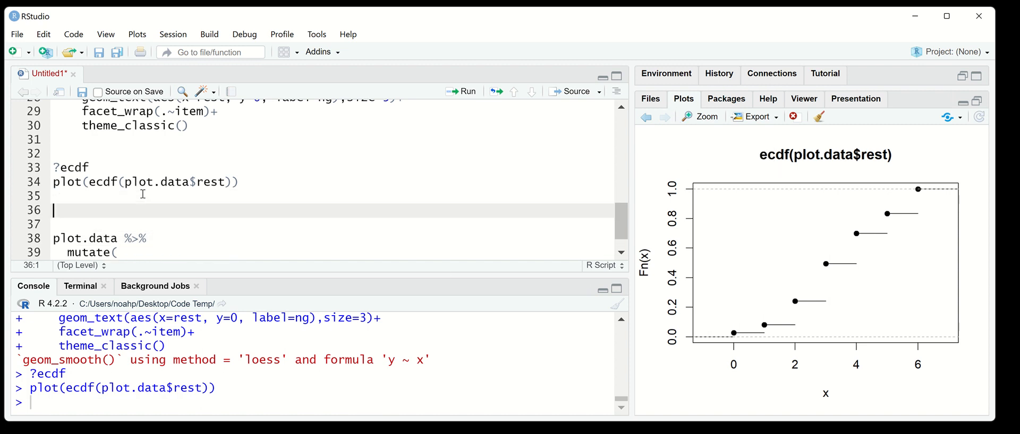
pyautogui.write('nrow(pl')
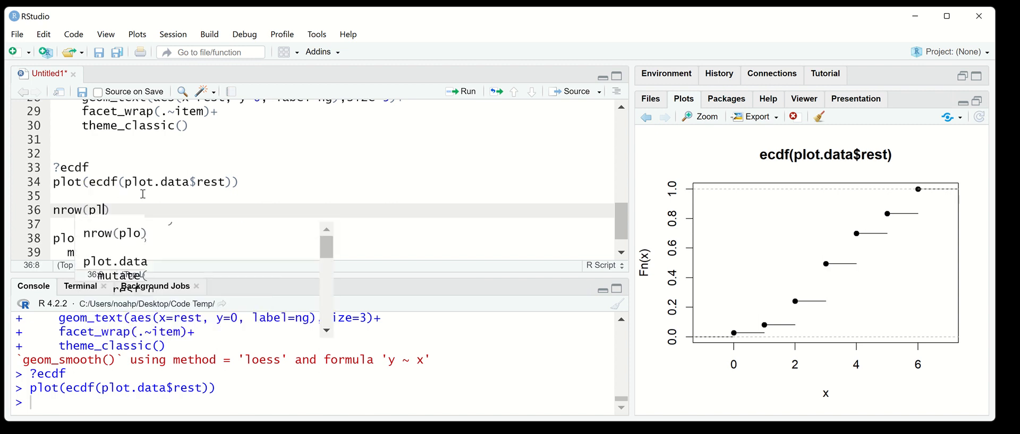
pyautogui.write('cmdat2')
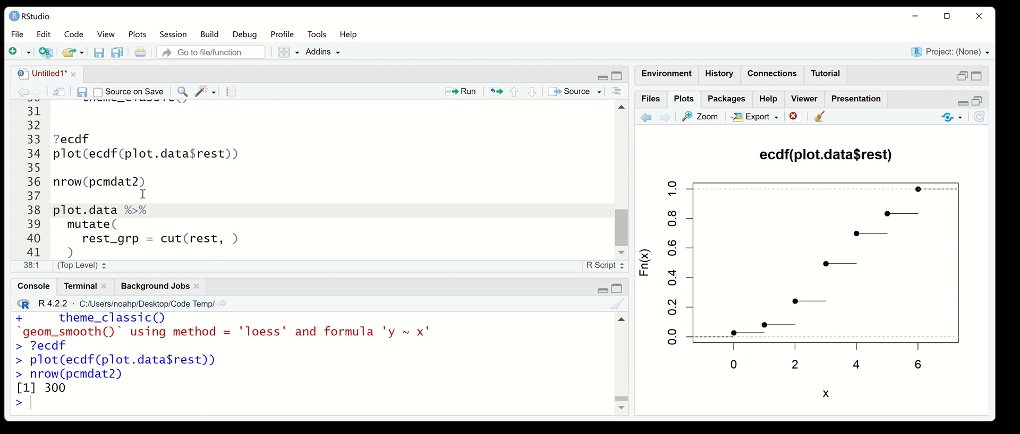
pyautogui.write('/')
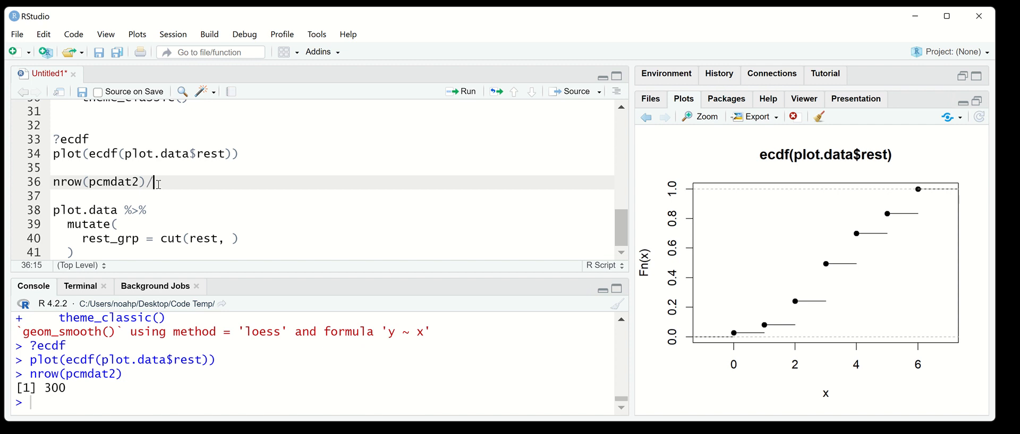
pyautogui.write('10')
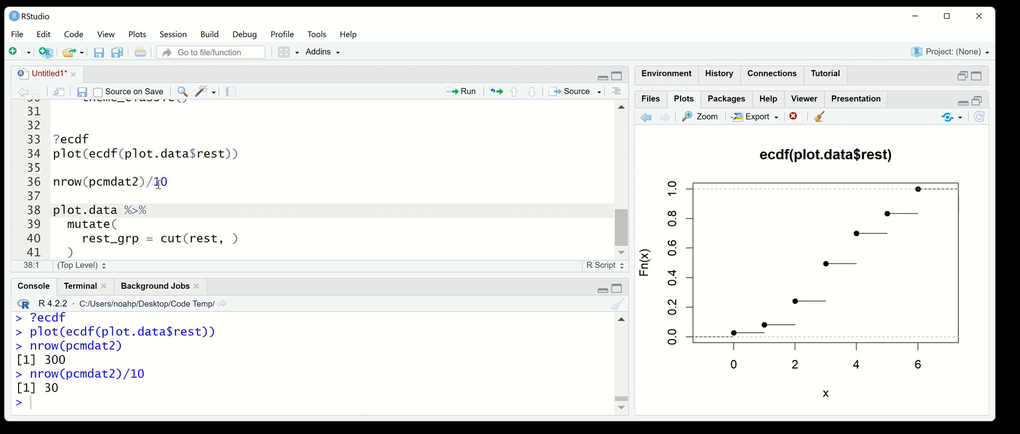
pyautogui.press('BackSpace')
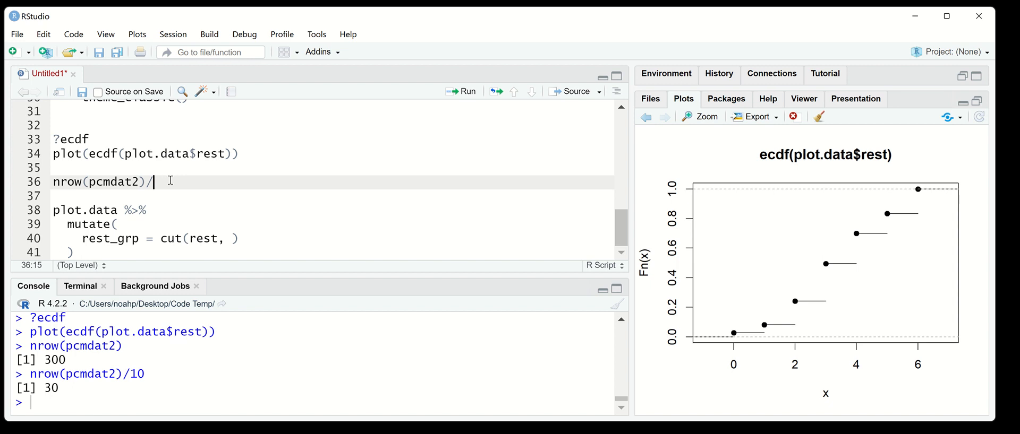
pyautogui.write('4')
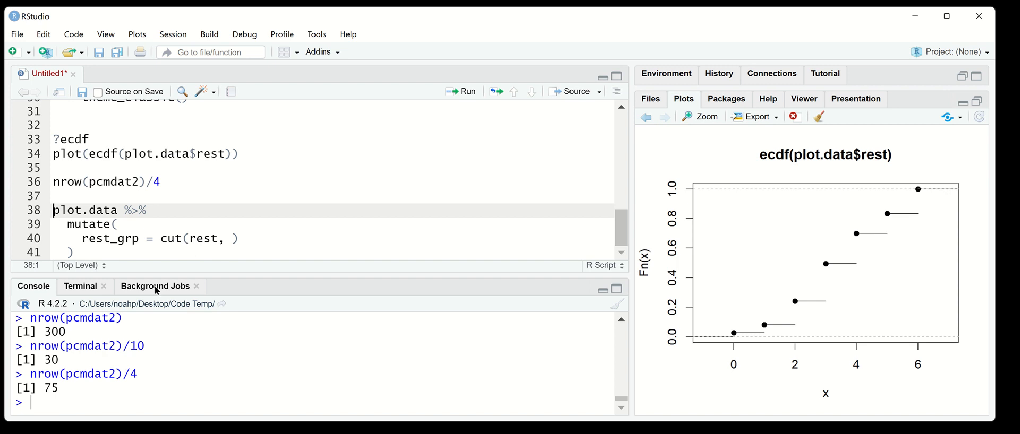
pyautogui.doubleClick(51, 389)
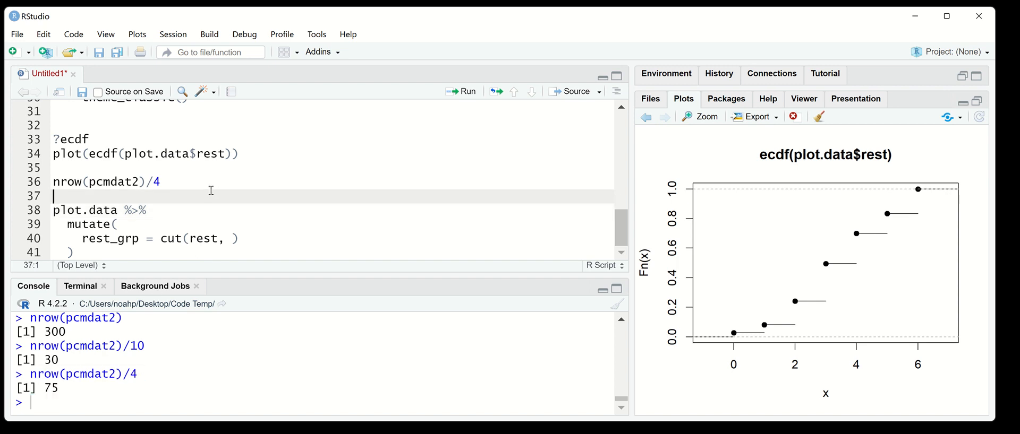
pyautogui.moveTo(772, 209)
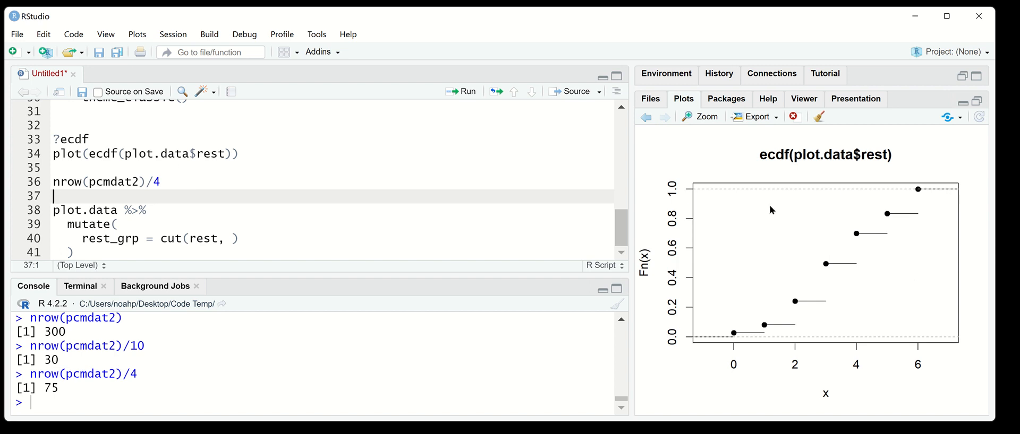
# Step: Write cut breaks as quantiles(ecdf(plot.data$rest), c(0, 0.25, 0.5, 0.75, 1))
pyautogui.click(162, 181)
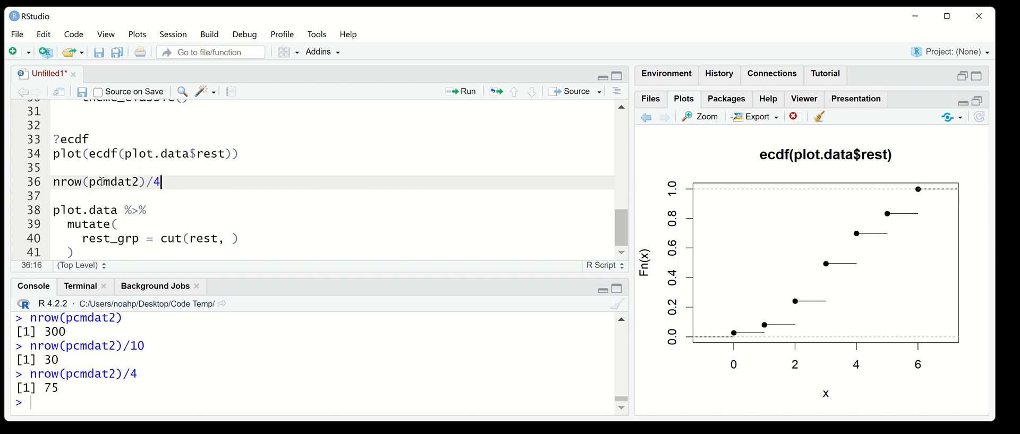
pyautogui.click(233, 239)
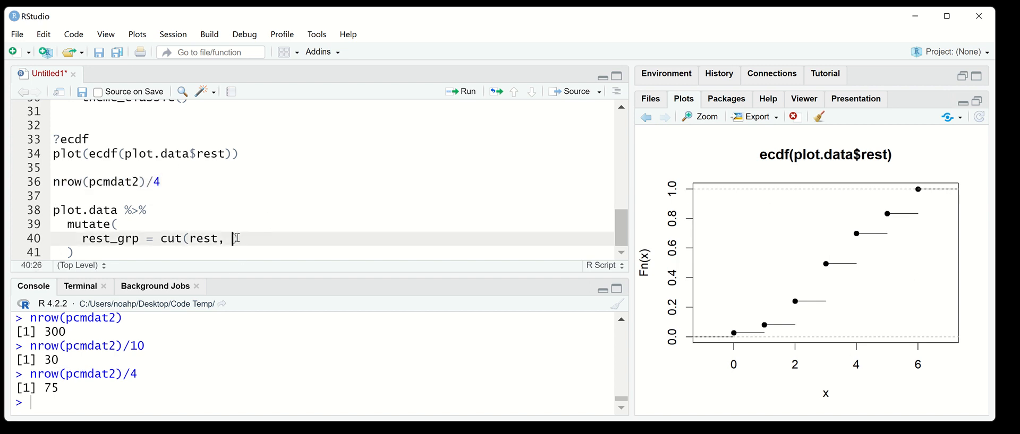
pyautogui.write('quan)')
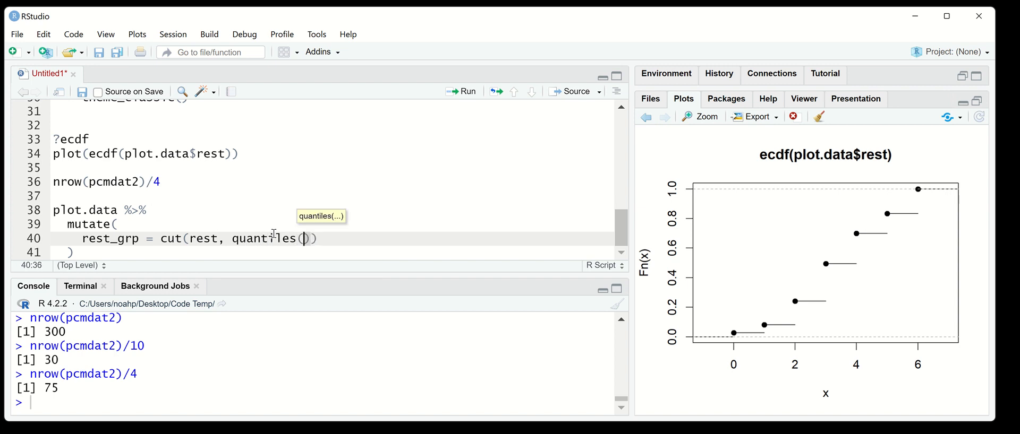
pyautogui.write('ecdf(')
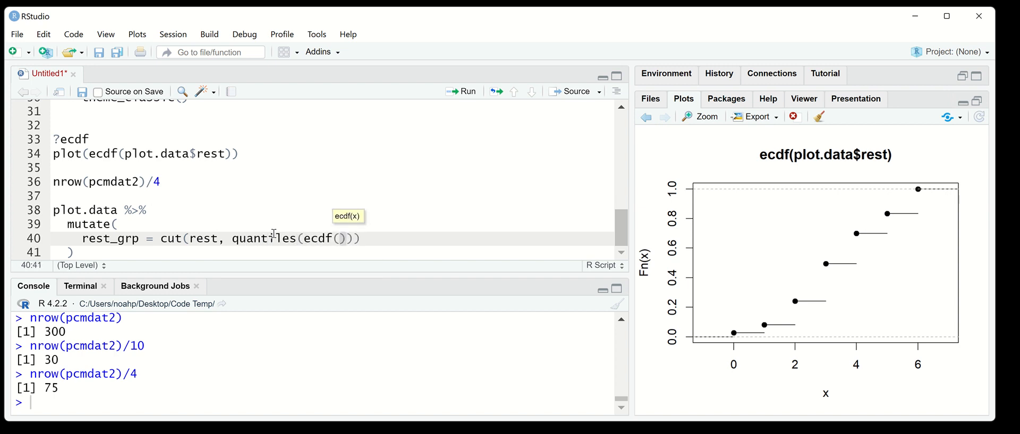
pyautogui.write('plod')
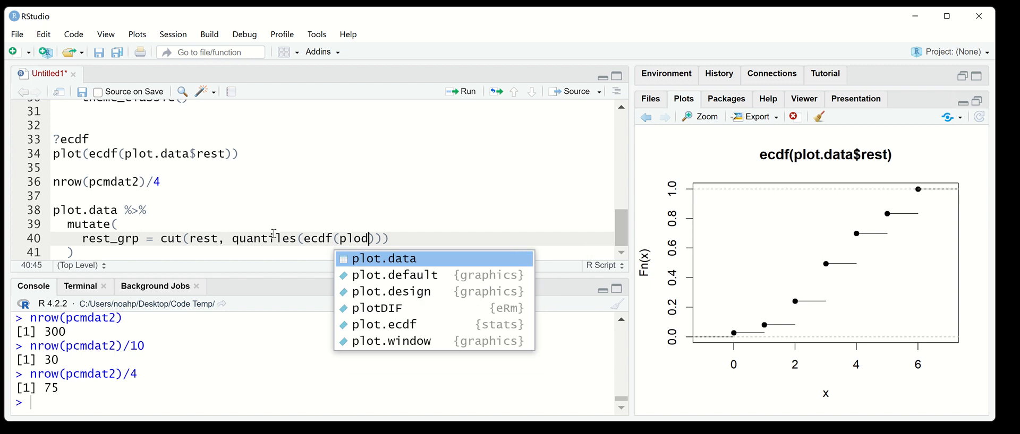
pyautogui.press('Backspace')
pyautogui.write('rest')
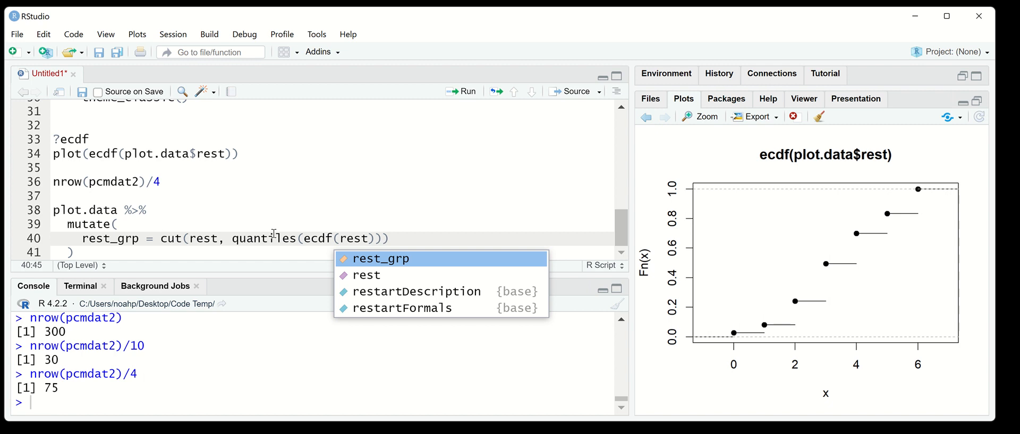
pyautogui.write(', c(')
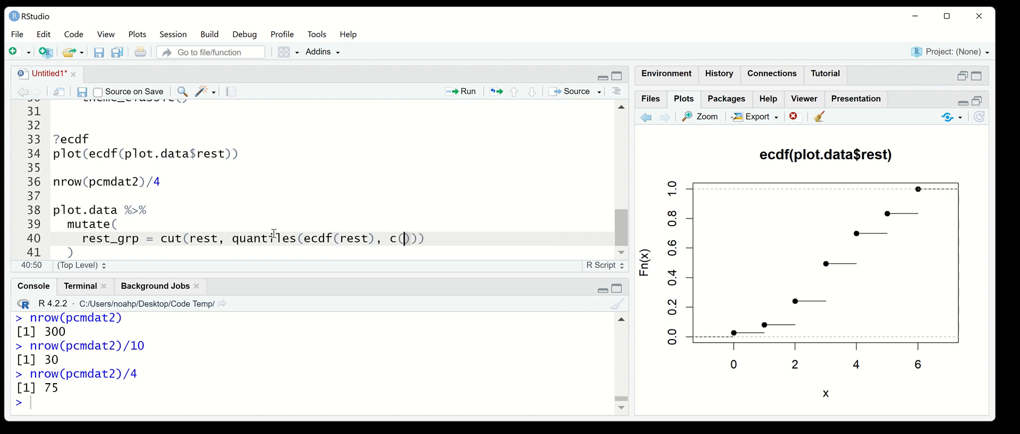
pyautogui.write('0, 0.25, 0')
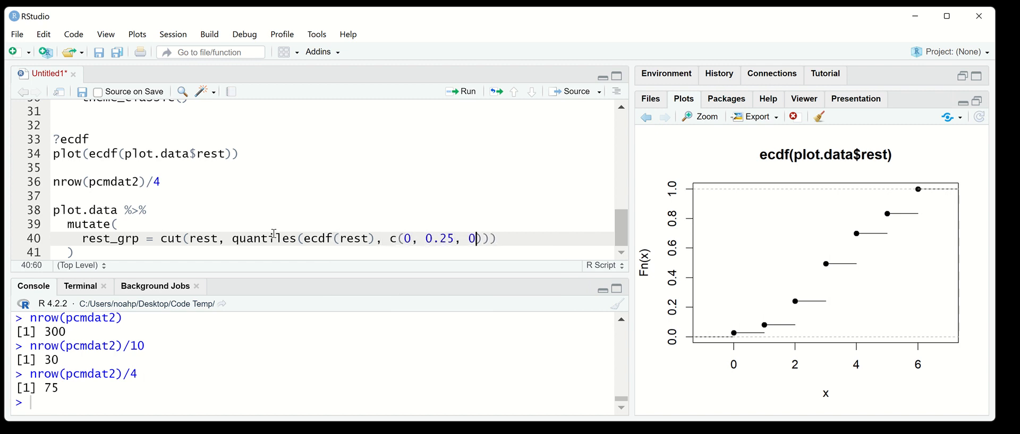
pyautogui.write('.5, 0.75,')
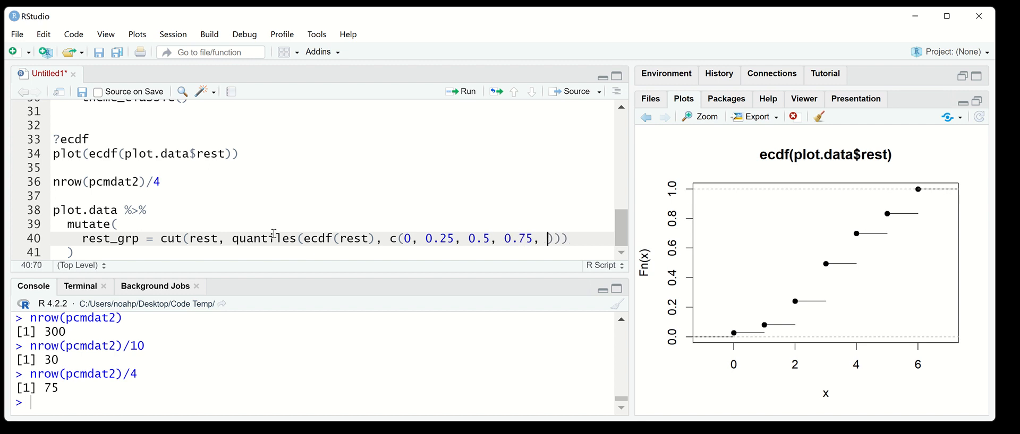
pyautogui.write('1')
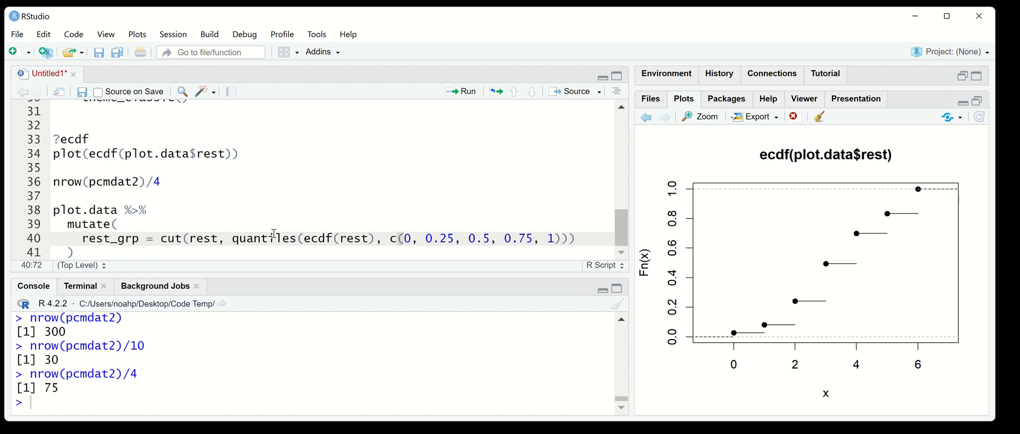
pyautogui.write(',')
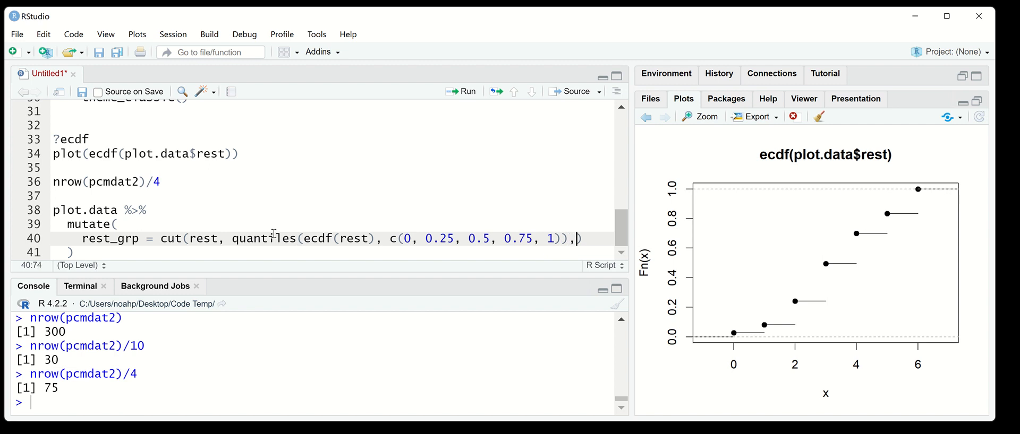
pyautogui.write('in')
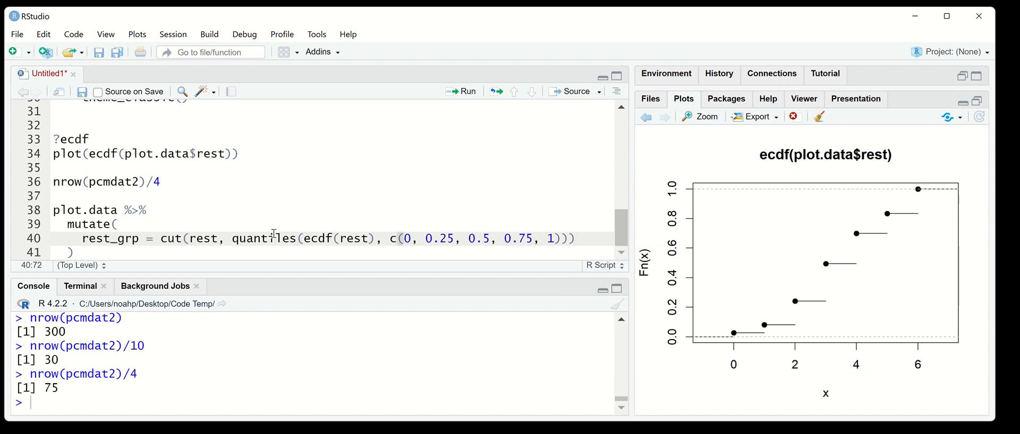
# Step: Add include.lowest = TRUE to the cut call after consulting ?cut help
pyautogui.click(551, 227)
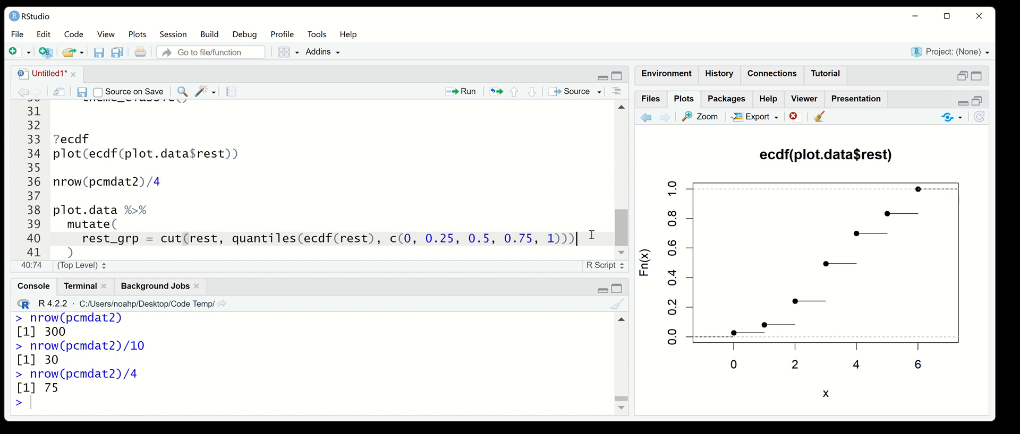
pyautogui.write(',')
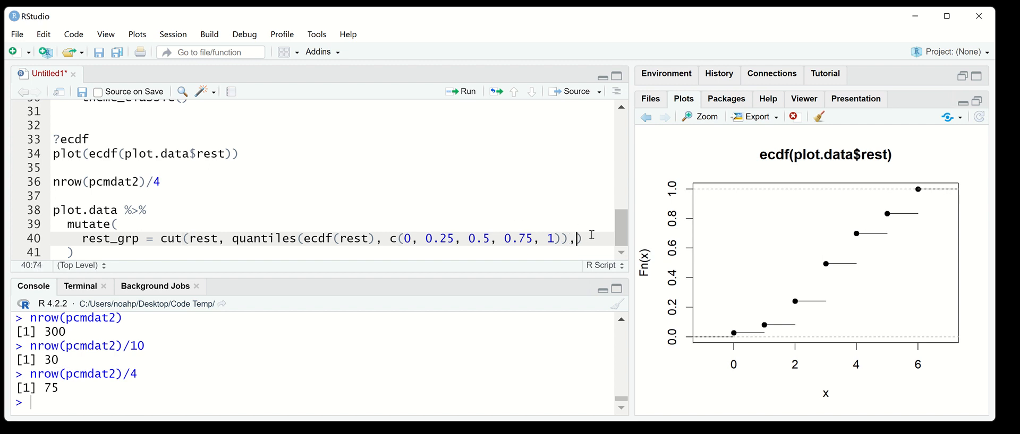
pyautogui.write('inlude')
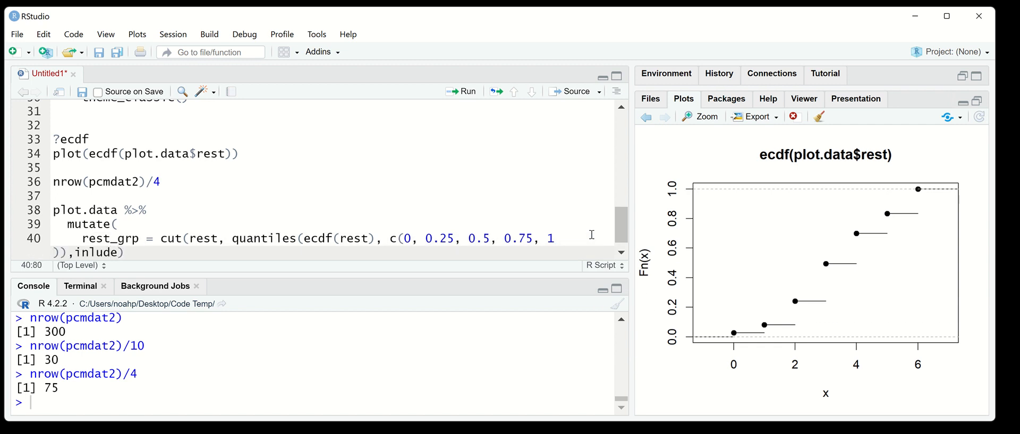
pyautogui.press('Backspace')
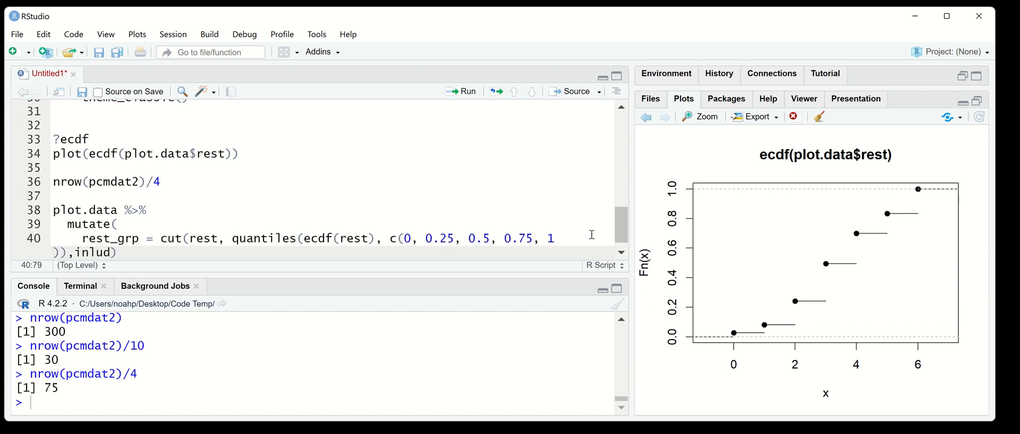
pyautogui.write('lo')
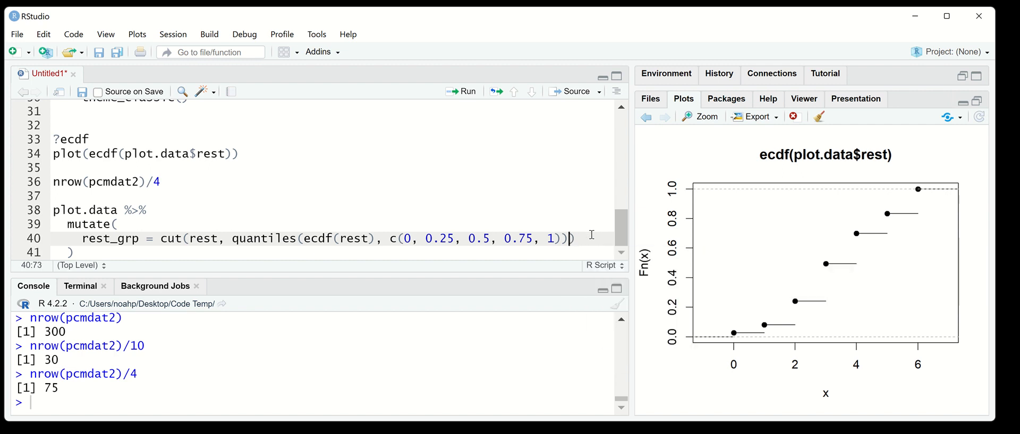
pyautogui.write(')')
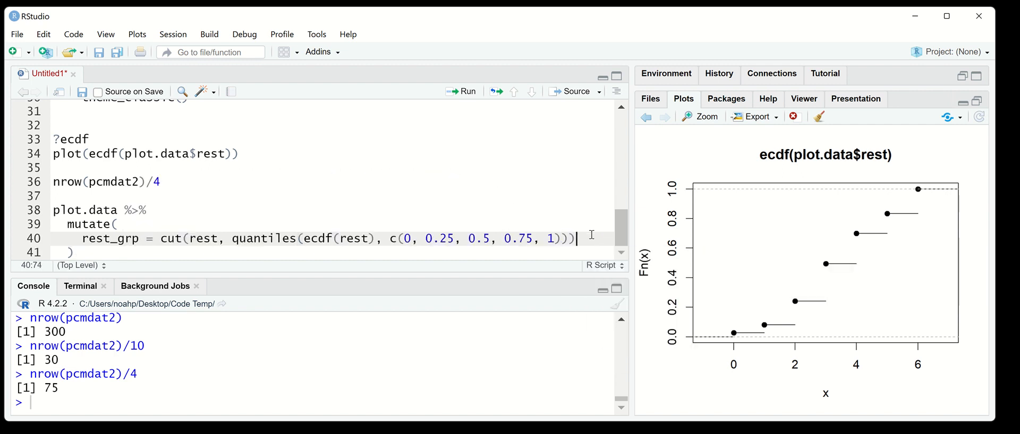
pyautogui.write(',')
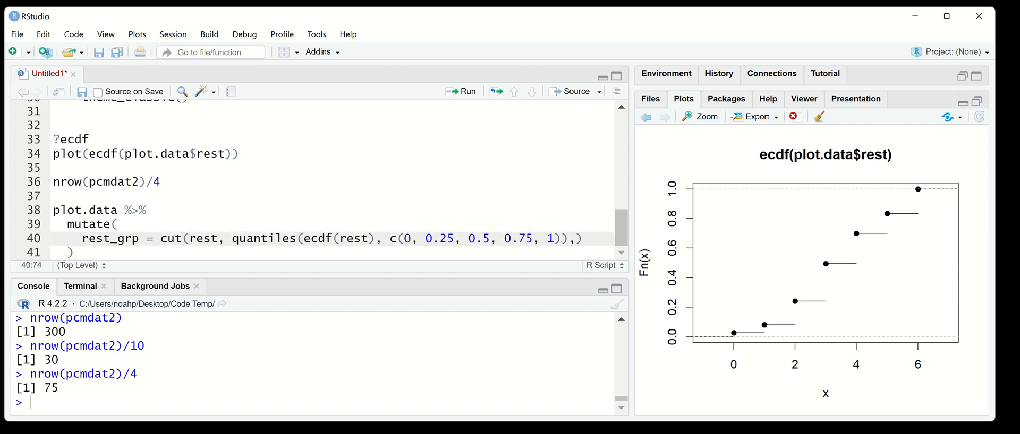
pyautogui.write('?cut')
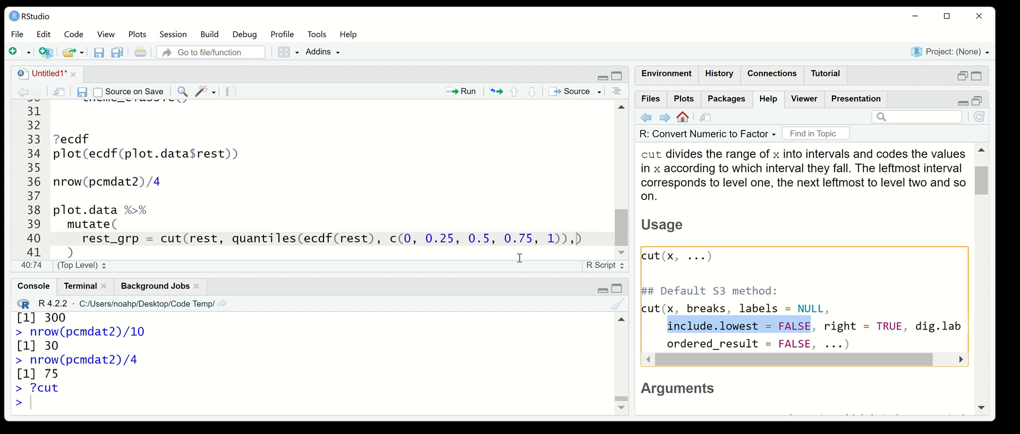
pyautogui.write('include.lowest = FALSE')
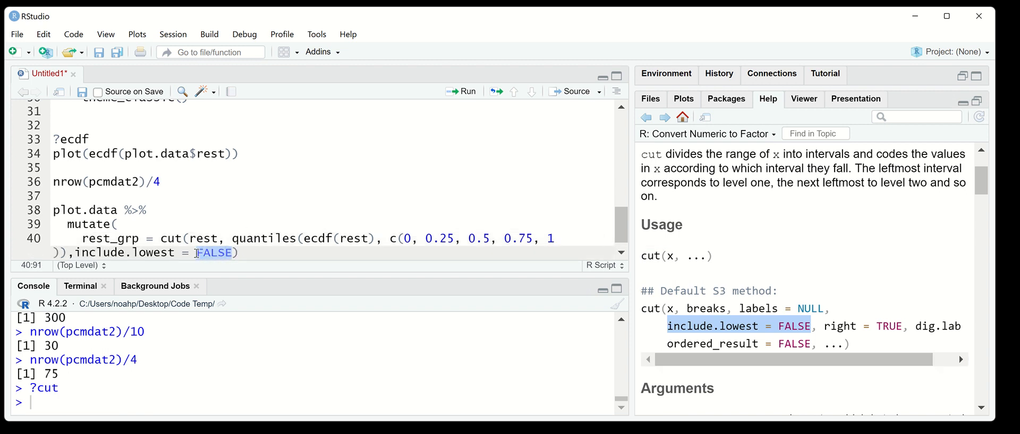
pyautogui.write('TrU')
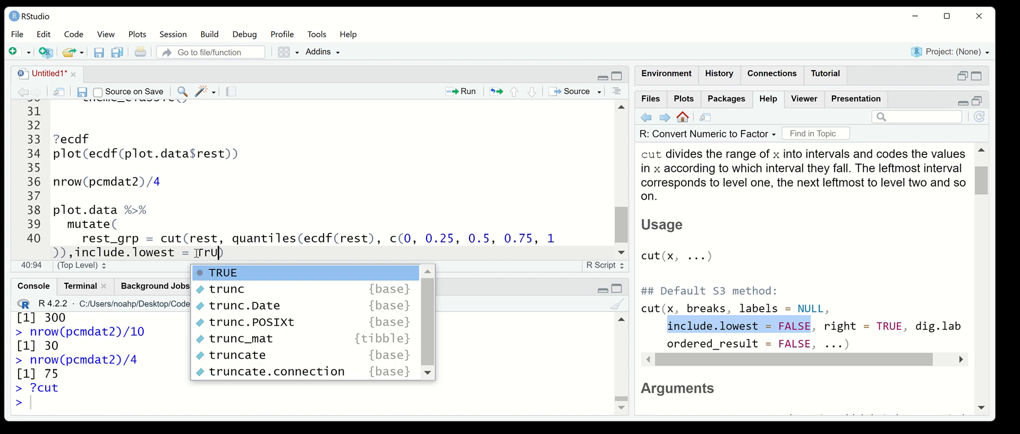
pyautogui.press('Tab')
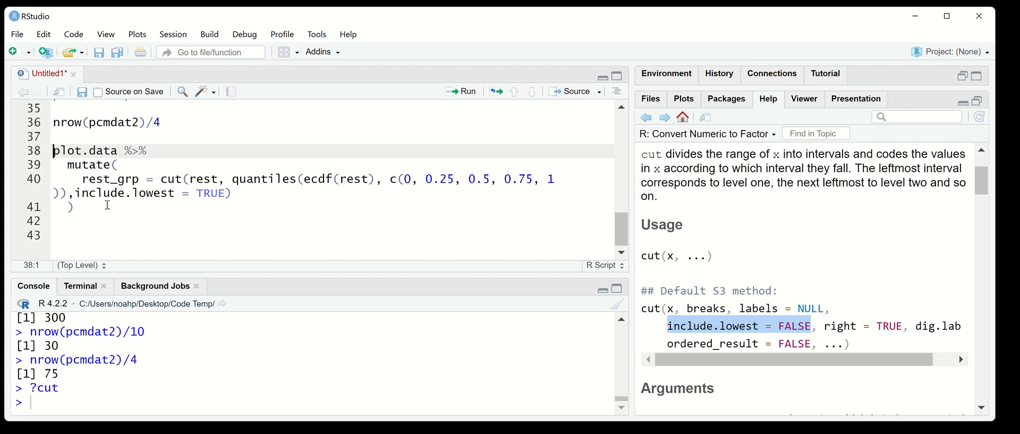
# Step: Prefix the pipeline with plot.data2 <- and scroll the cut help Arguments after the non-unique breaks error
pyautogui.write('plot.data2 <-')
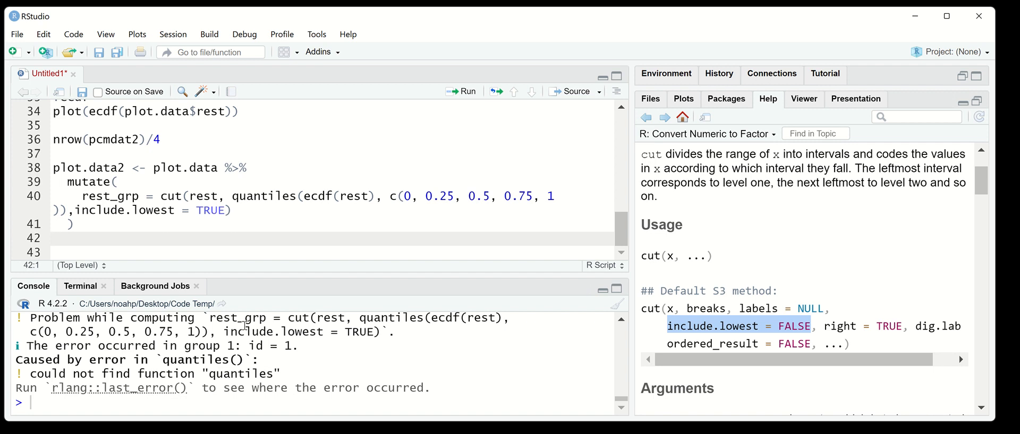
pyautogui.moveTo(280, 360)
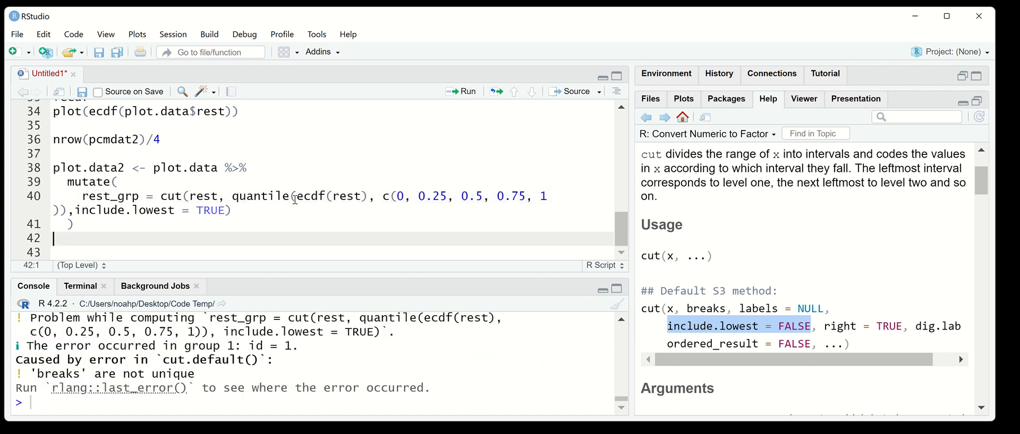
pyautogui.moveTo(383, 368)
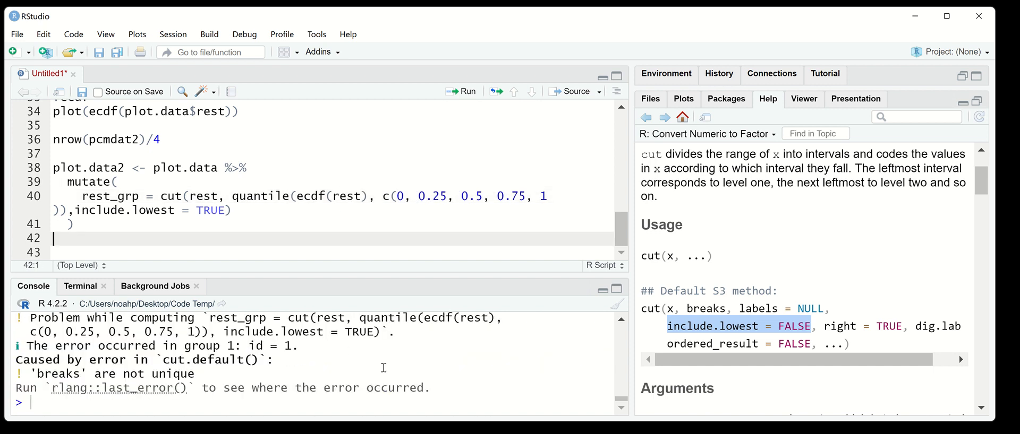
pyautogui.moveTo(393, 381)
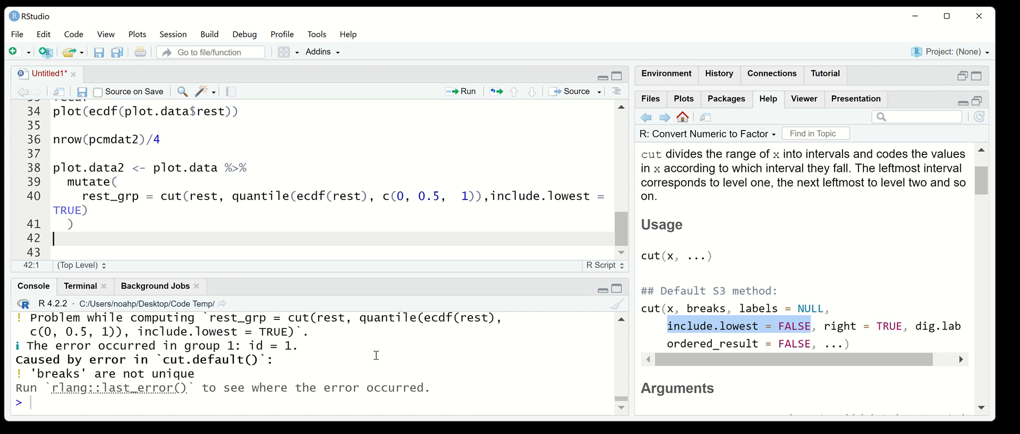
pyautogui.scroll(-3)
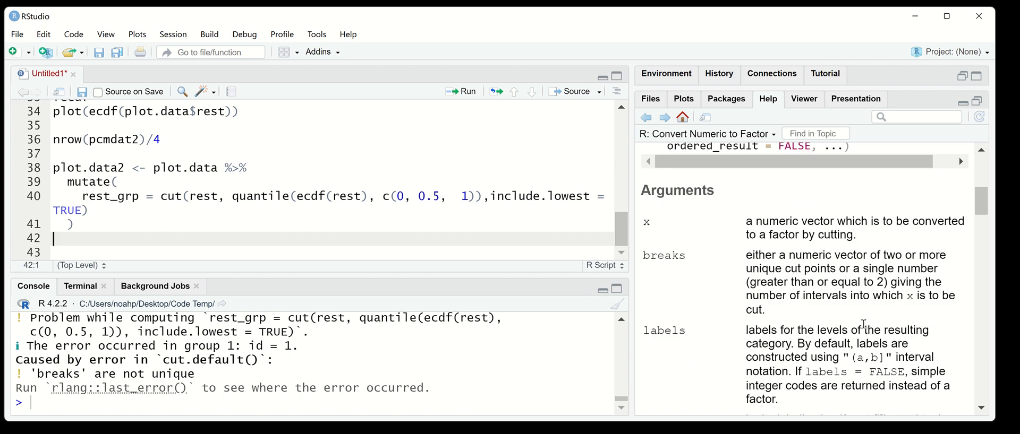
pyautogui.scroll(-3)
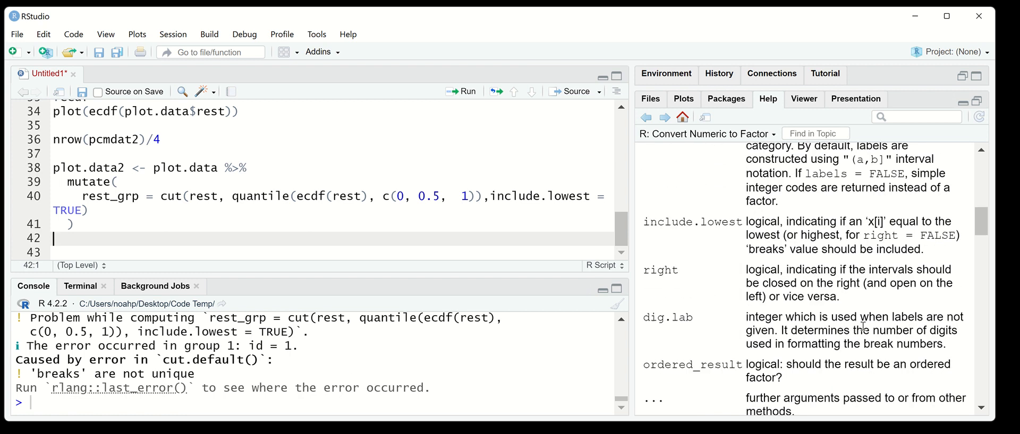
pyautogui.scroll(-3)
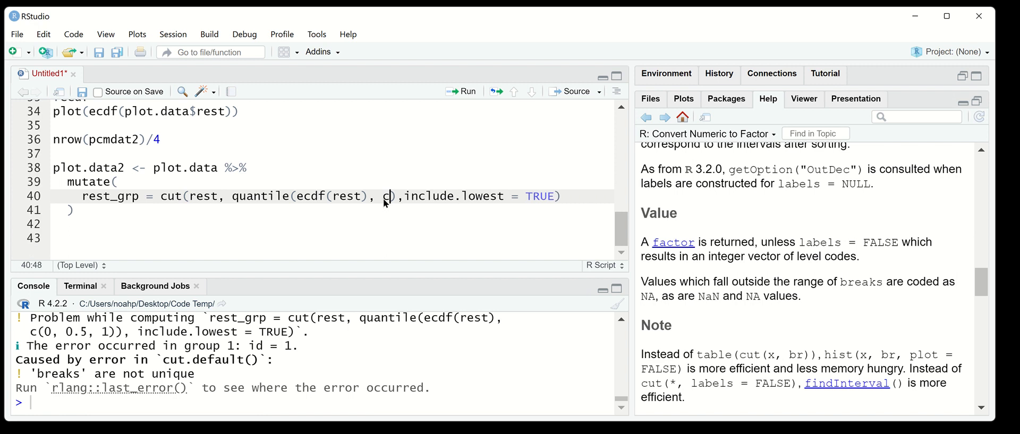
# Step: Write test line cut(plot.data$rest, quantile(ecdf(plot.data$rest), c(0, 0.5, 1))) and run it
pyautogui.write('(0.5, 1')
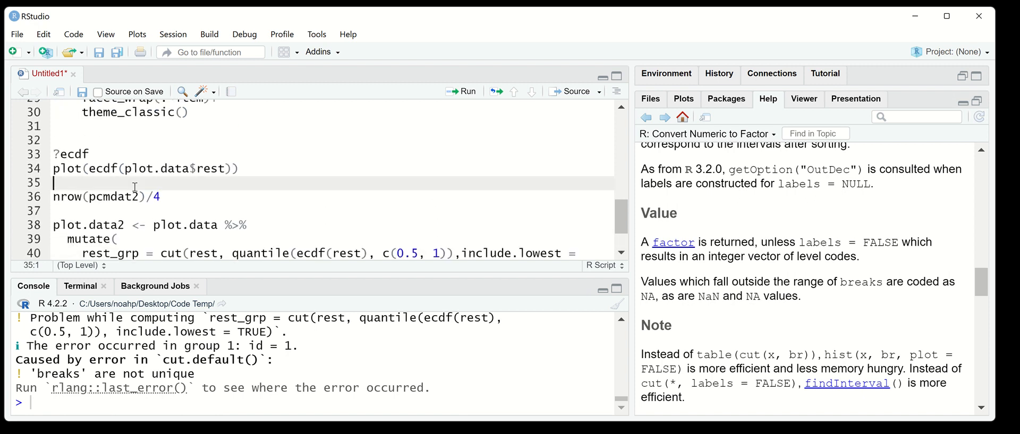
pyautogui.write('cut(plot.dat')
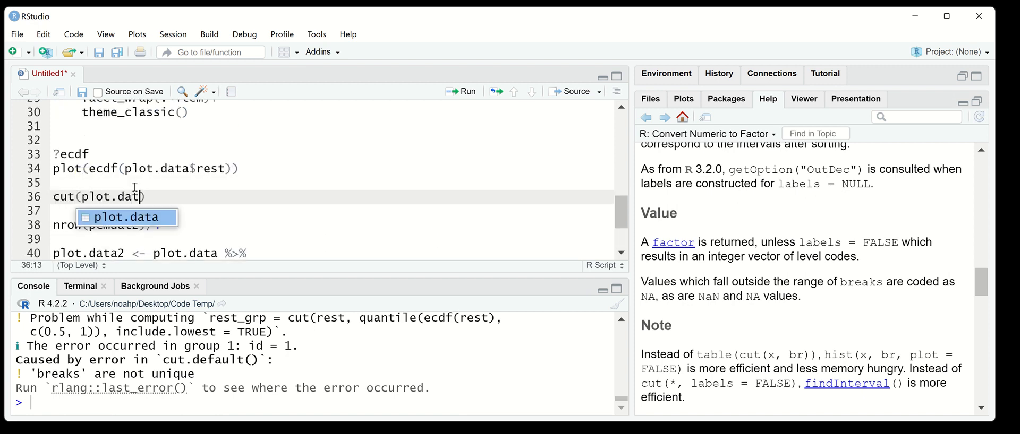
pyautogui.write('$rest')
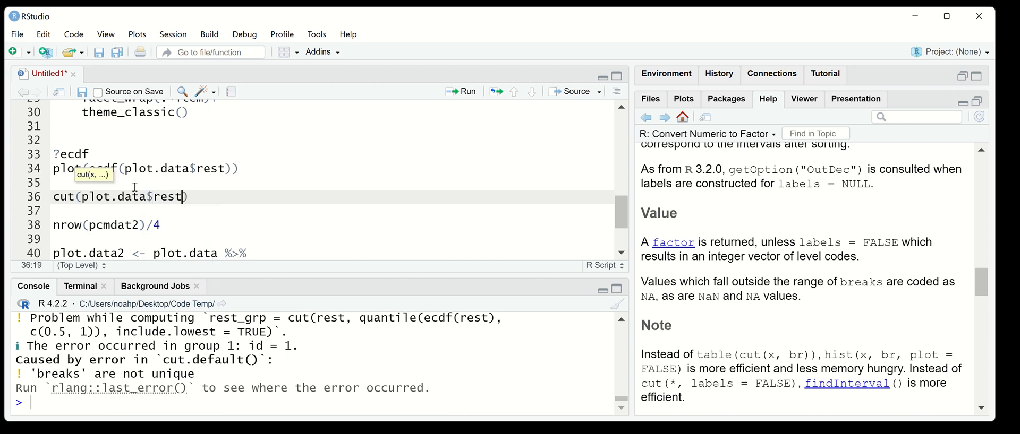
pyautogui.write(',')
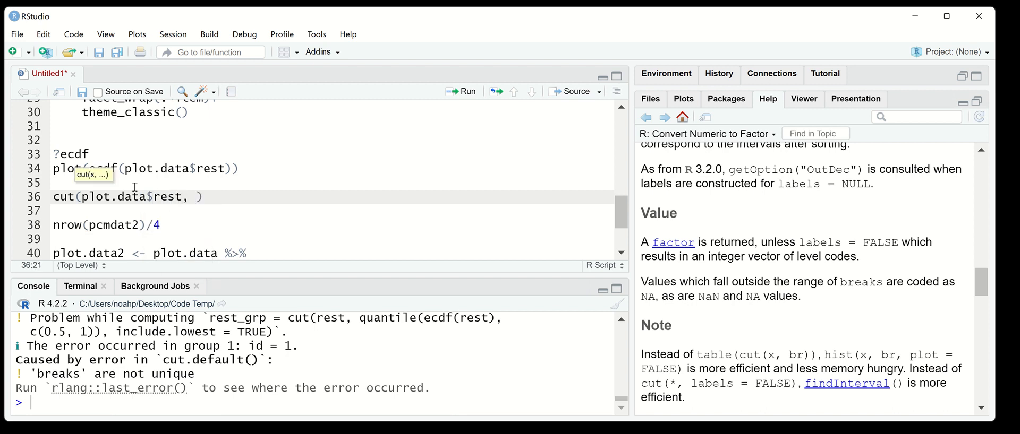
pyautogui.write('c(0, 0.5, 1')
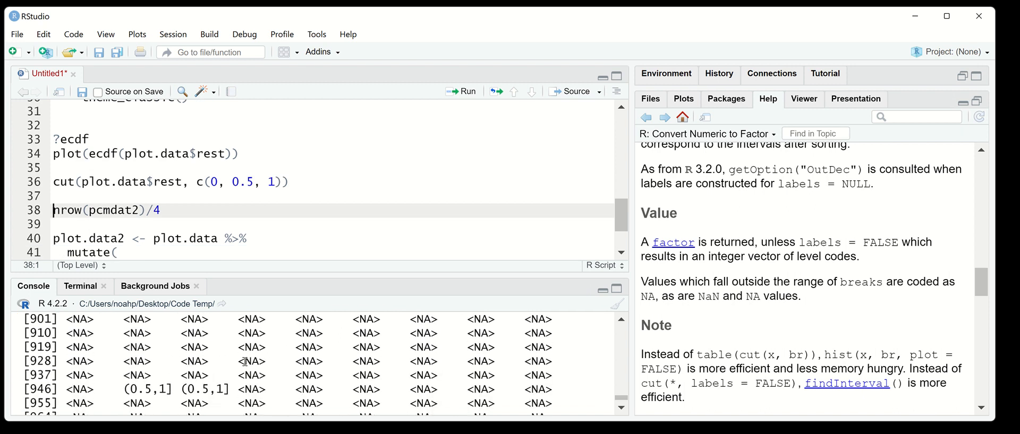
pyautogui.scroll(-3)
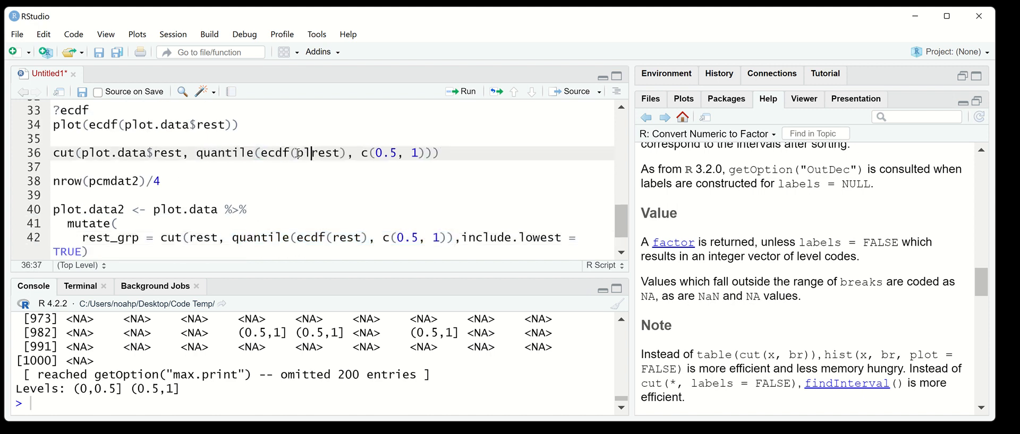
pyautogui.write('ot.data$')
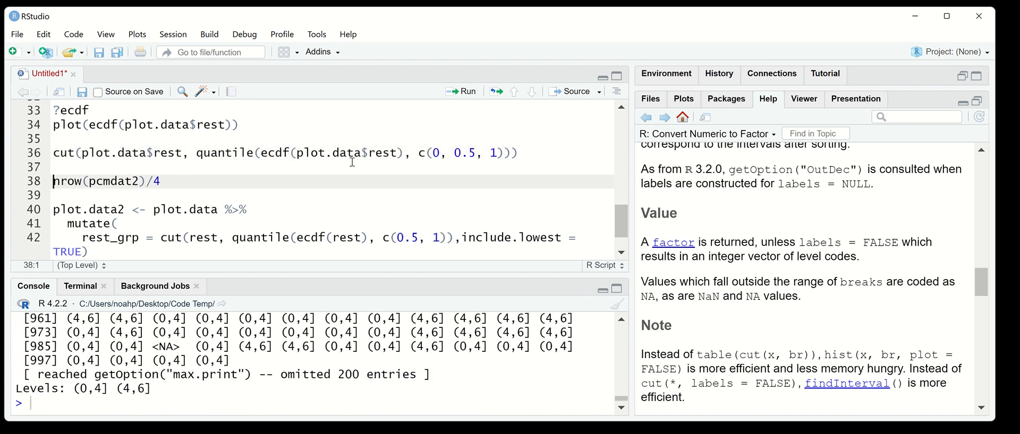
pyautogui.click(331, 237)
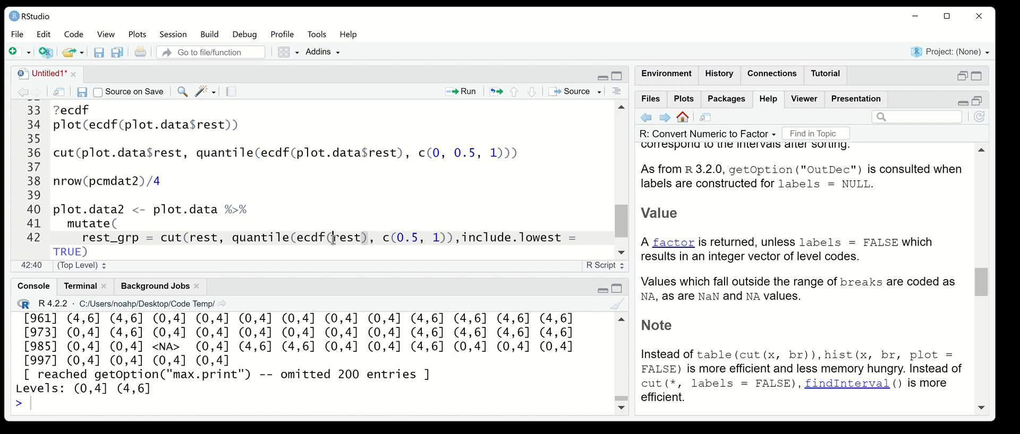
# Step: Start pipeline plot.data2 %>% group_by(item, rest_grp) %>%
pyautogui.write('plot.data$')
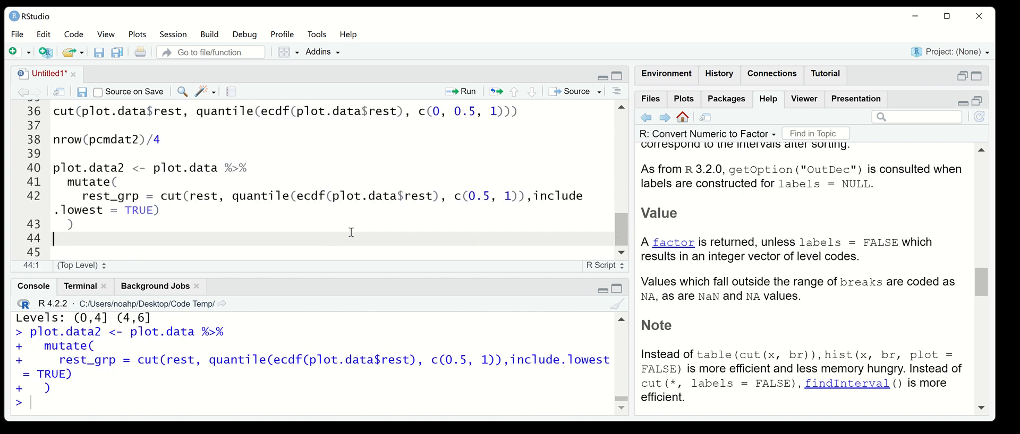
pyautogui.moveTo(145, 222)
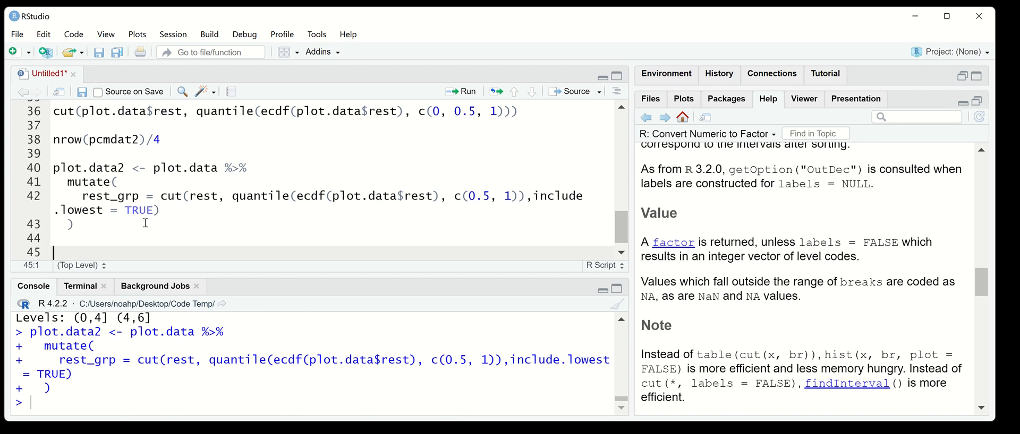
pyautogui.write('pll')
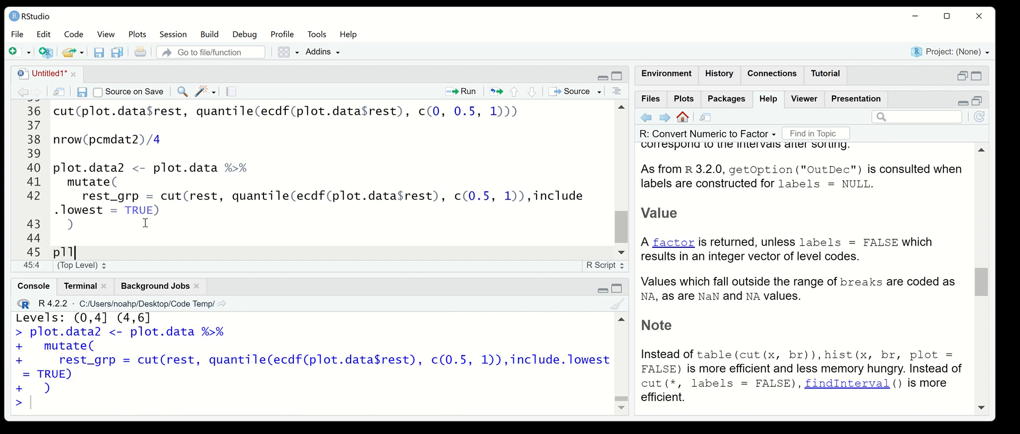
pyautogui.write('plot.data2 %>%')
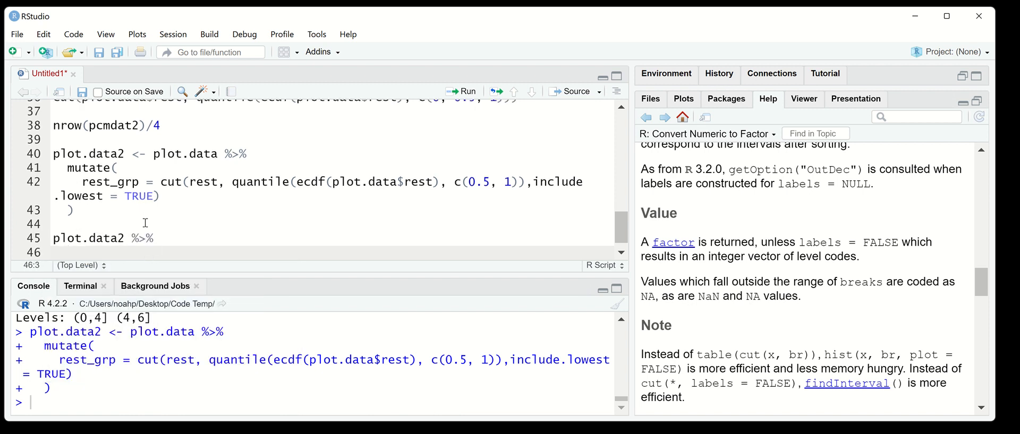
pyautogui.write('grop')
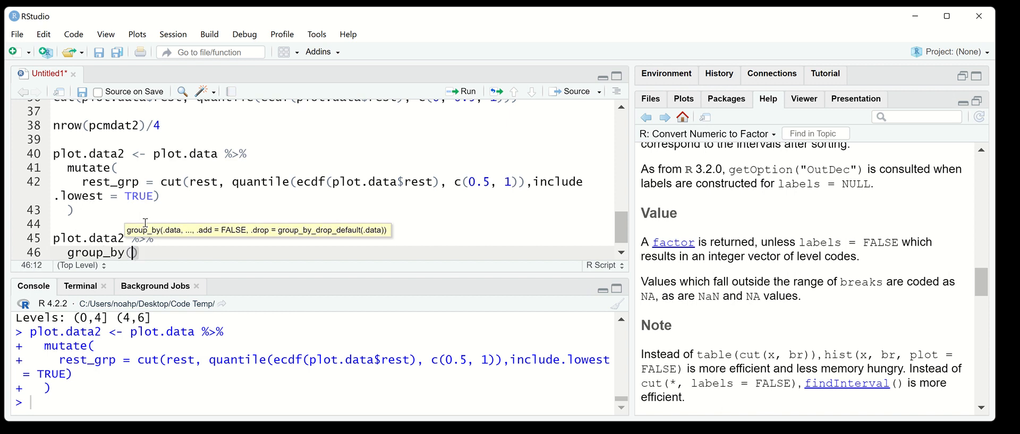
pyautogui.write('item, r')
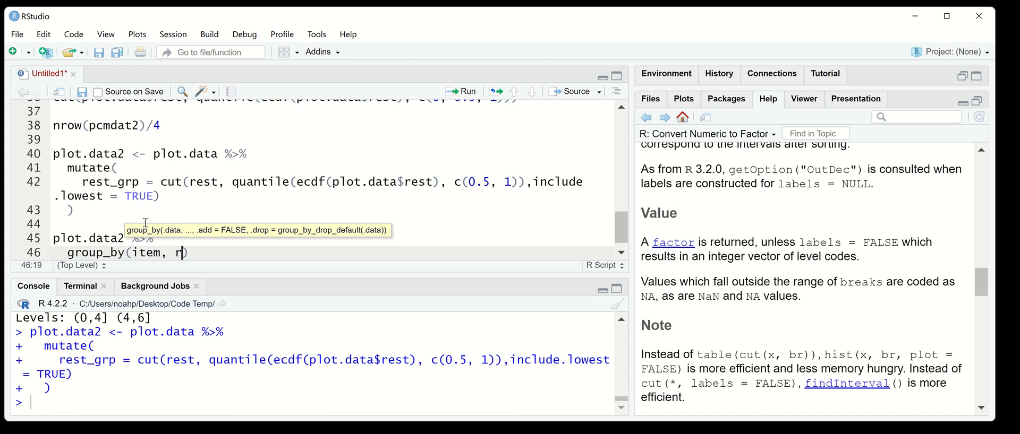
pyautogui.write('est_grp)')
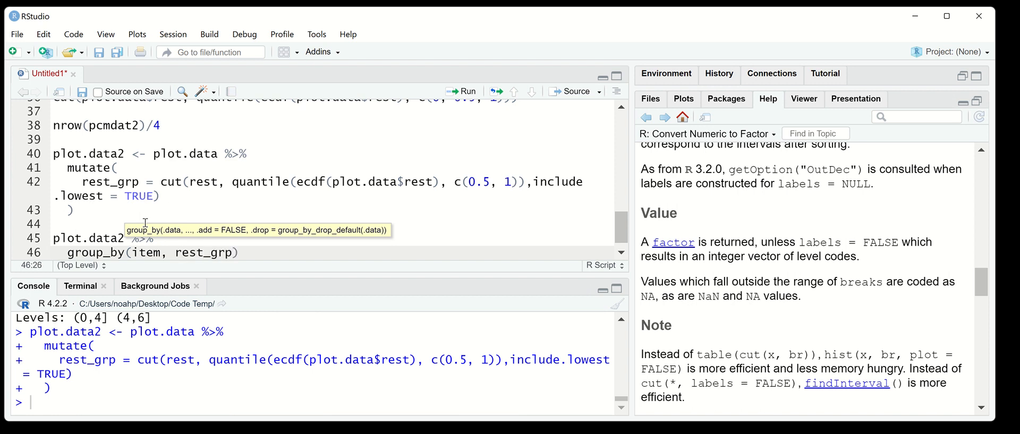
pyautogui.write('%>%')
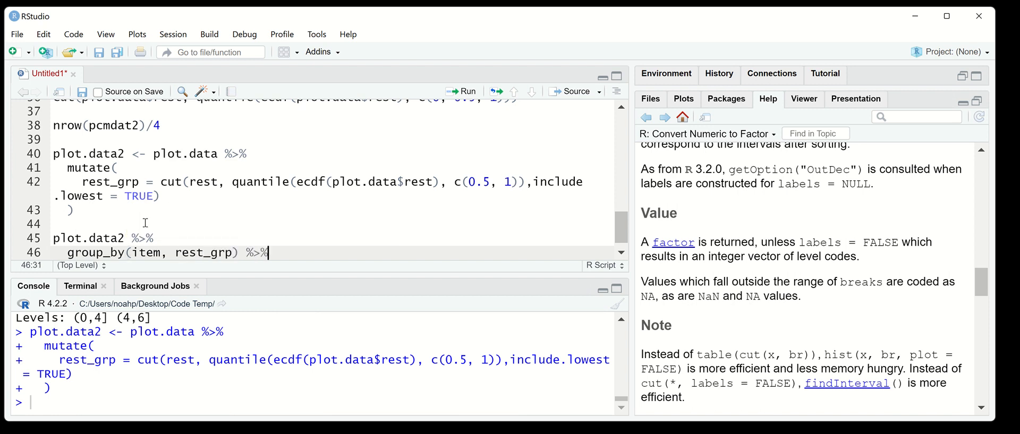
# Step: Add mutate(xmean = mean(x), ng = n()) %>% to the pipeline
pyautogui.write('mutate(xm)')
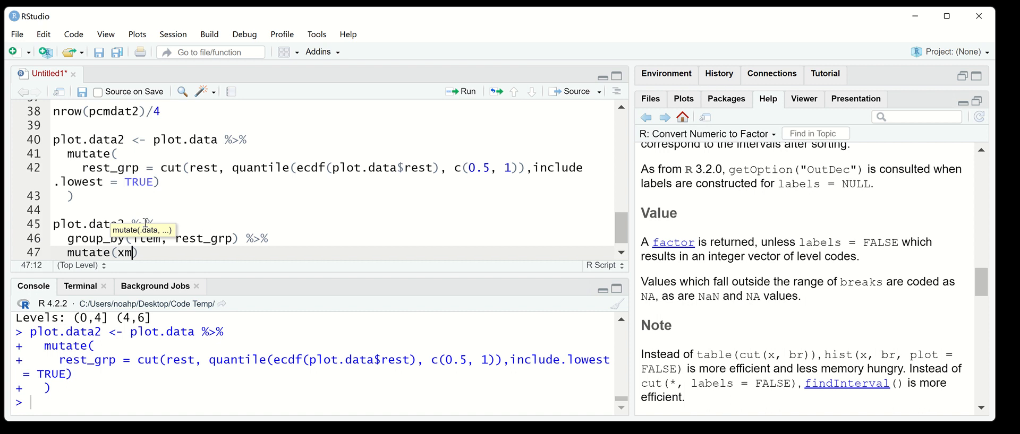
pyautogui.write('ean =')
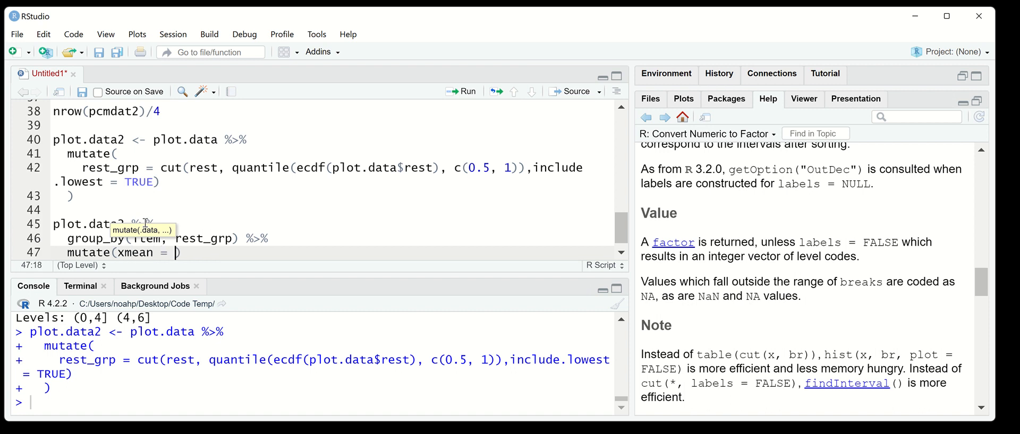
pyautogui.write('mean(')
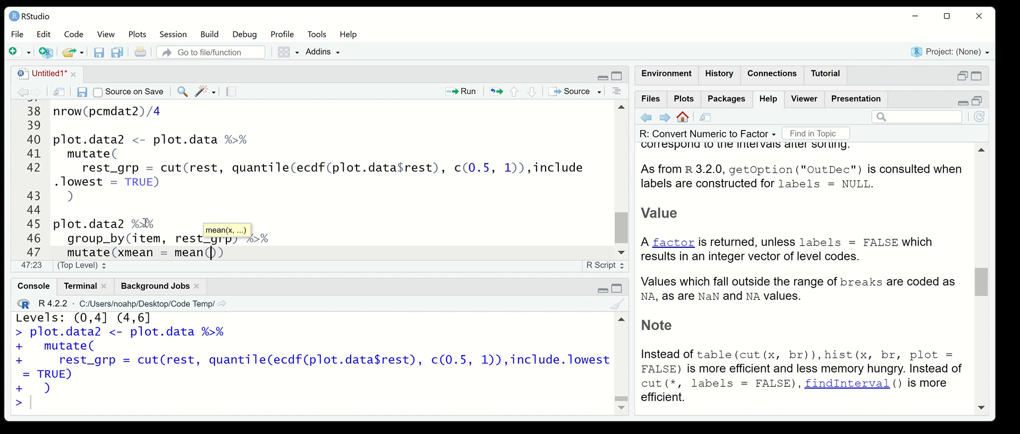
pyautogui.write('x(')
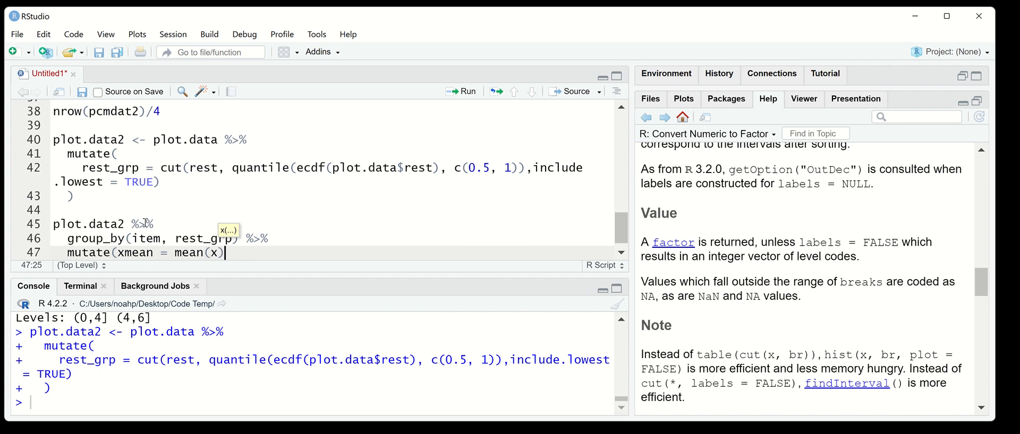
pyautogui.write(',')
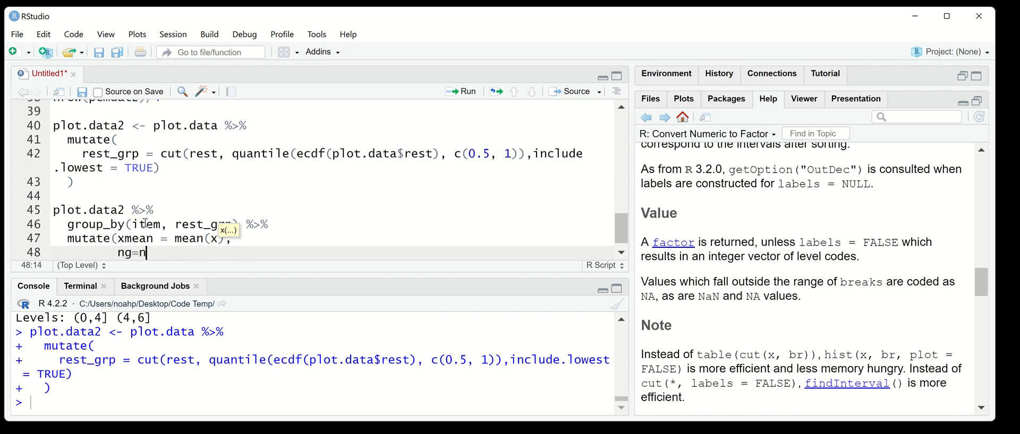
pyautogui.write('())')
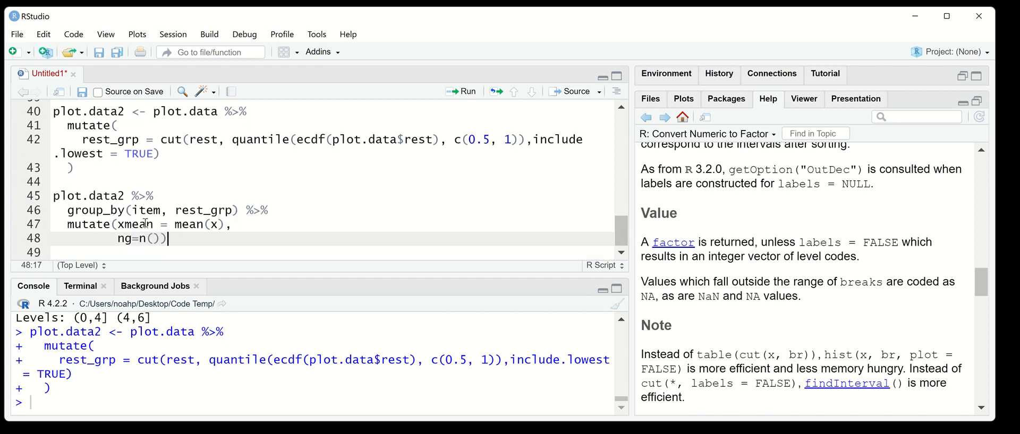
pyautogui.write('%>%')
pyautogui.click(330, 252)
pyautogui.write('ggplot(aes(x=r')
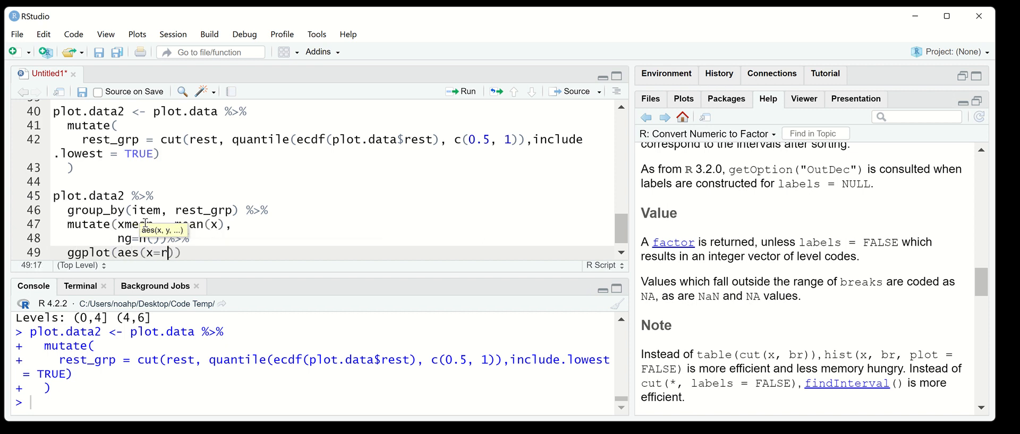
# Step: Begin ggplot(aes(x = rest_grp, y = xmean, group = item))
pyautogui.write('est')
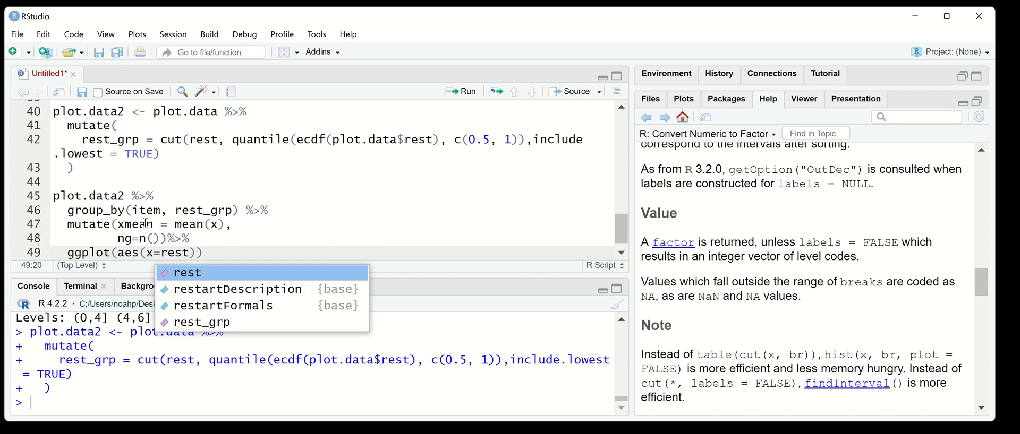
pyautogui.write('mean')
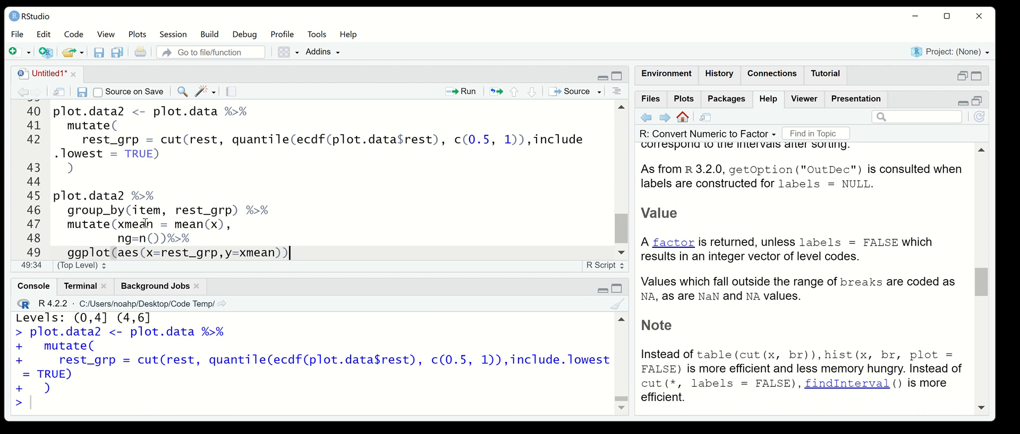
pyautogui.write(', gr')
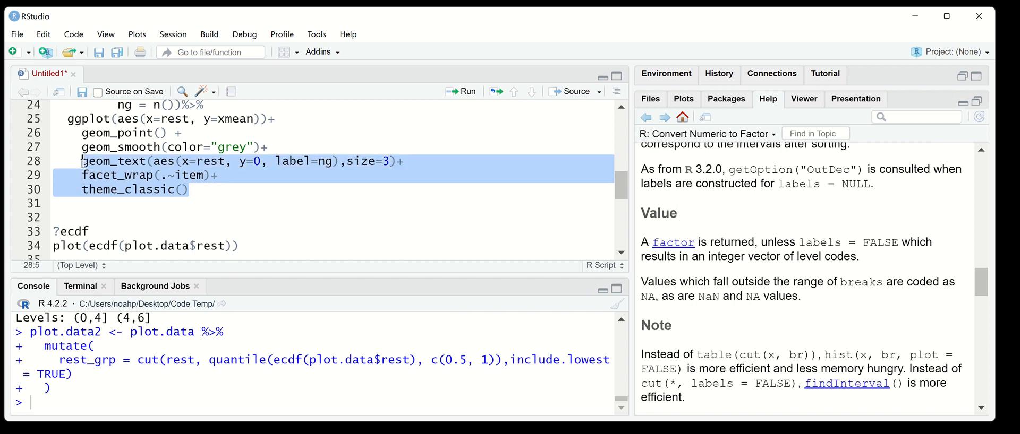
# Step: Paste the geom layers, set breaks c(0, 0.5, 1), and fix x = rest_grp in geom_text
pyautogui.scroll(-3)
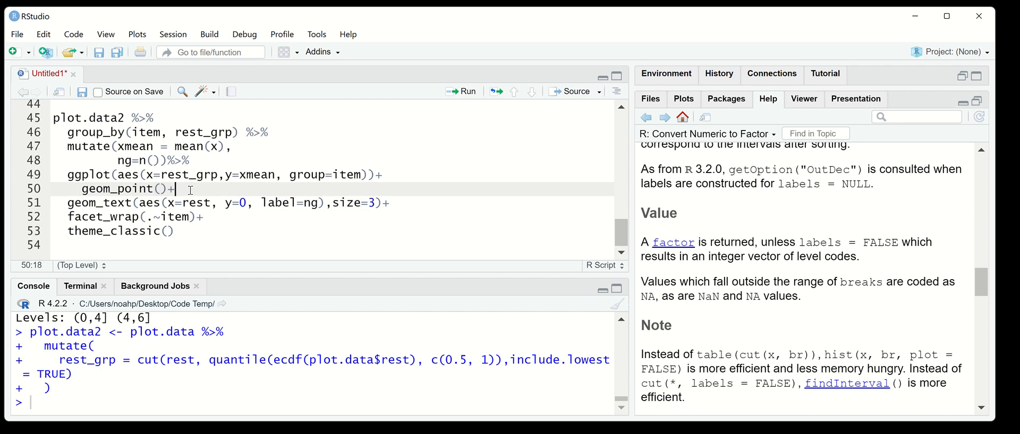
pyautogui.click(463, 92)
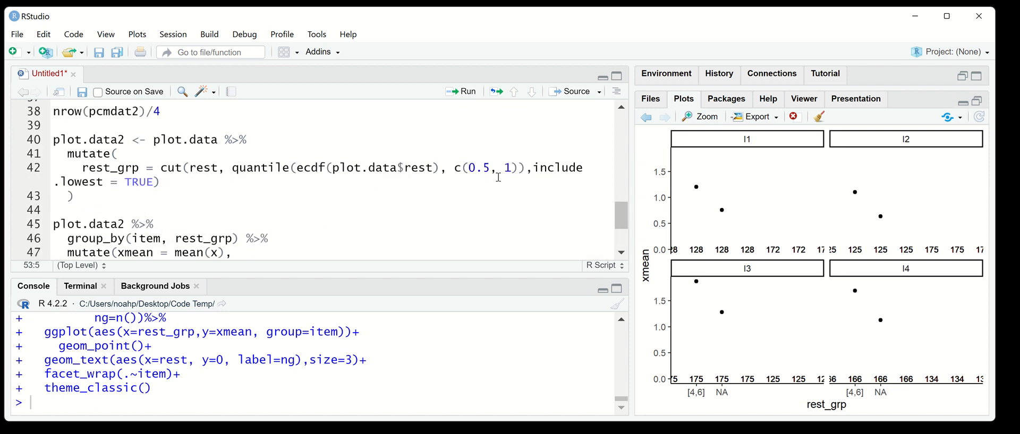
pyautogui.write('0,')
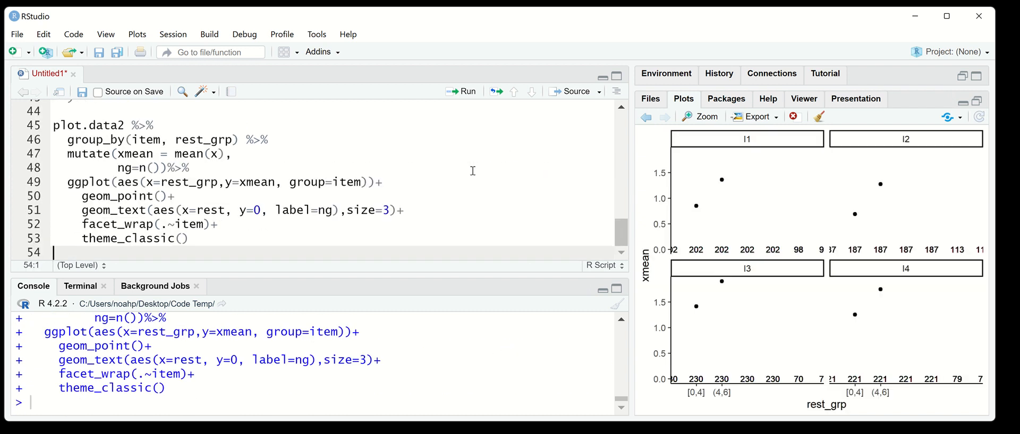
pyautogui.moveTo(274, 166)
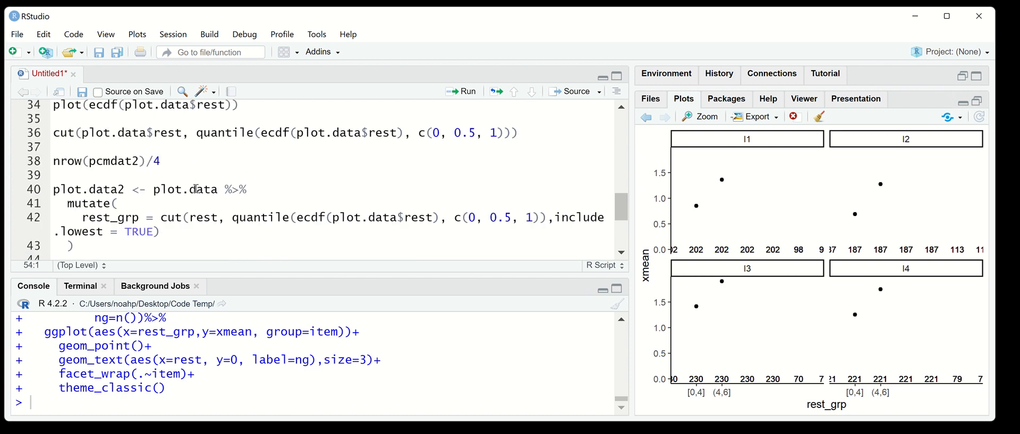
pyautogui.scroll(-3)
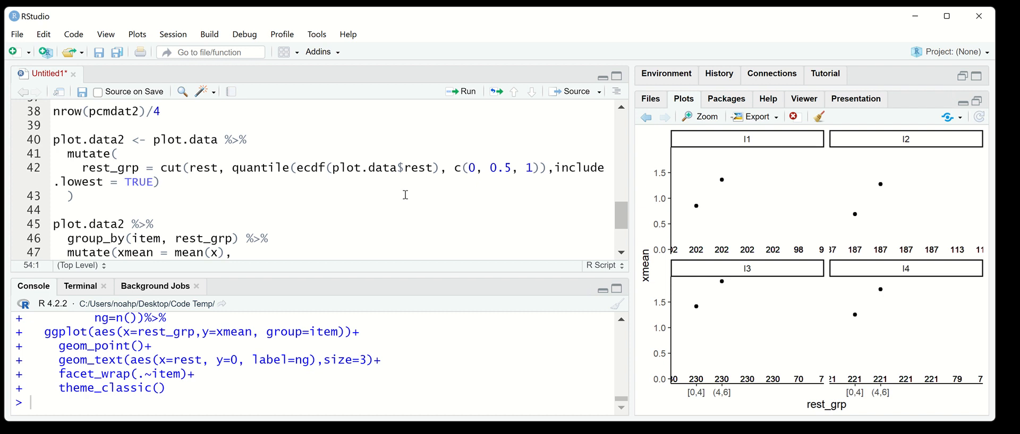
pyautogui.moveTo(542, 194)
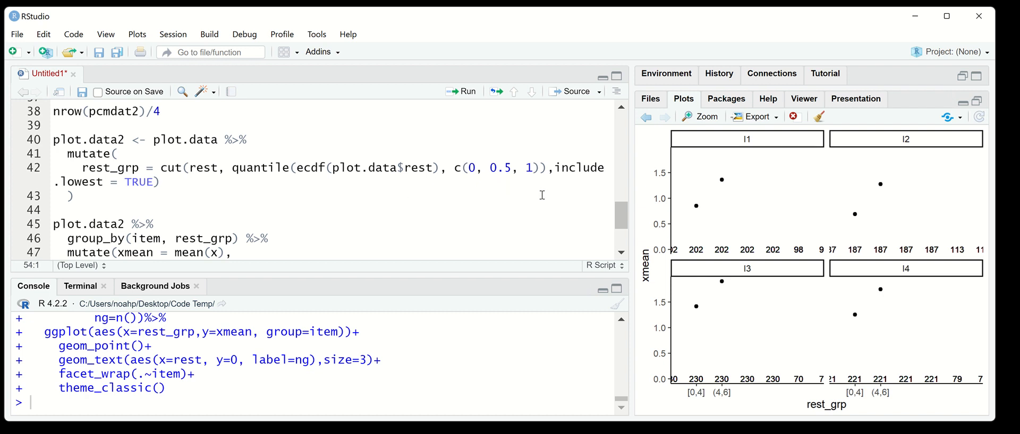
pyautogui.moveTo(994, 372)
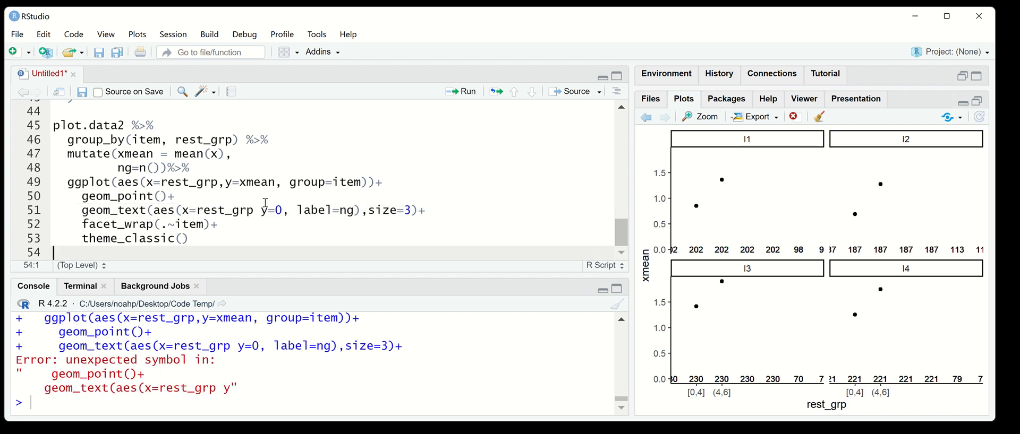
pyautogui.click(254, 210)
pyautogui.write(',')
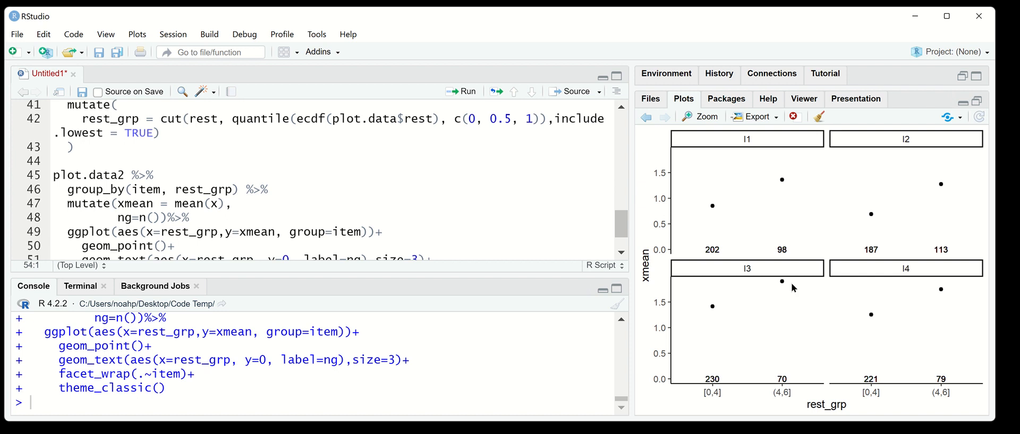
pyautogui.moveTo(796, 297)
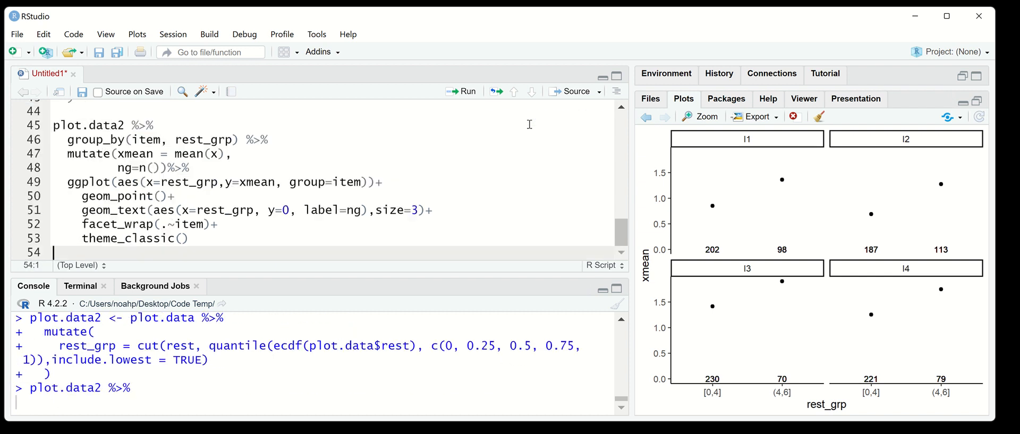
# Step: Rerun the plot showing item means across groups [0,3], (3,4], (4,5], (5,6]
pyautogui.press('enter')
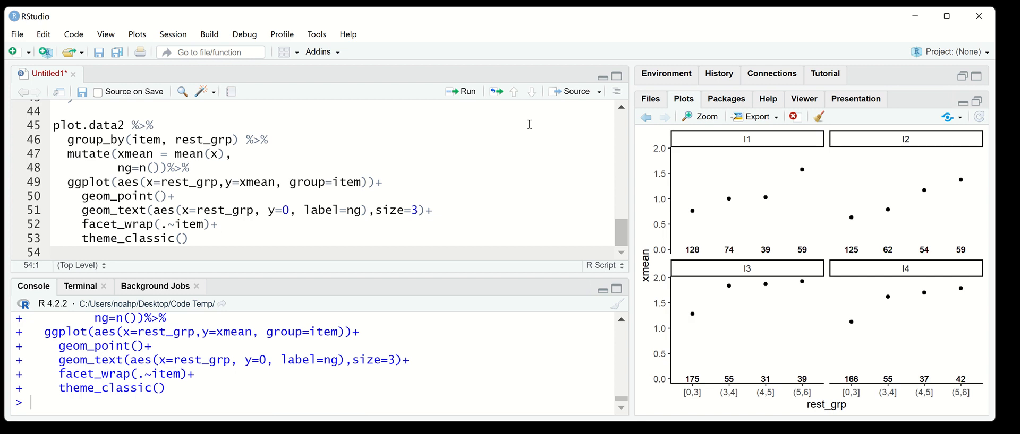
pyautogui.moveTo(775, 293)
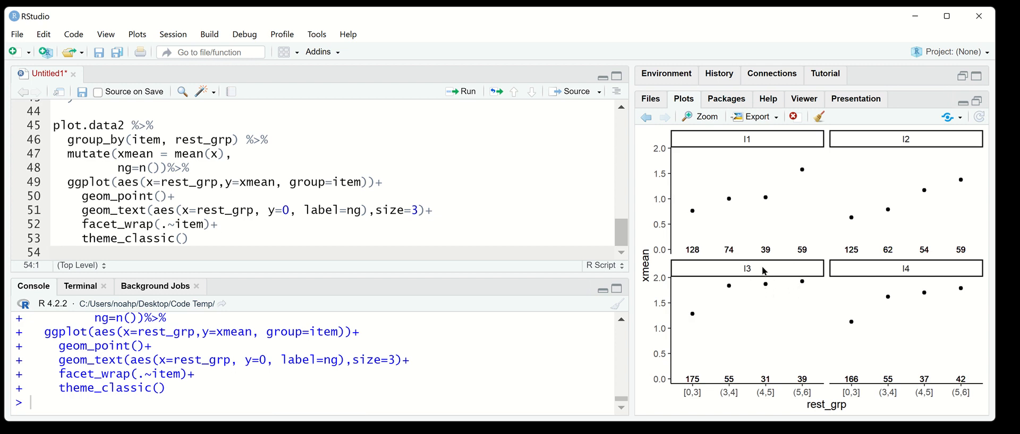
pyautogui.moveTo(712, 189)
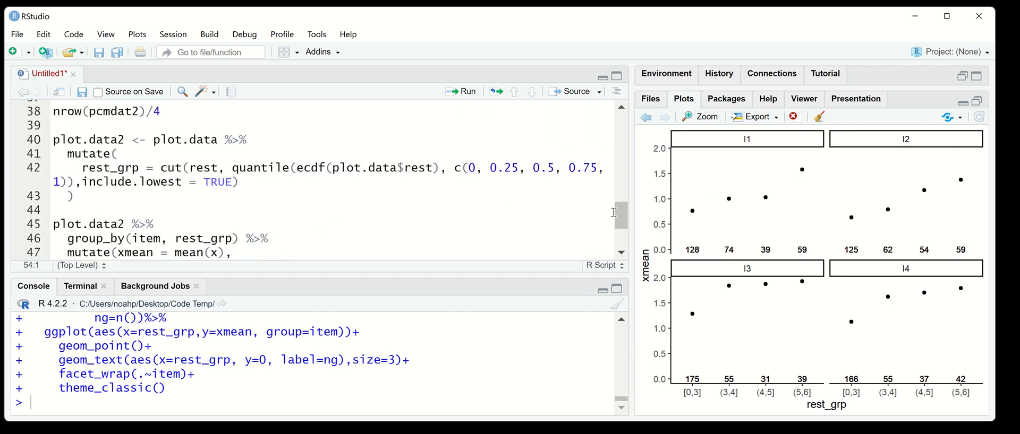
pyautogui.moveTo(693, 229)
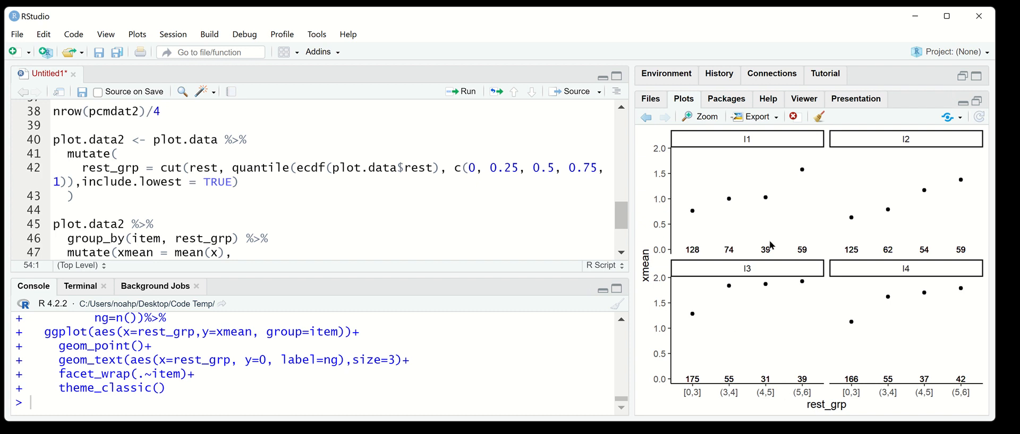
pyautogui.moveTo(798, 370)
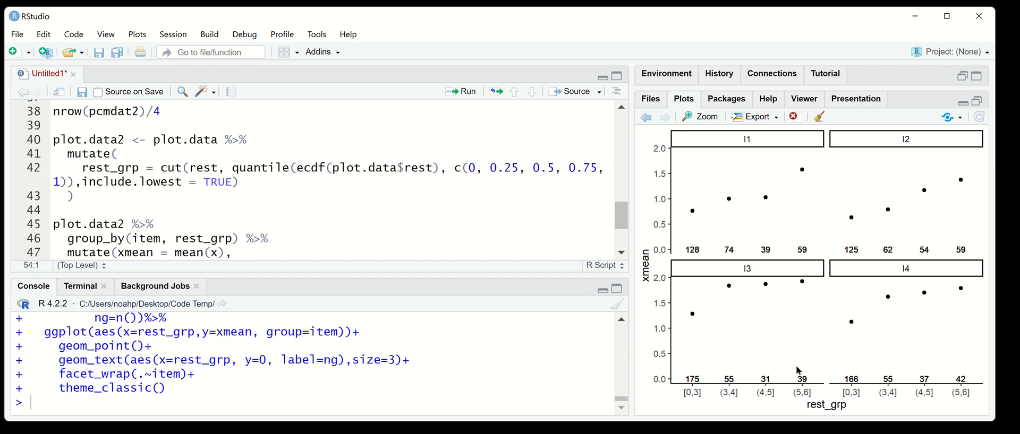
pyautogui.moveTo(805, 376)
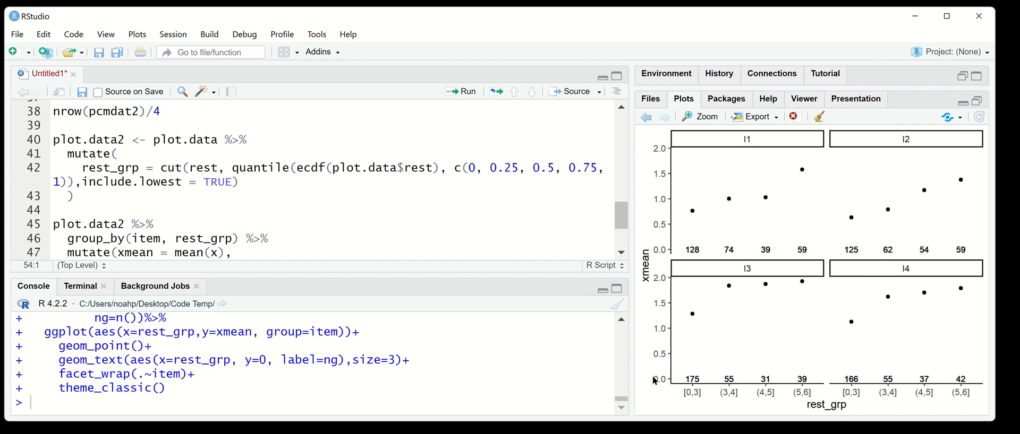
pyautogui.moveTo(888, 392)
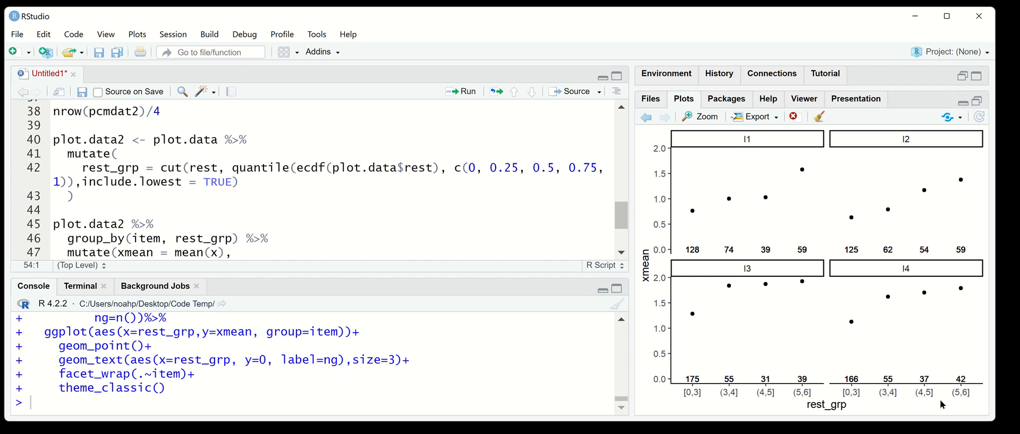
pyautogui.moveTo(818, 389)
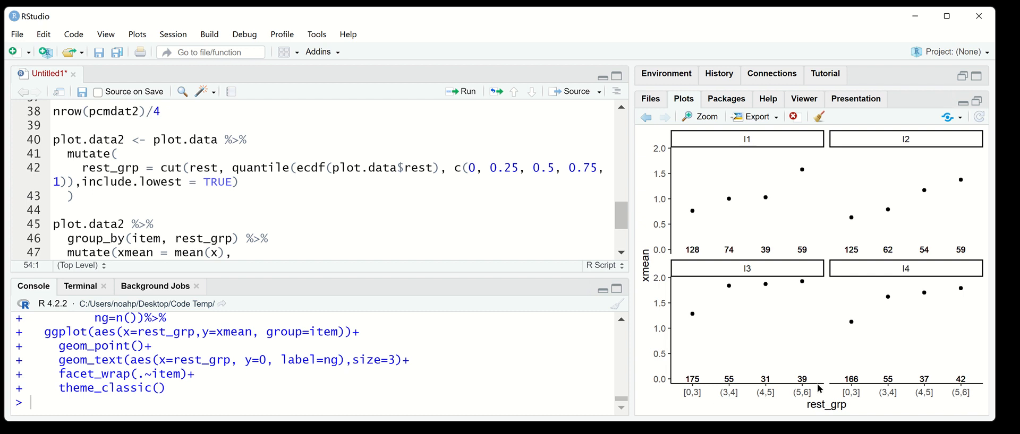
pyautogui.moveTo(720, 417)
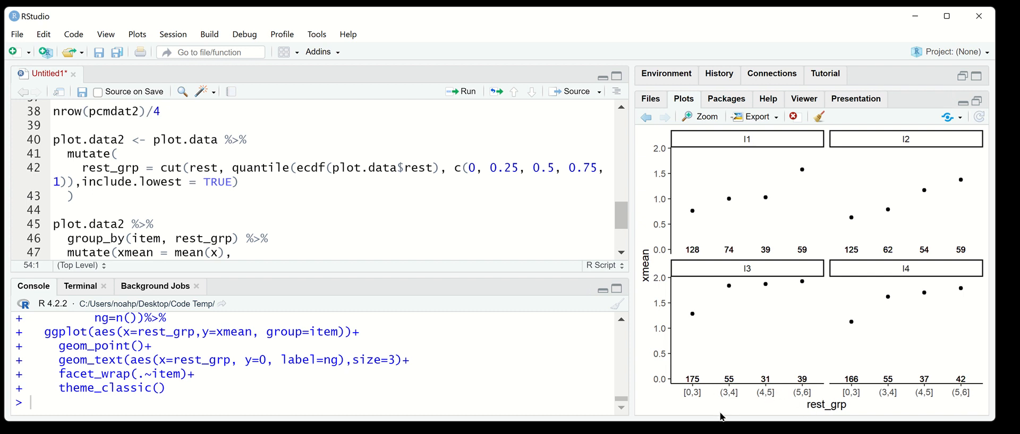
pyautogui.moveTo(871, 408)
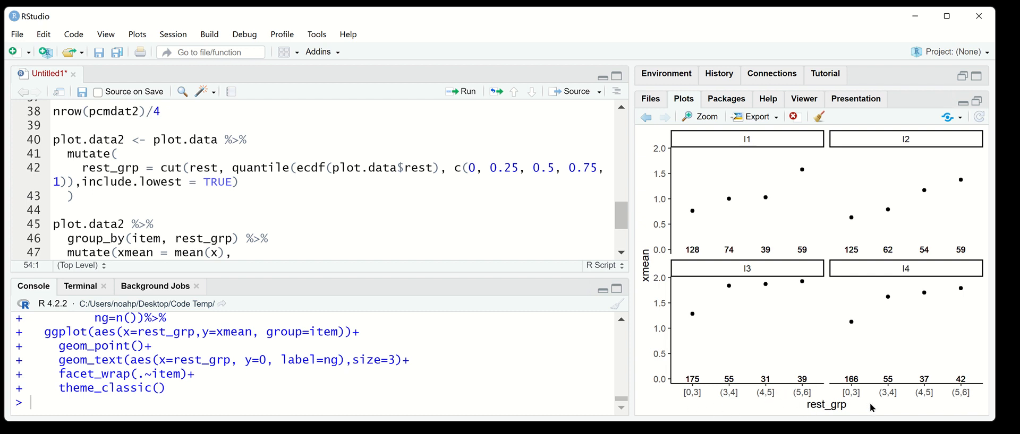
pyautogui.moveTo(827, 315)
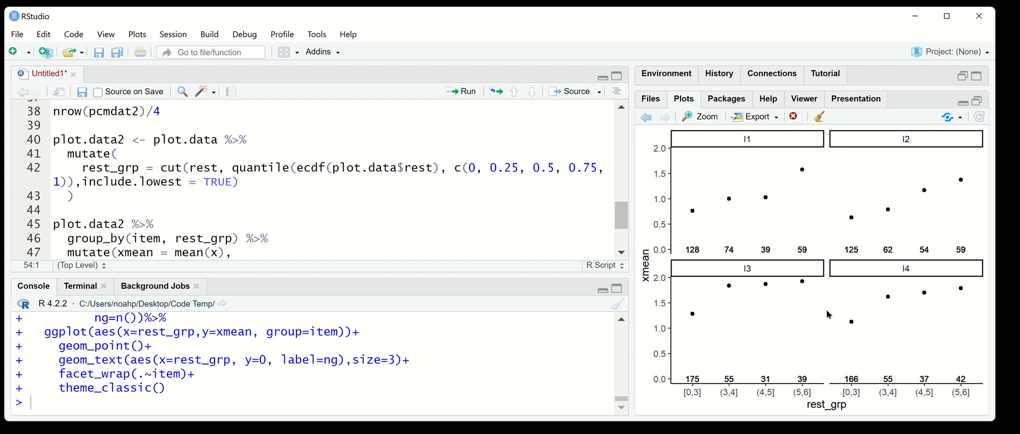
pyautogui.moveTo(774, 331)
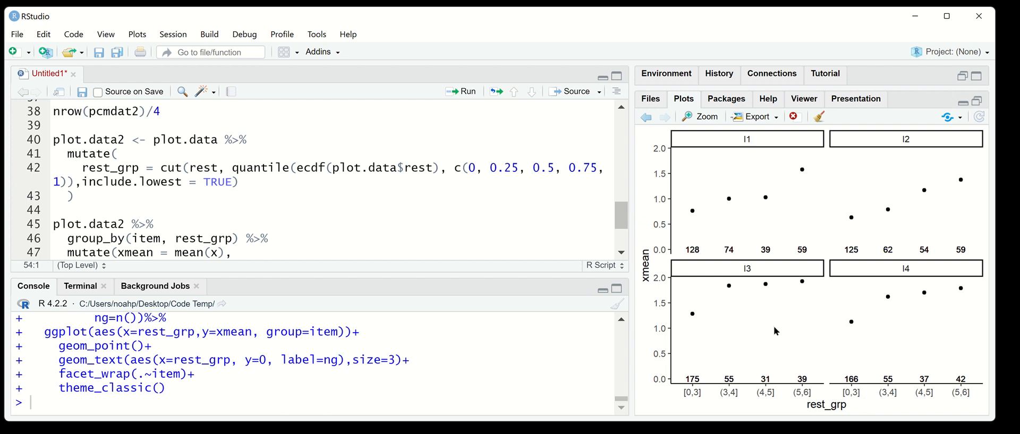
pyautogui.moveTo(758, 280)
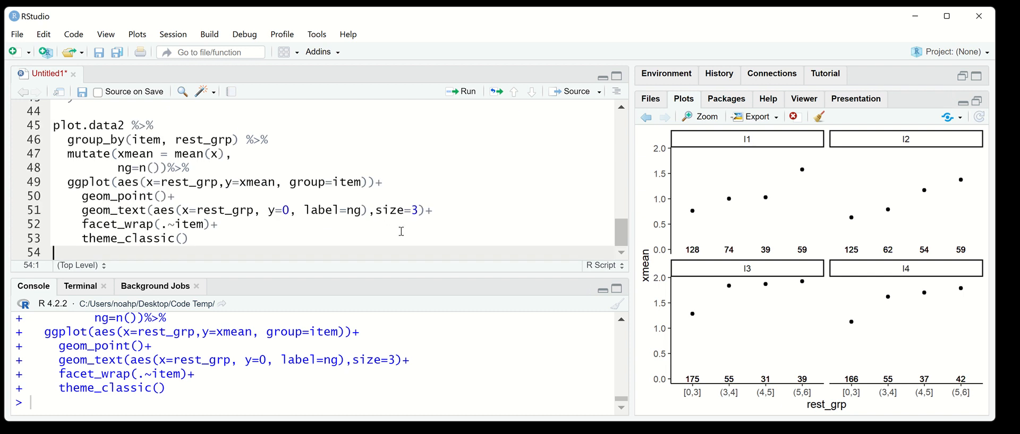
pyautogui.press('Enter')
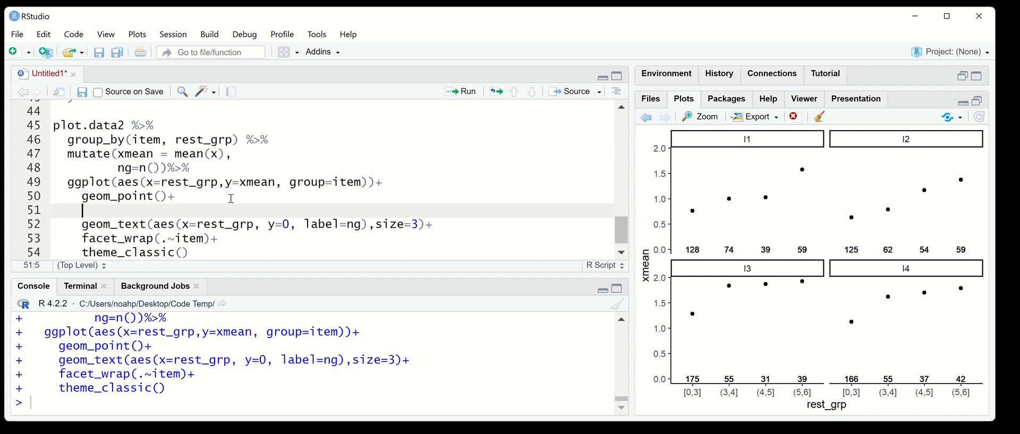
pyautogui.write('geom')
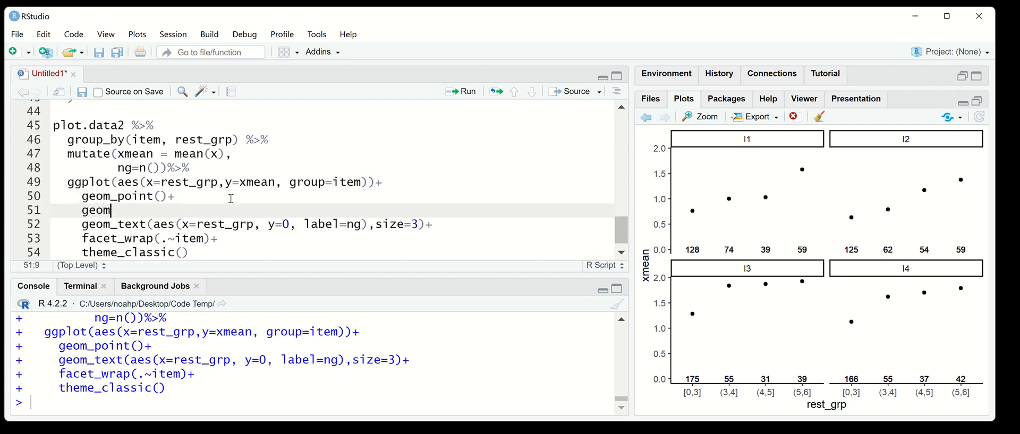
pyautogui.write('_line()+')
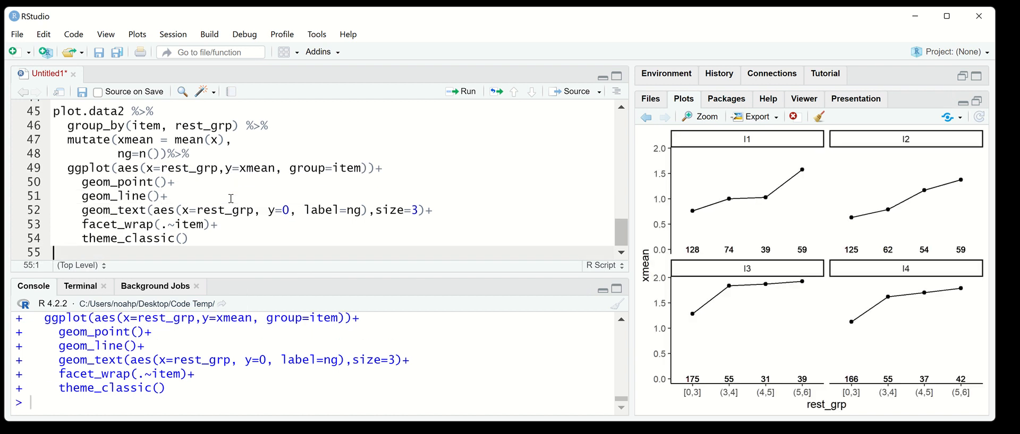
pyautogui.moveTo(836, 259)
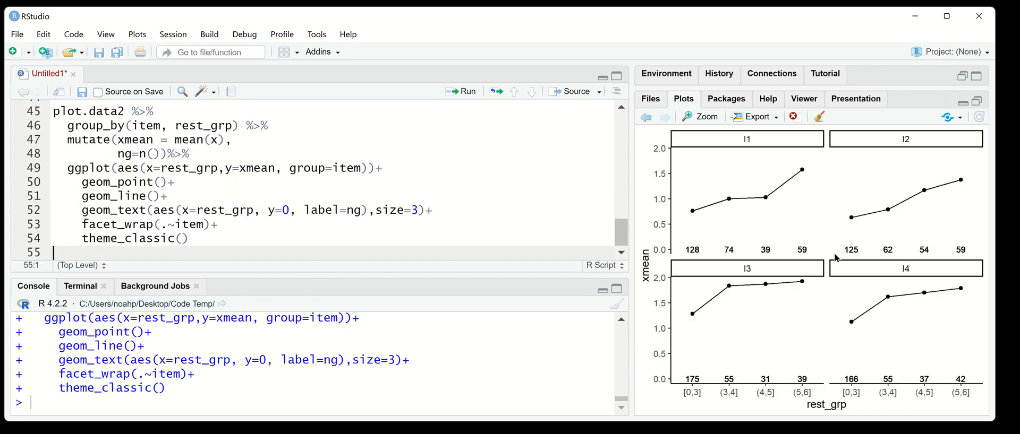
pyautogui.moveTo(711, 307)
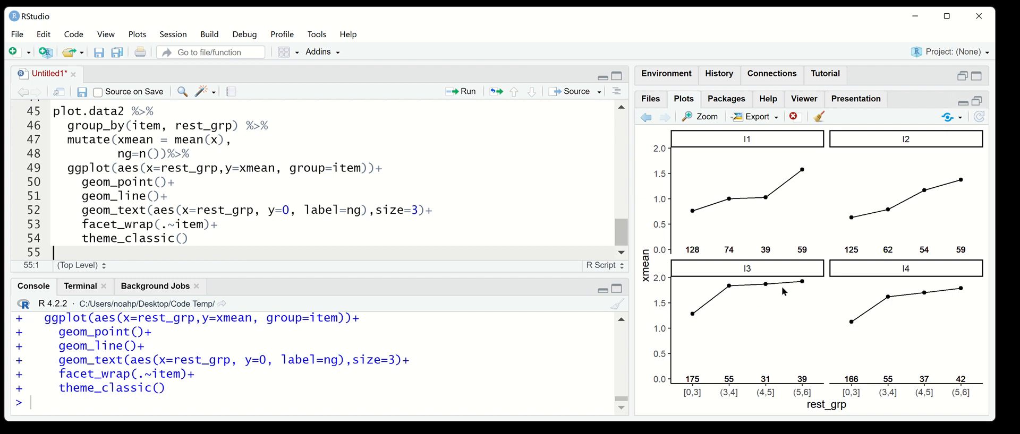
pyautogui.moveTo(766, 294)
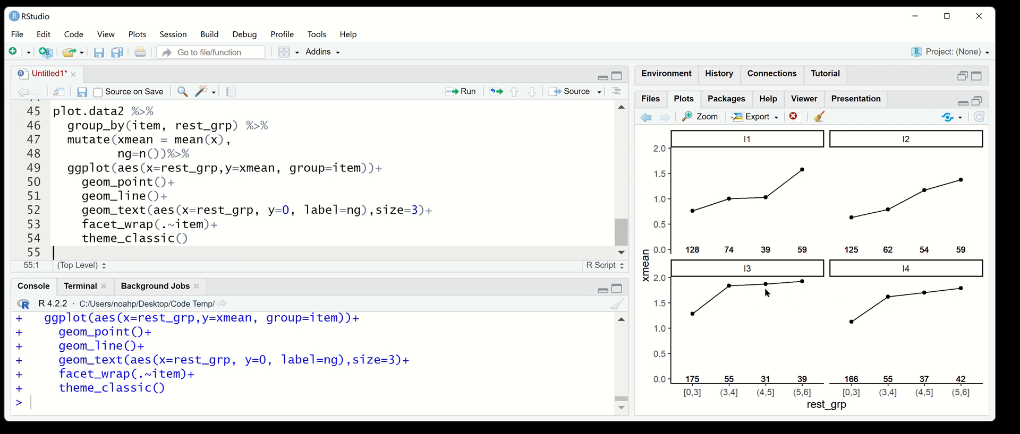
pyautogui.moveTo(660, 193)
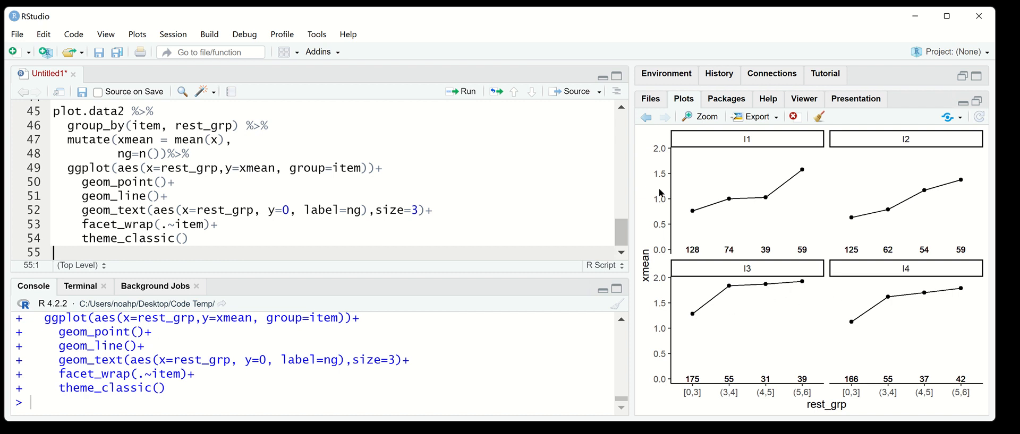
pyautogui.scroll(-3)
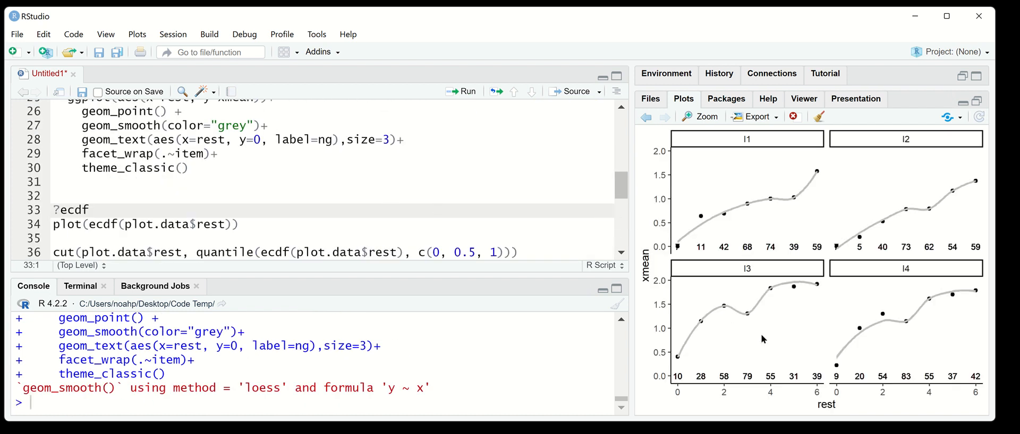
pyautogui.moveTo(786, 338)
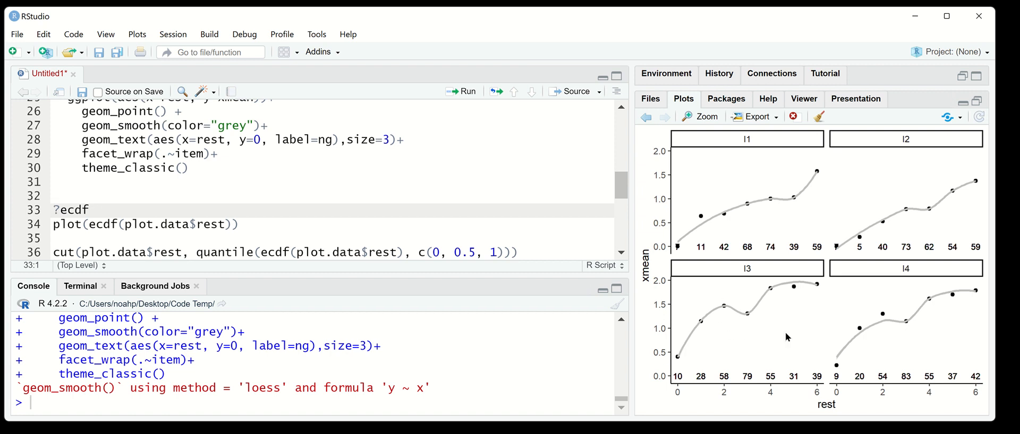
pyautogui.moveTo(647, 117)
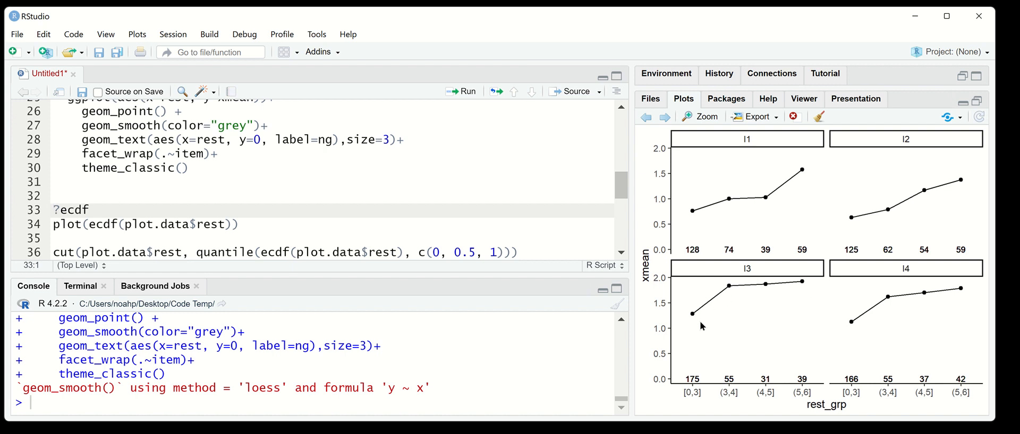
pyautogui.click(664, 117)
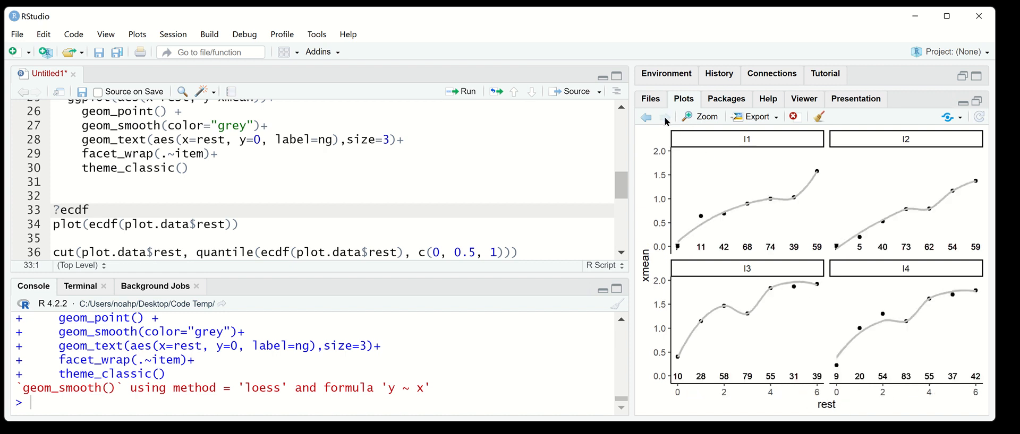
pyautogui.moveTo(705, 335)
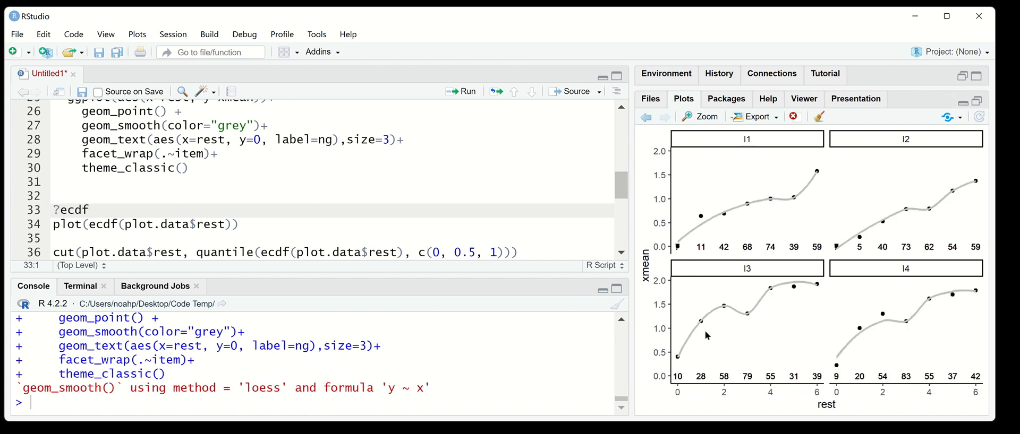
pyautogui.moveTo(677, 368)
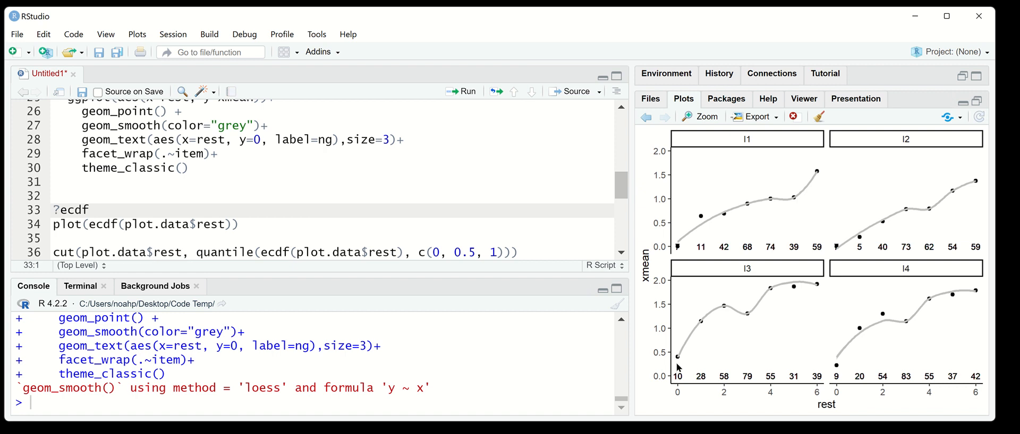
pyautogui.moveTo(679, 208)
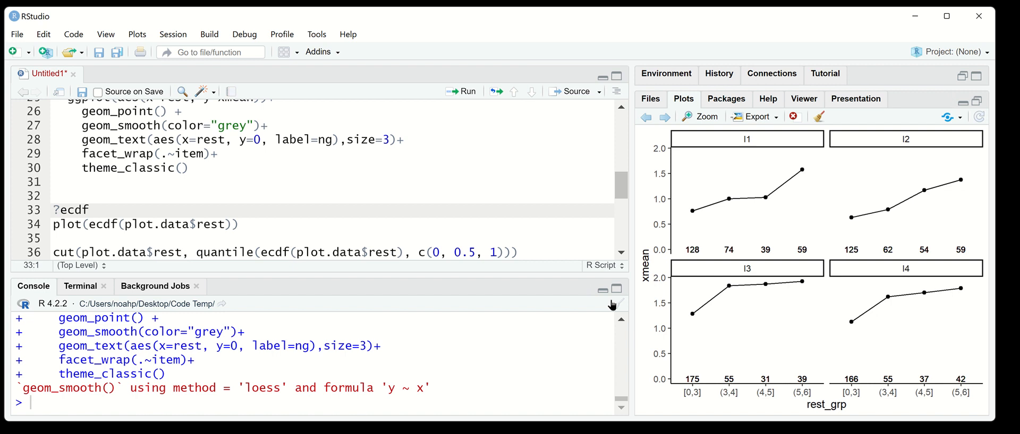
pyautogui.moveTo(708, 329)
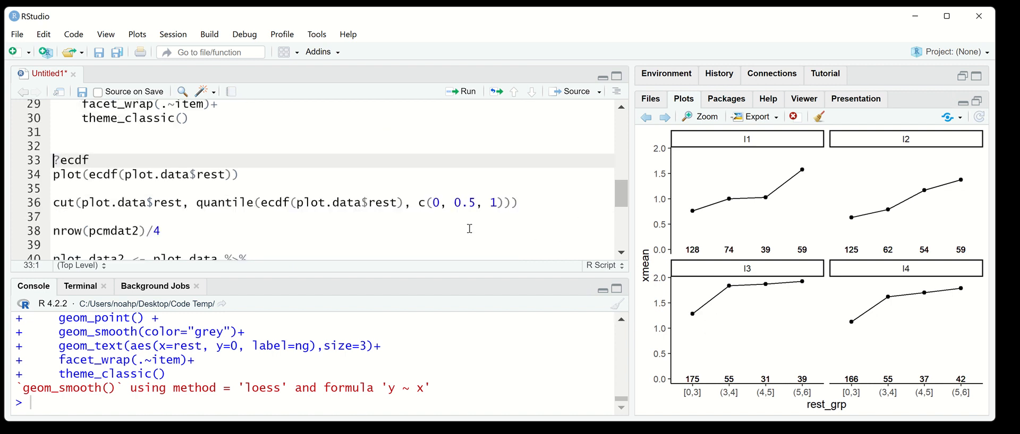
pyautogui.moveTo(365, 201)
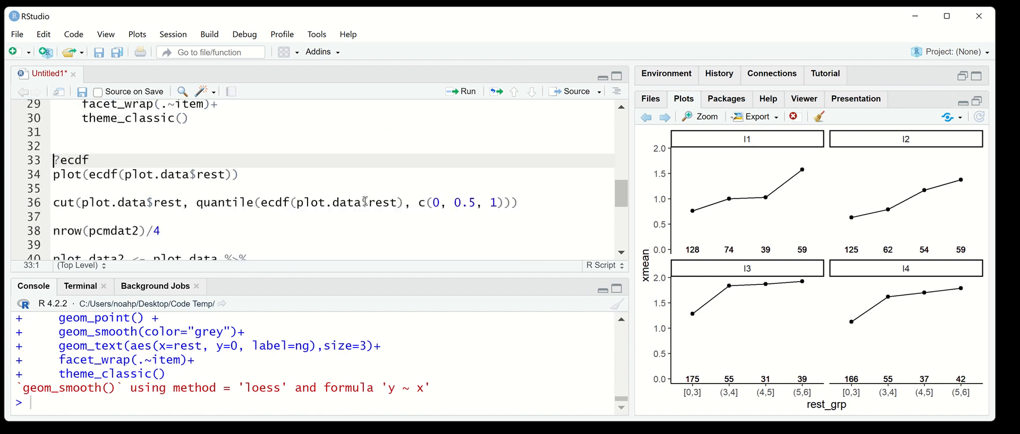
pyautogui.doubleClick(94, 202)
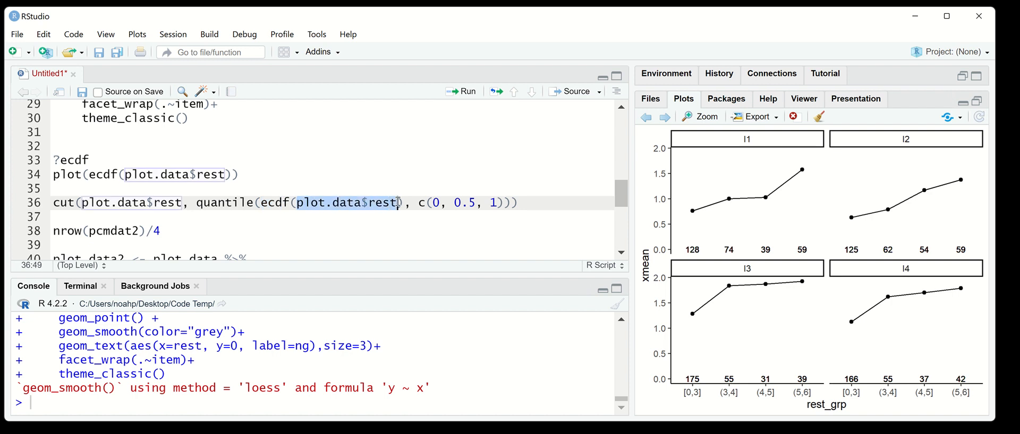
pyautogui.click(423, 203)
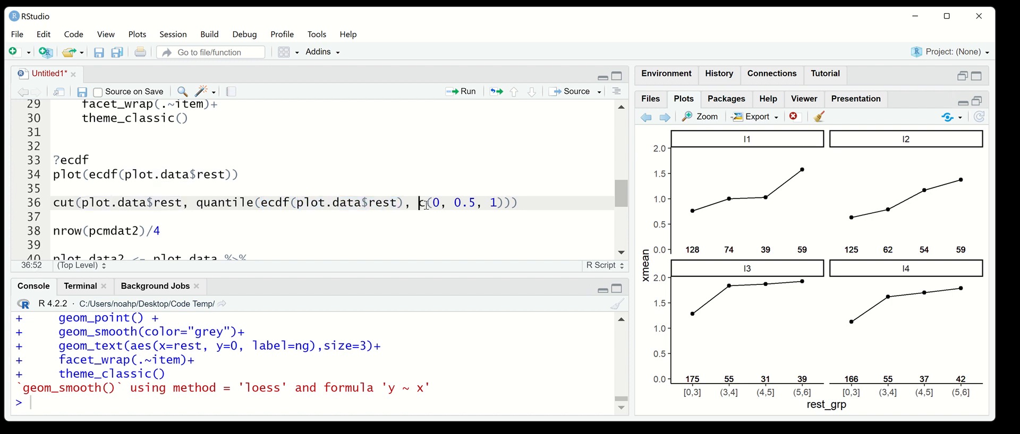
pyautogui.rightClick(500, 202)
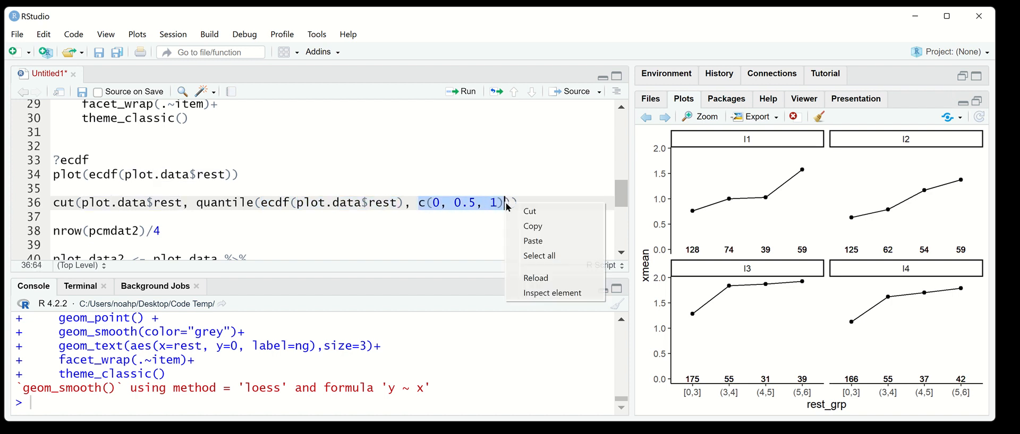
pyautogui.click(460, 214)
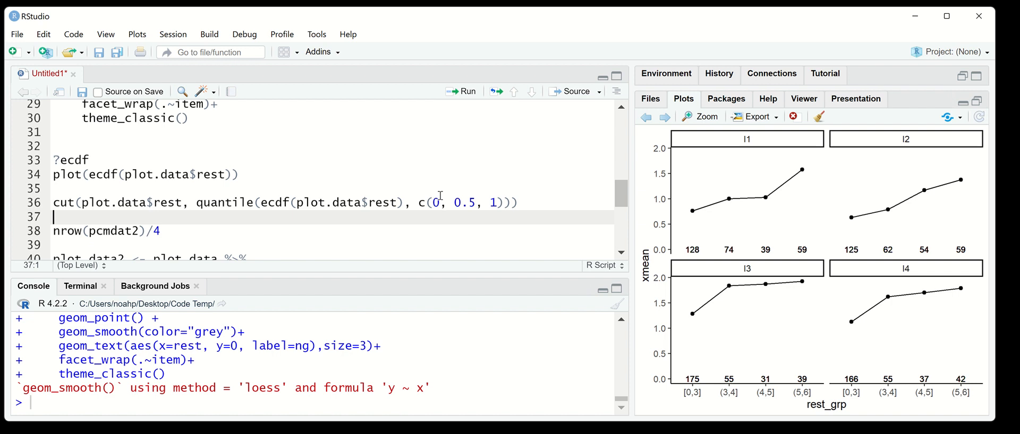
pyautogui.scroll(-3)
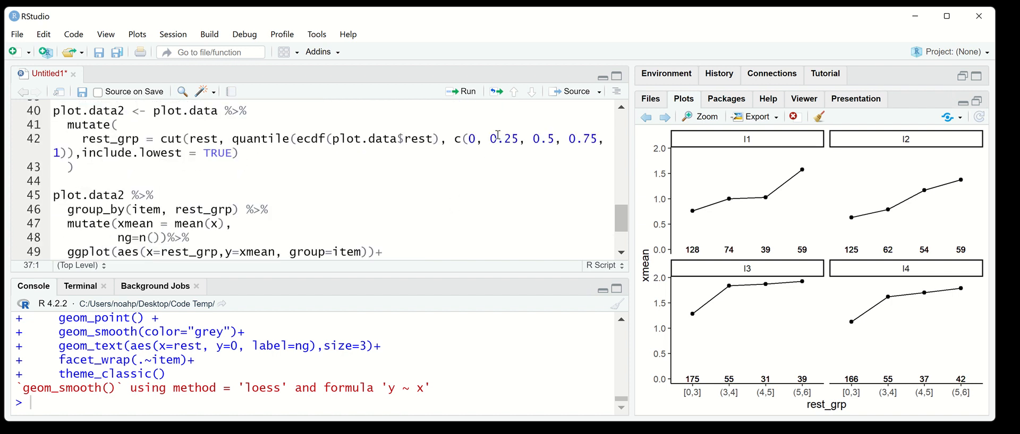
pyautogui.moveTo(384, 177)
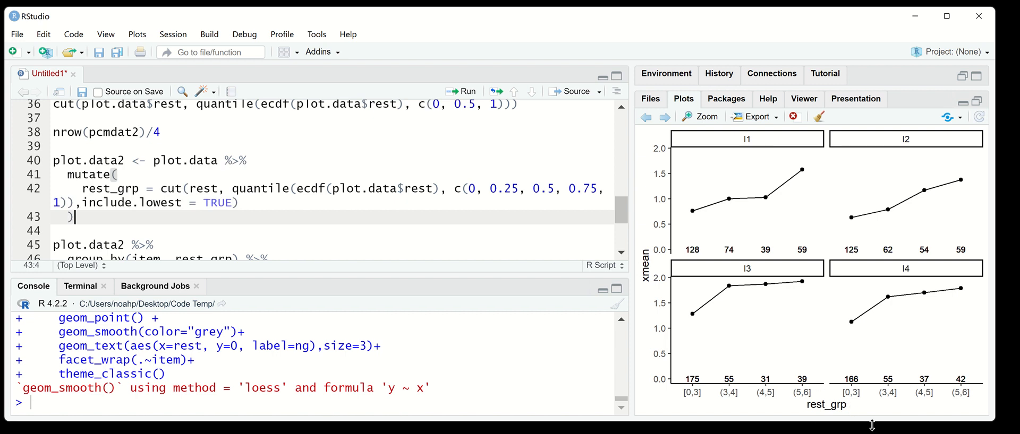
pyautogui.moveTo(837, 363)
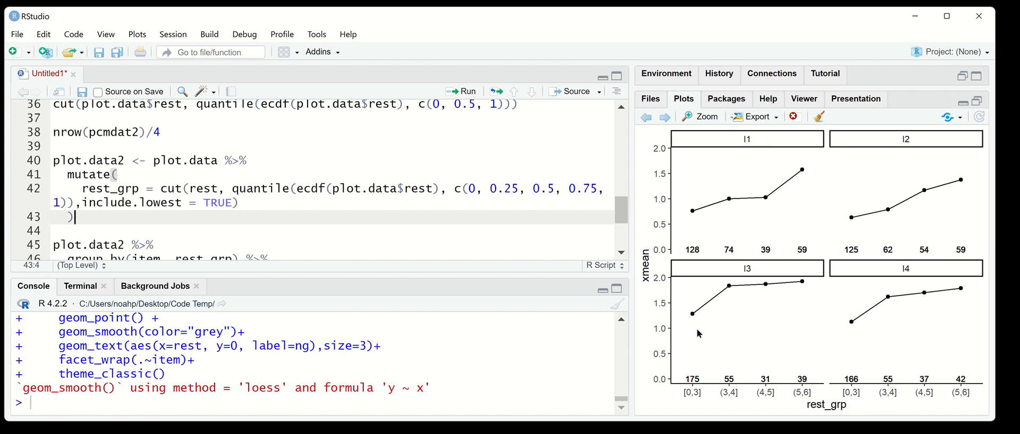
pyautogui.moveTo(726, 304)
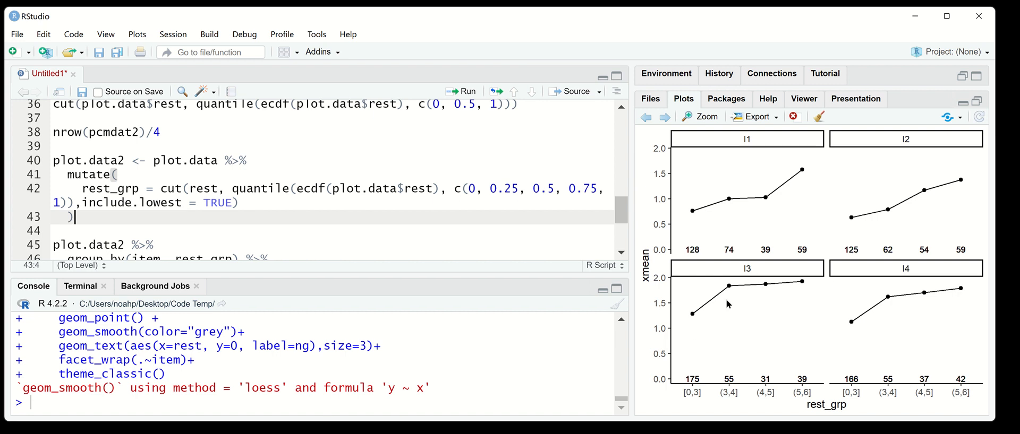
pyautogui.moveTo(689, 379)
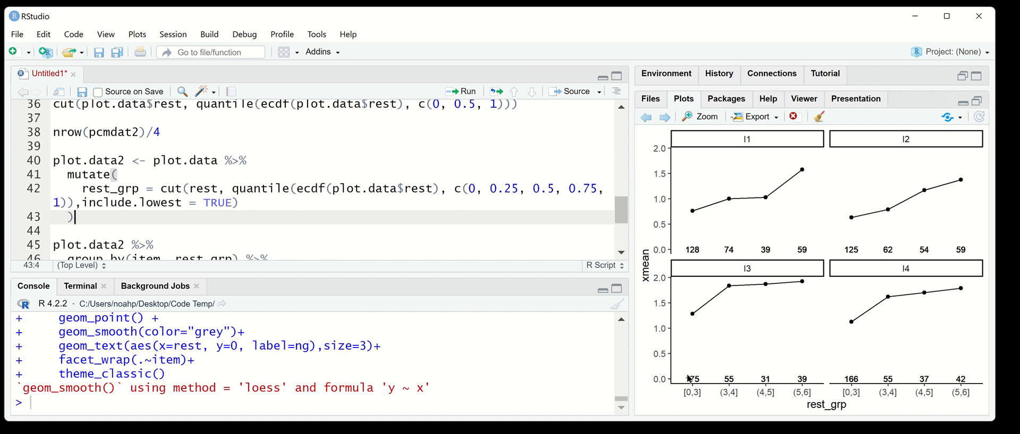
pyautogui.moveTo(715, 381)
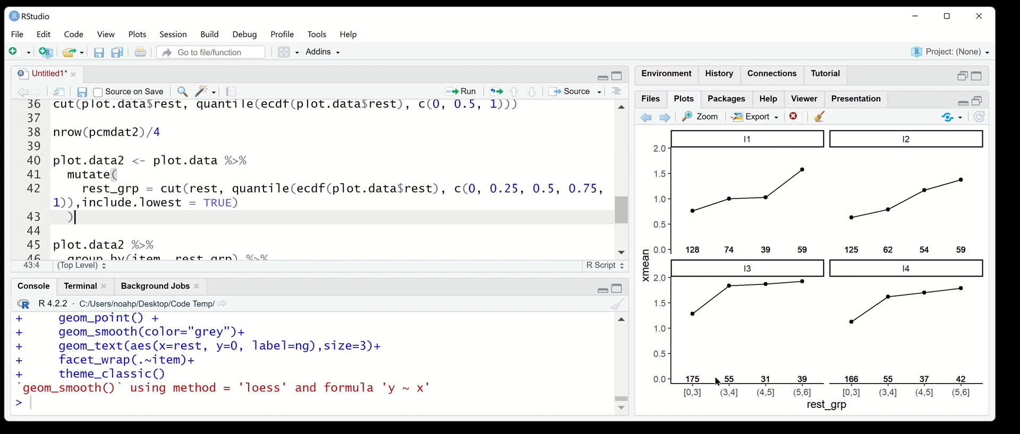
pyautogui.moveTo(645, 211)
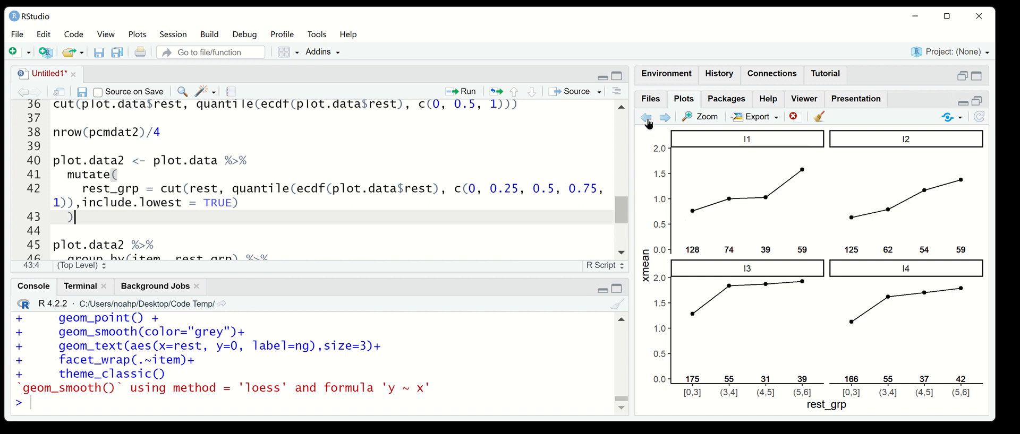
pyautogui.moveTo(647, 117)
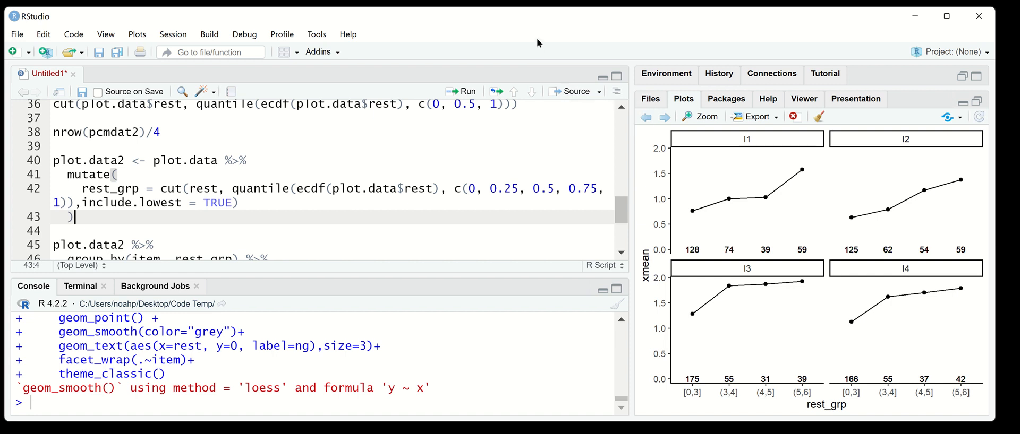
pyautogui.moveTo(551, 63)
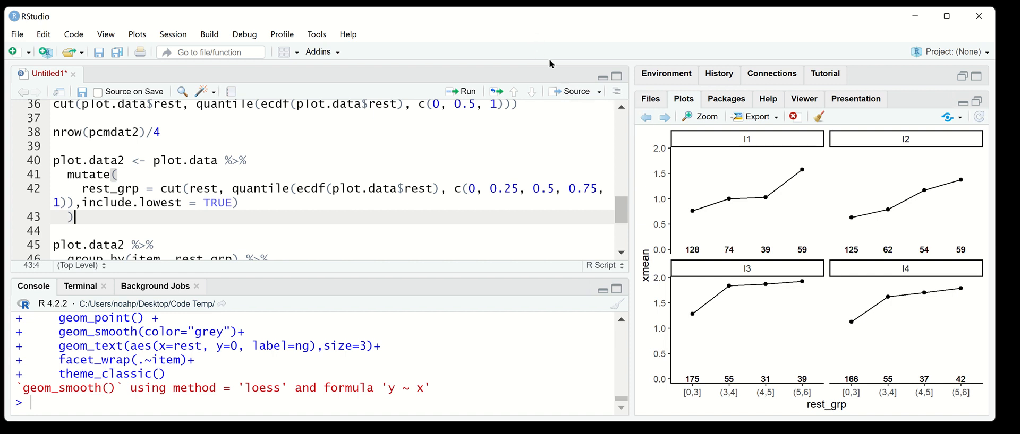